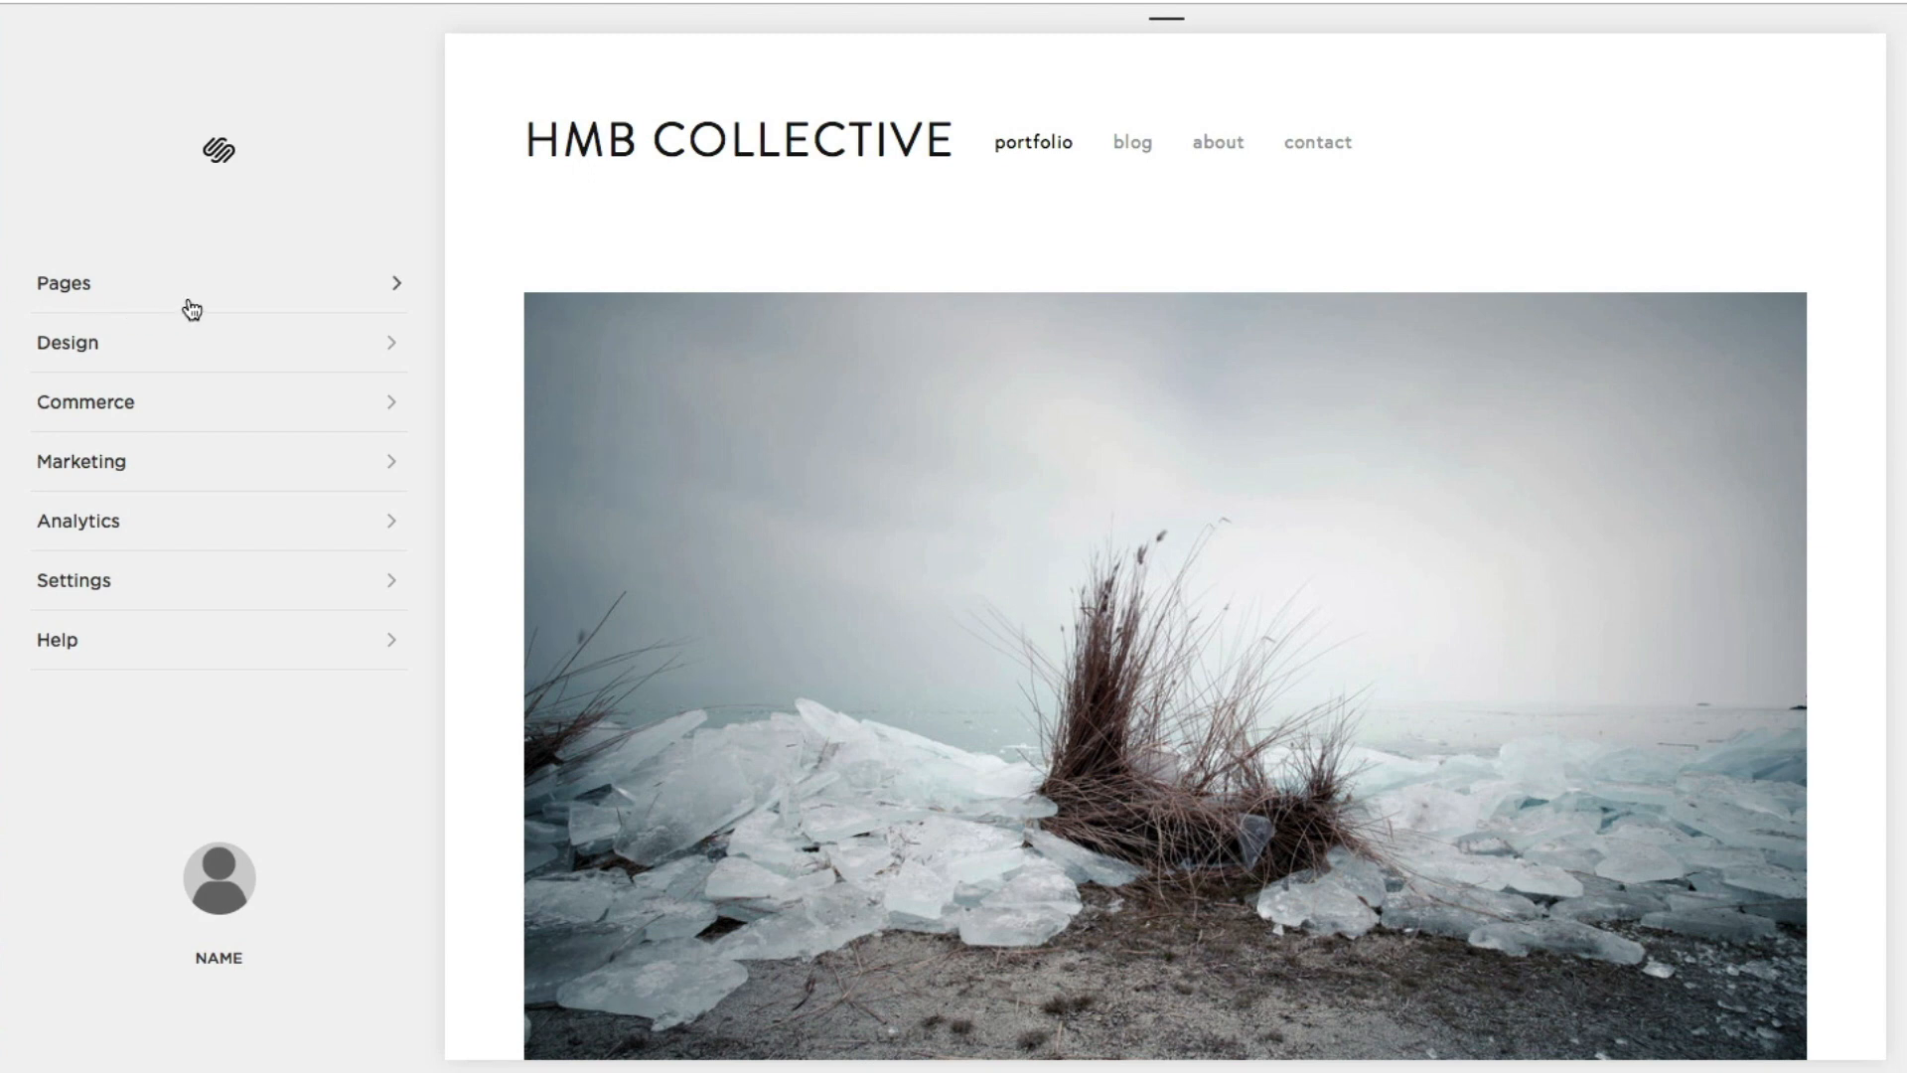
Step: Navigate to the site's about page from the Pages list
{"action": "left_click", "coordinate": [64, 282]}
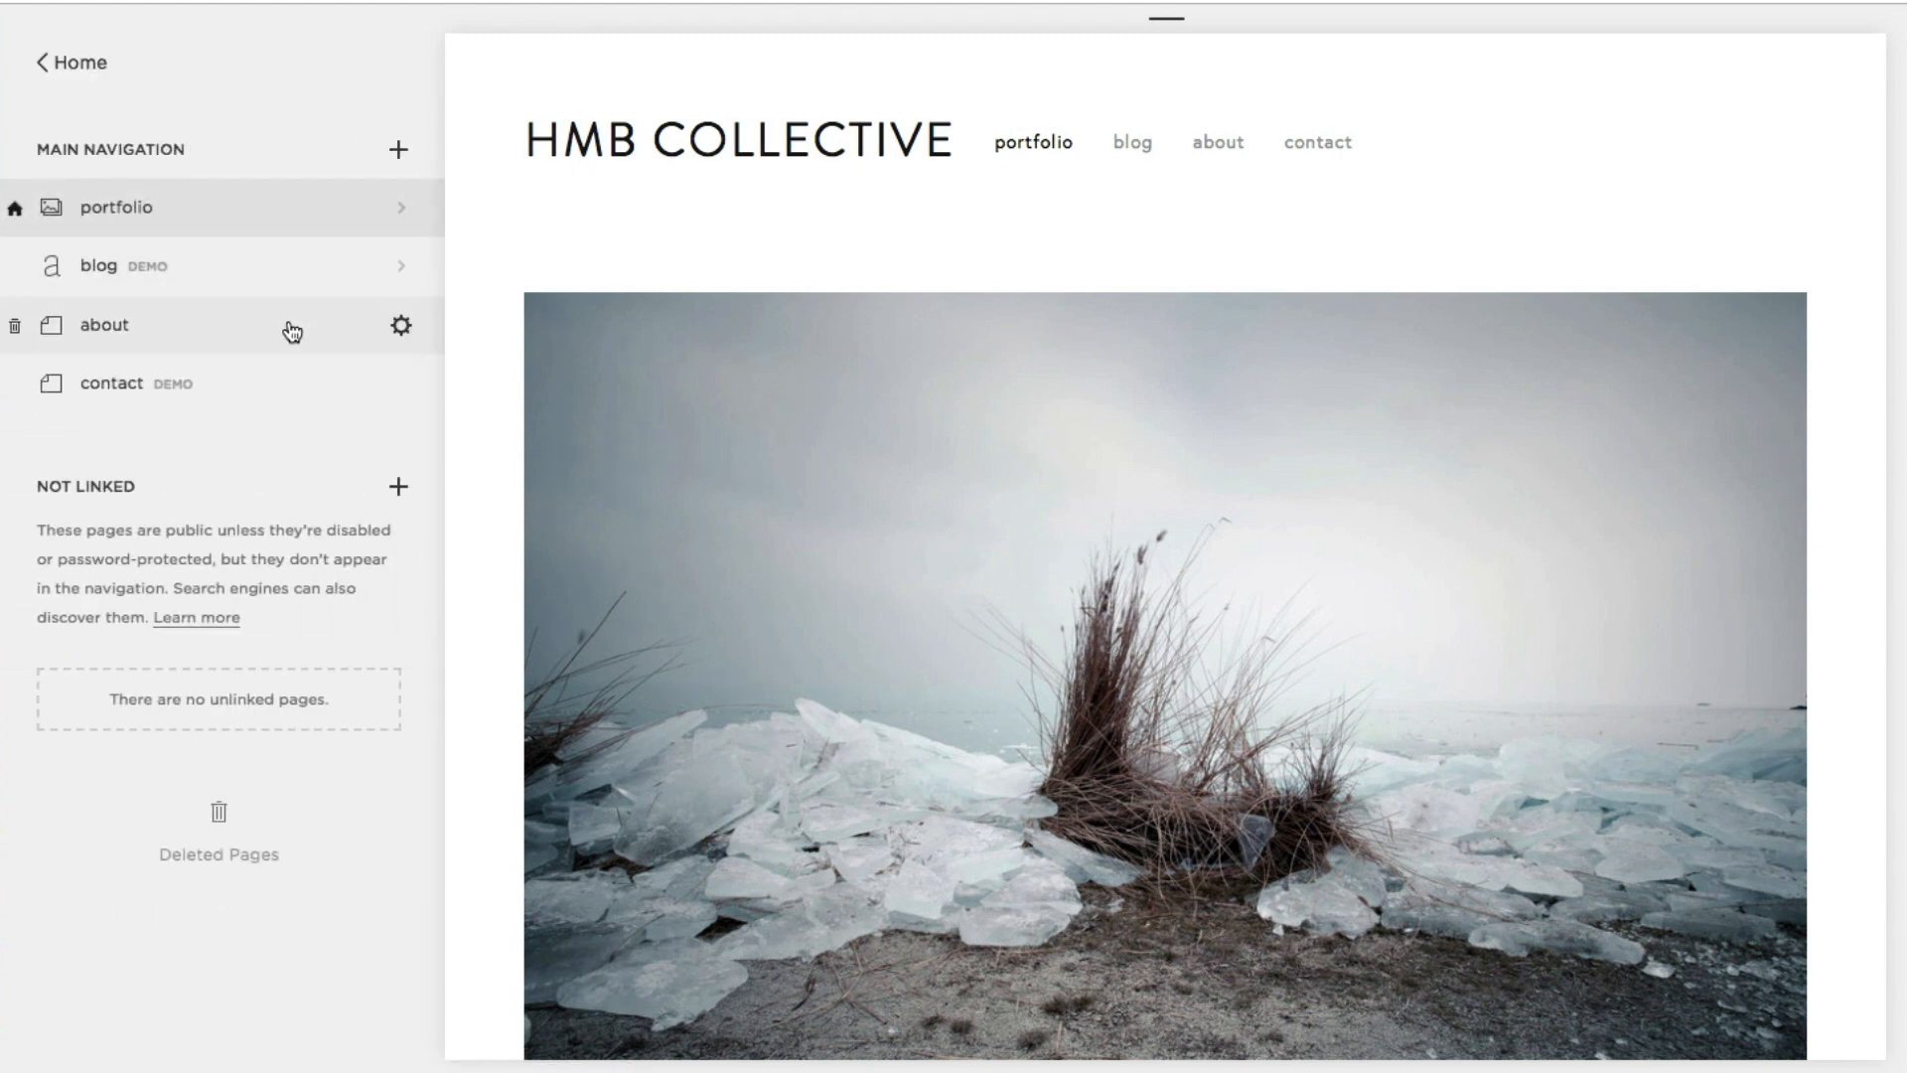
{"action": "left_click", "coordinate": [103, 324]}
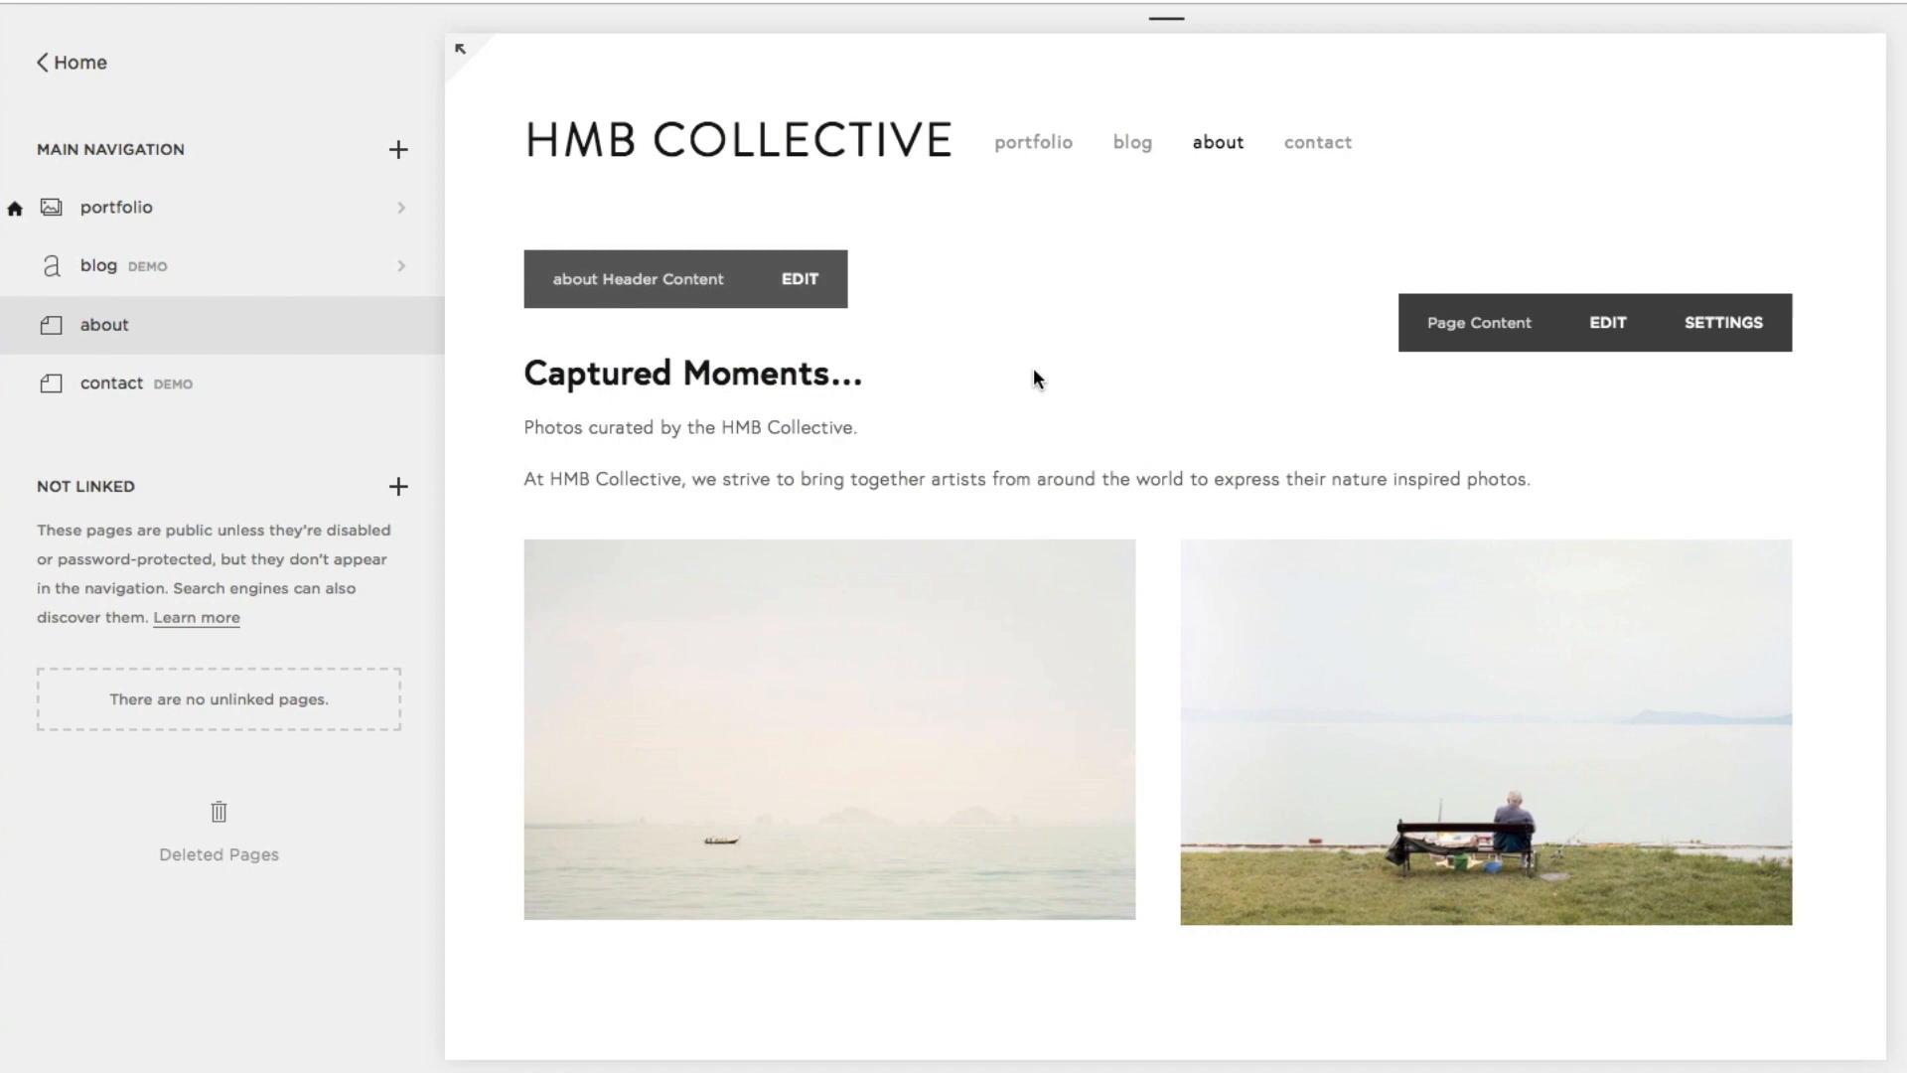
Step: Add an Image block to the about page, upload 1.jpg, then remove the horse-cart photo
{"action": "left_click", "coordinate": [1605, 324]}
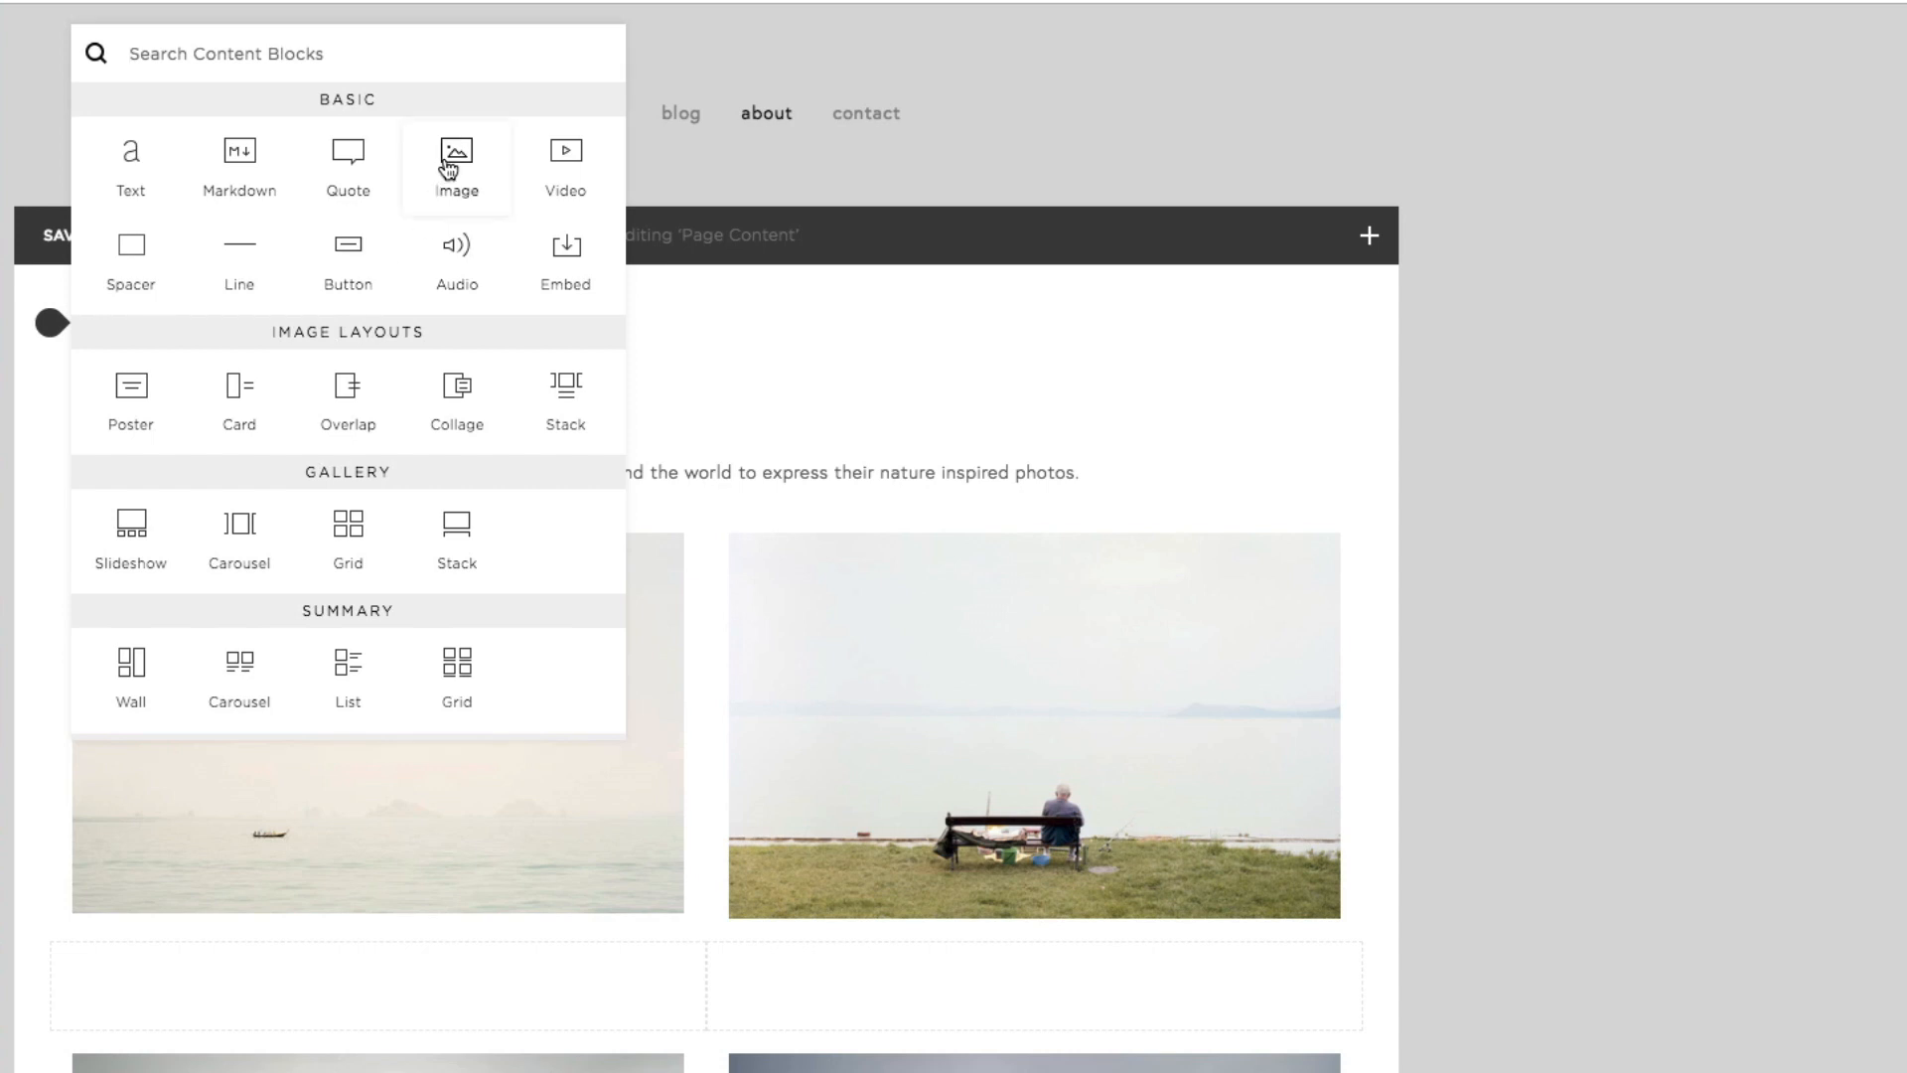
{"action": "left_click", "coordinate": [457, 166]}
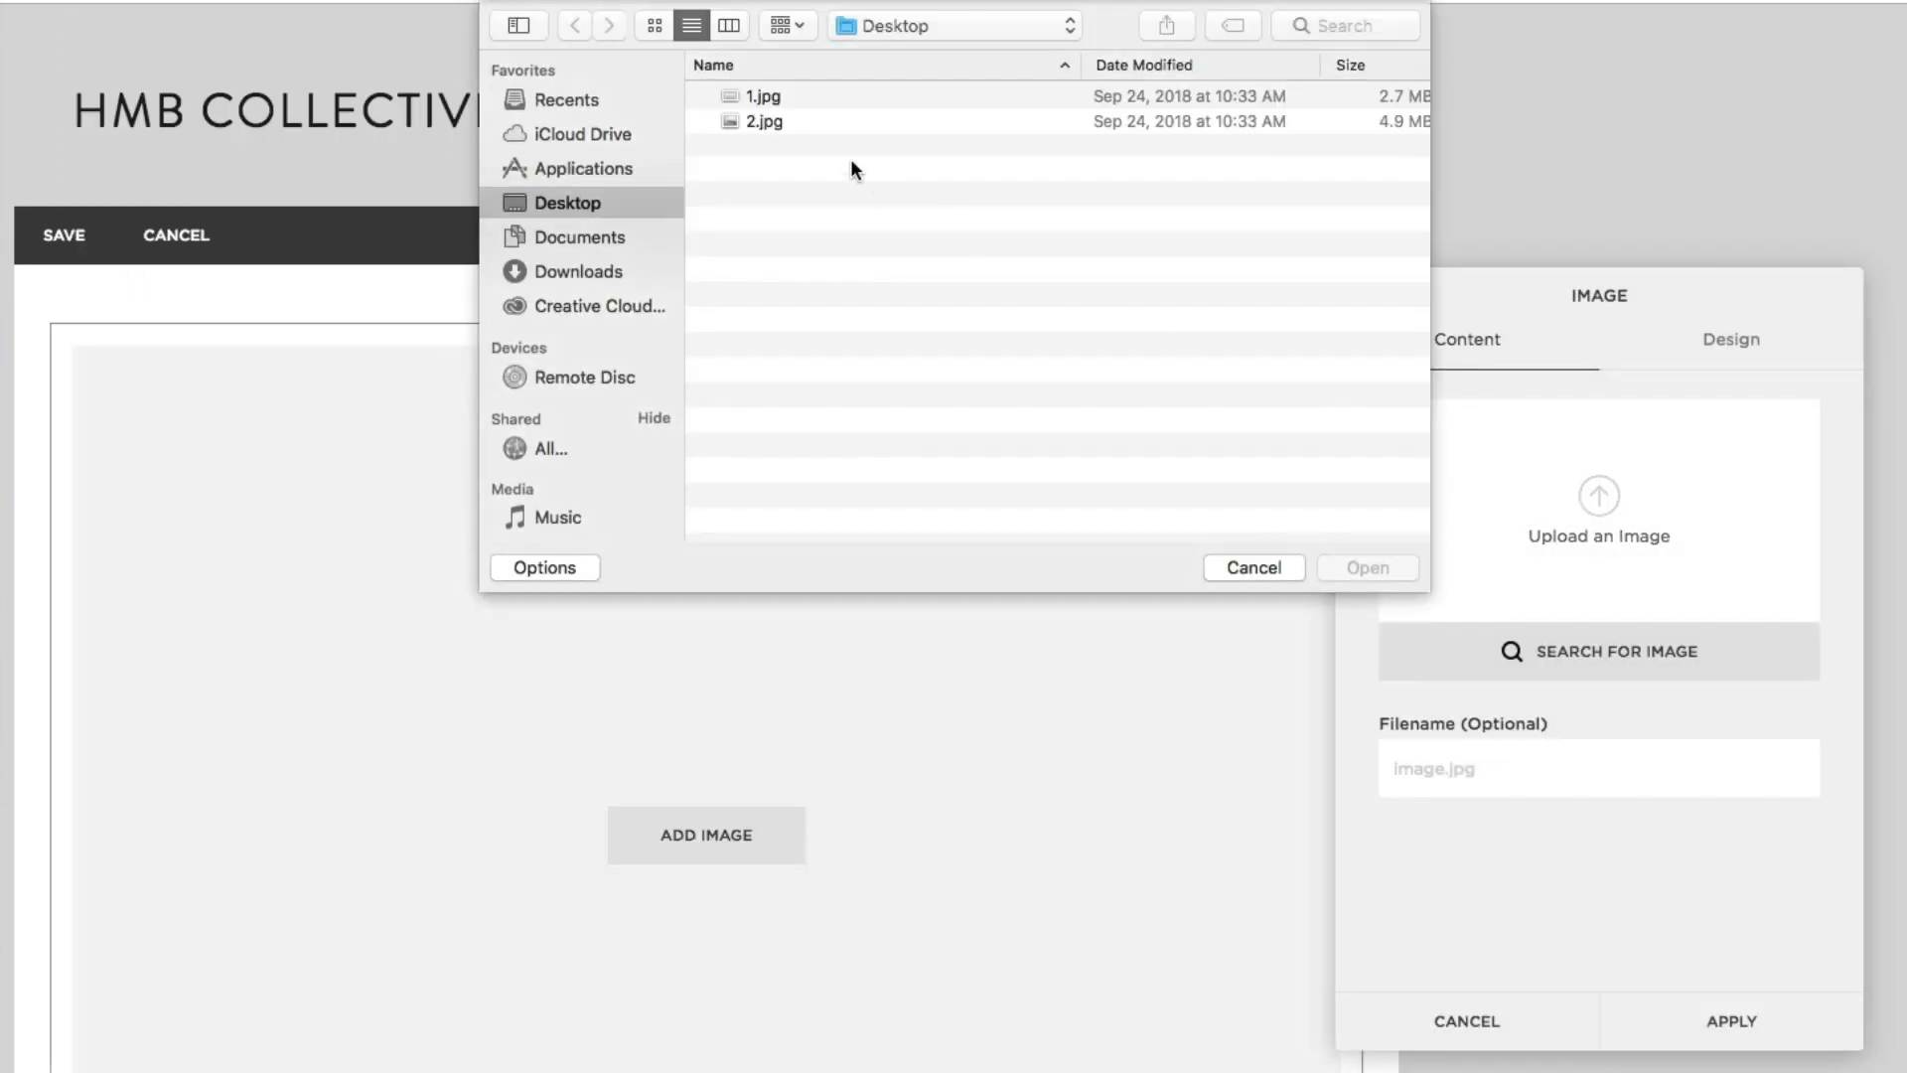
{"action": "left_click", "coordinate": [763, 95]}
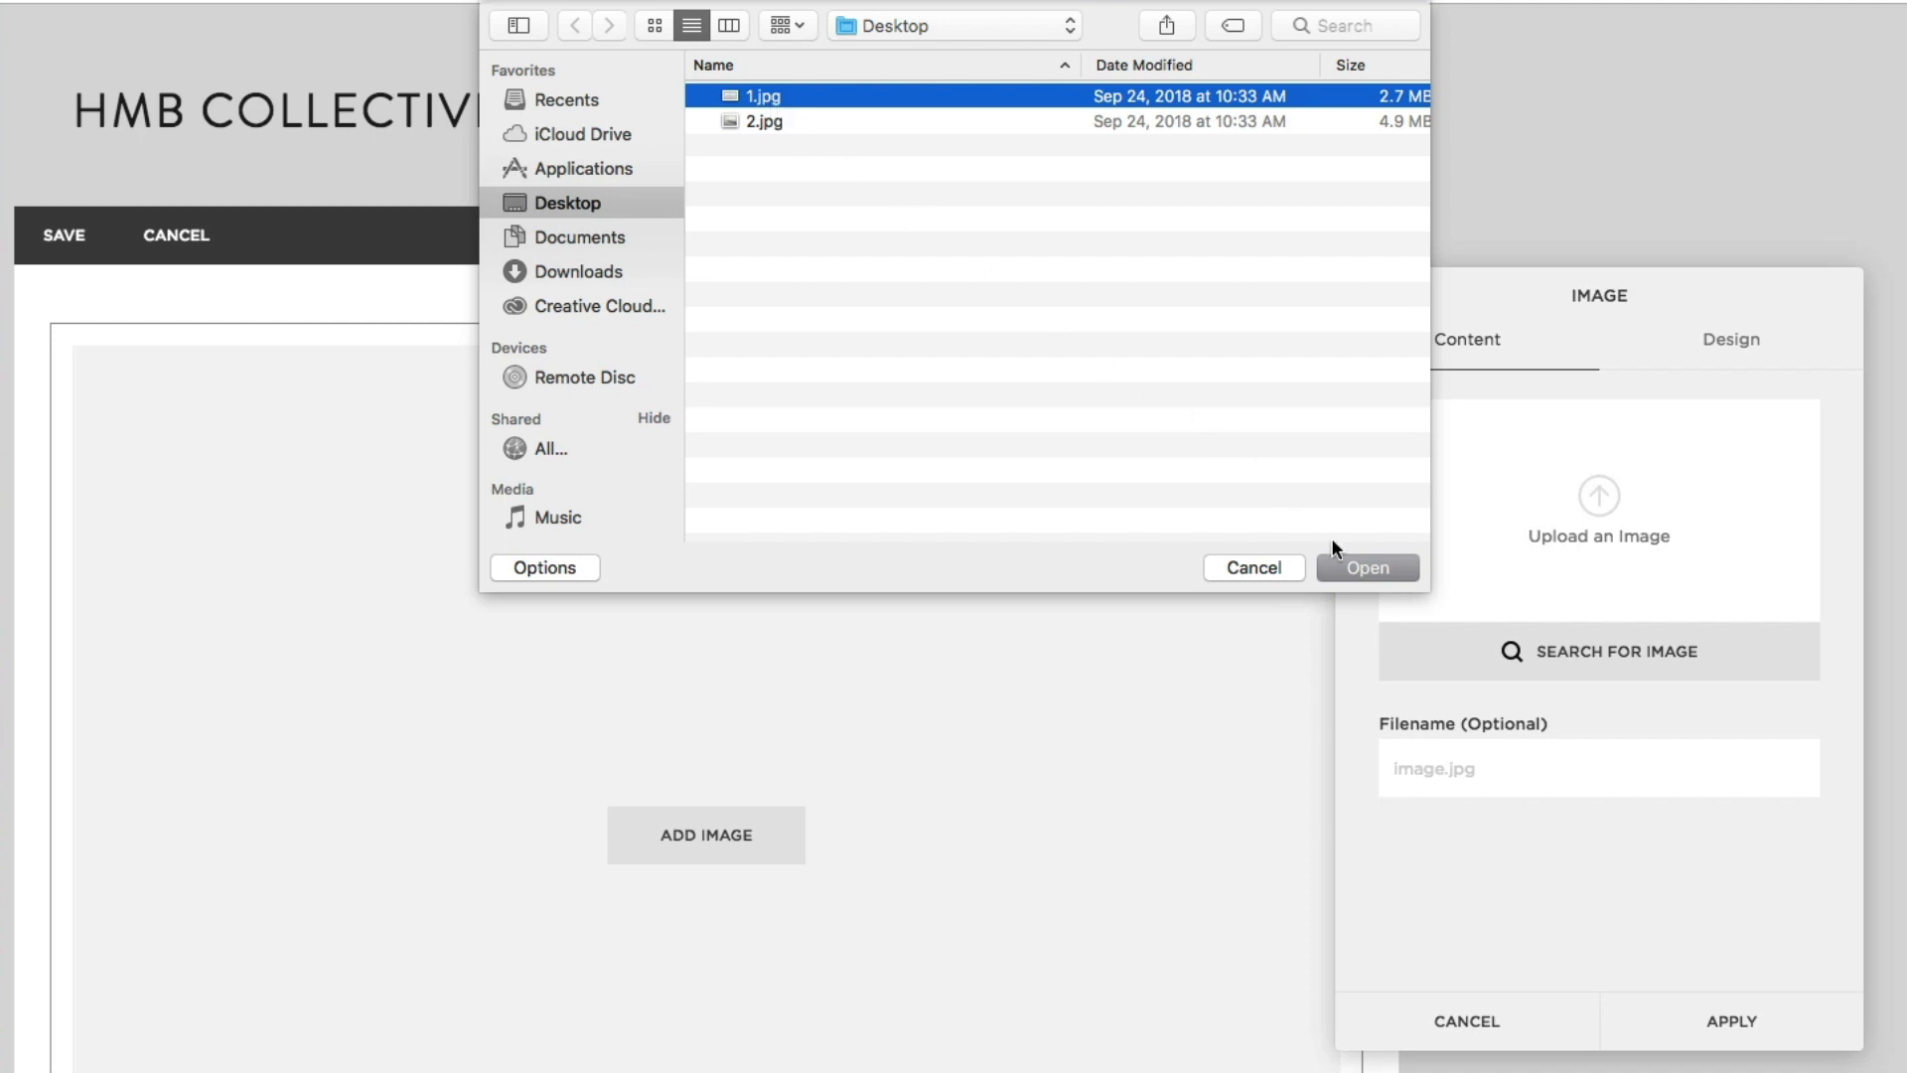
{"action": "left_click", "coordinate": [1367, 566]}
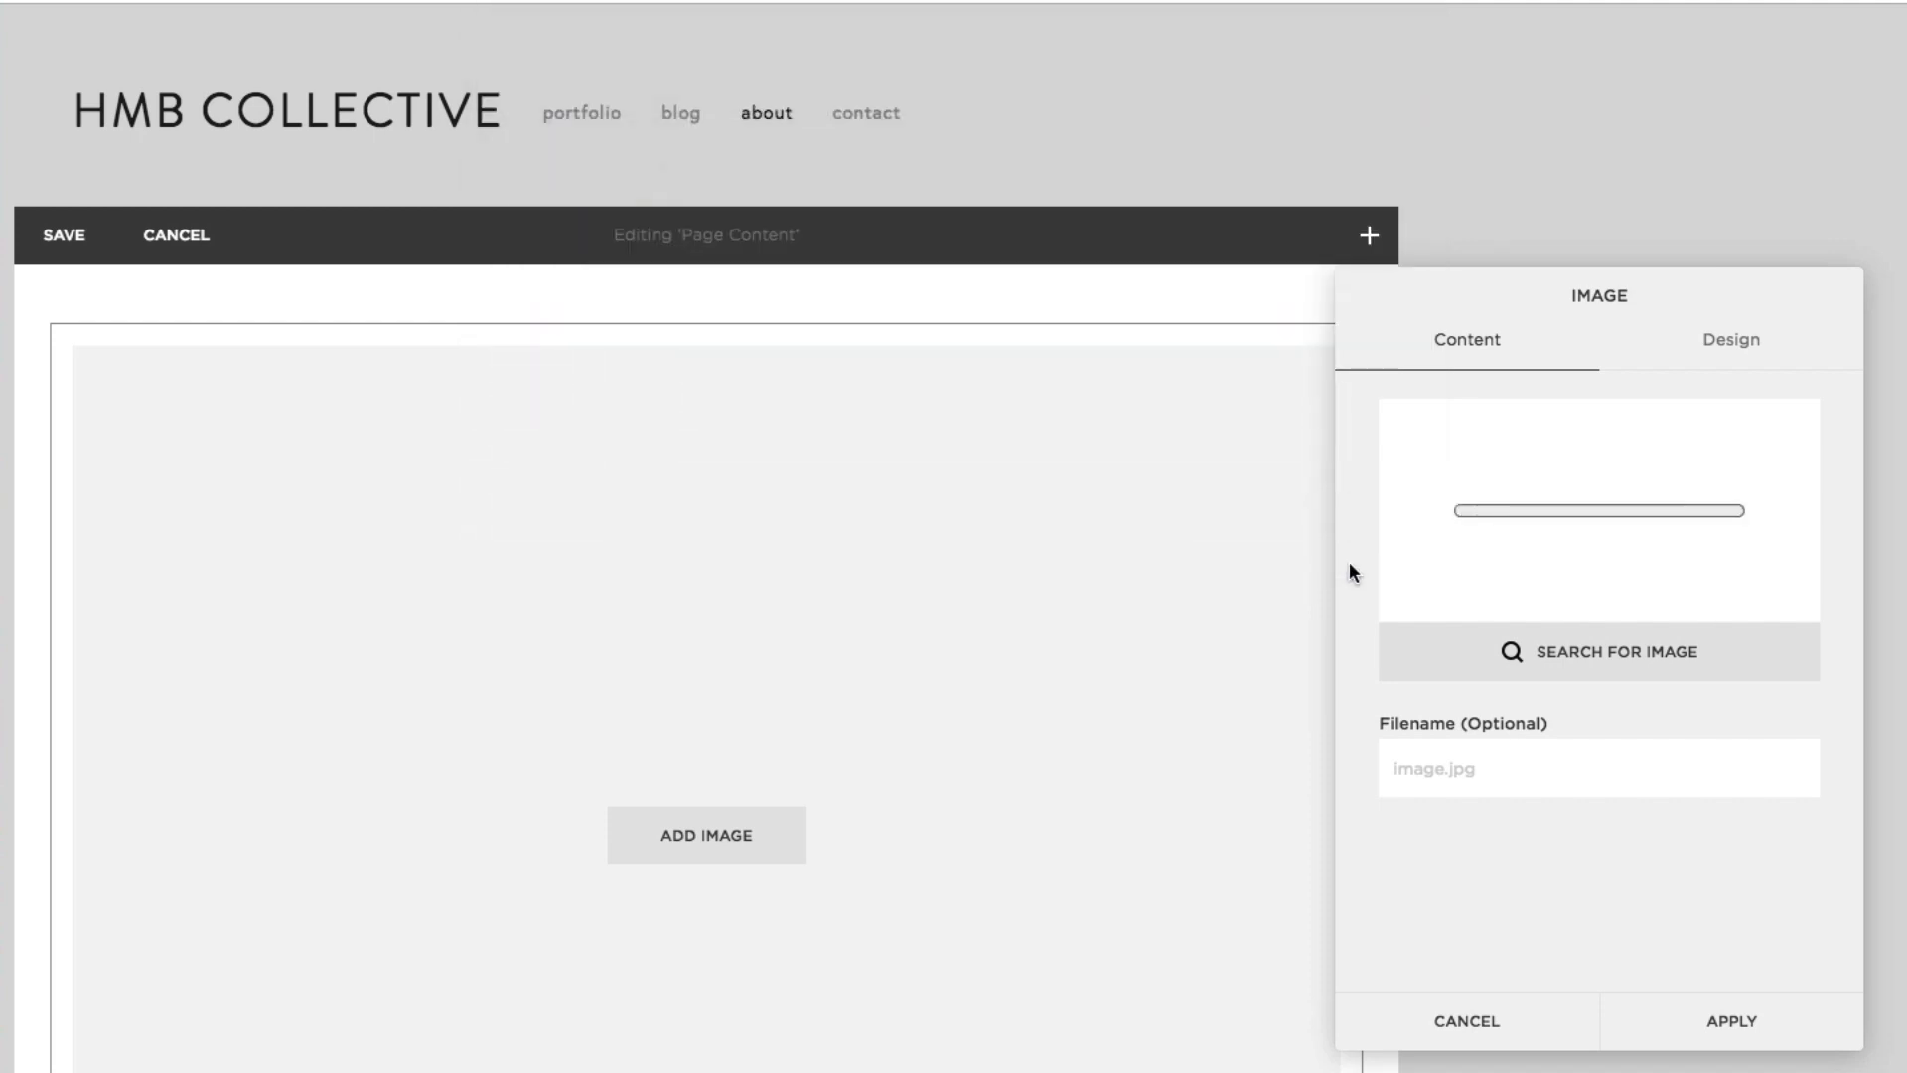
{"action": "left_click", "coordinate": [1598, 651]}
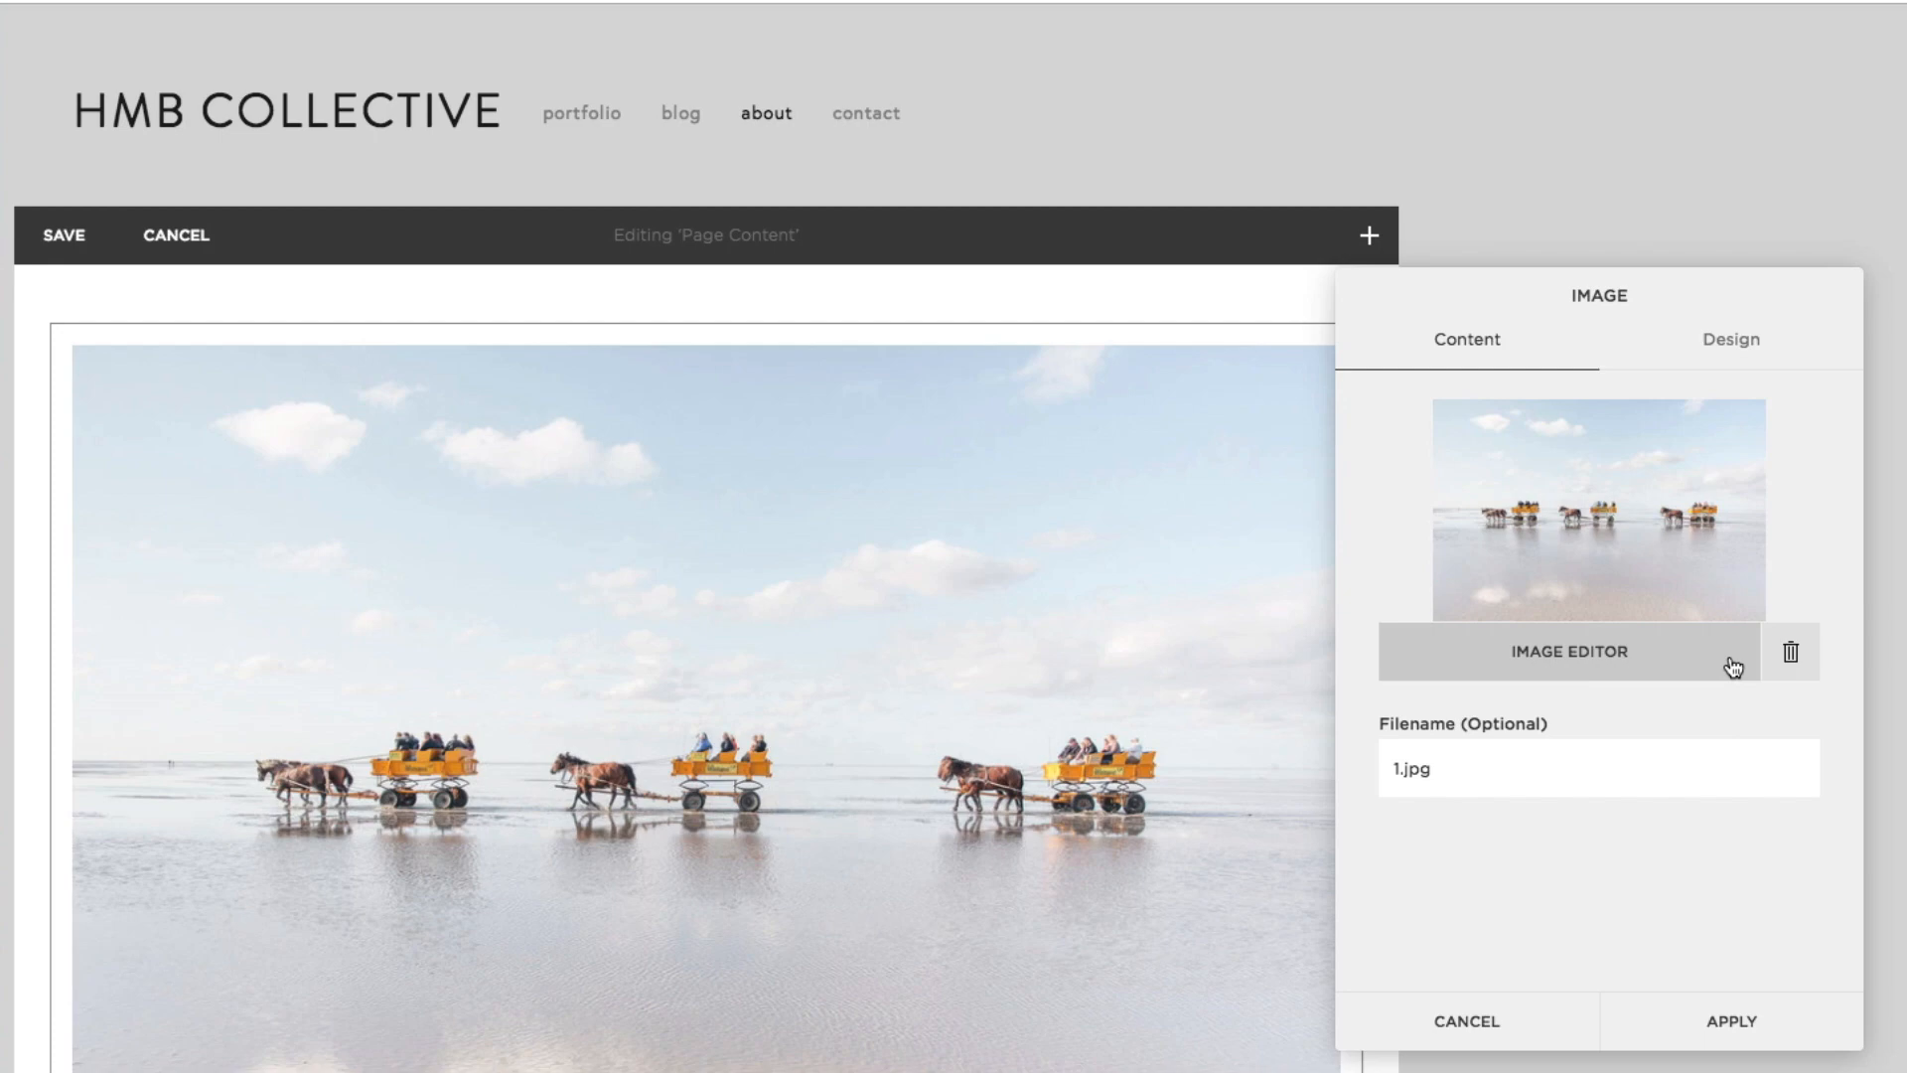
{"action": "left_click", "coordinate": [1790, 651]}
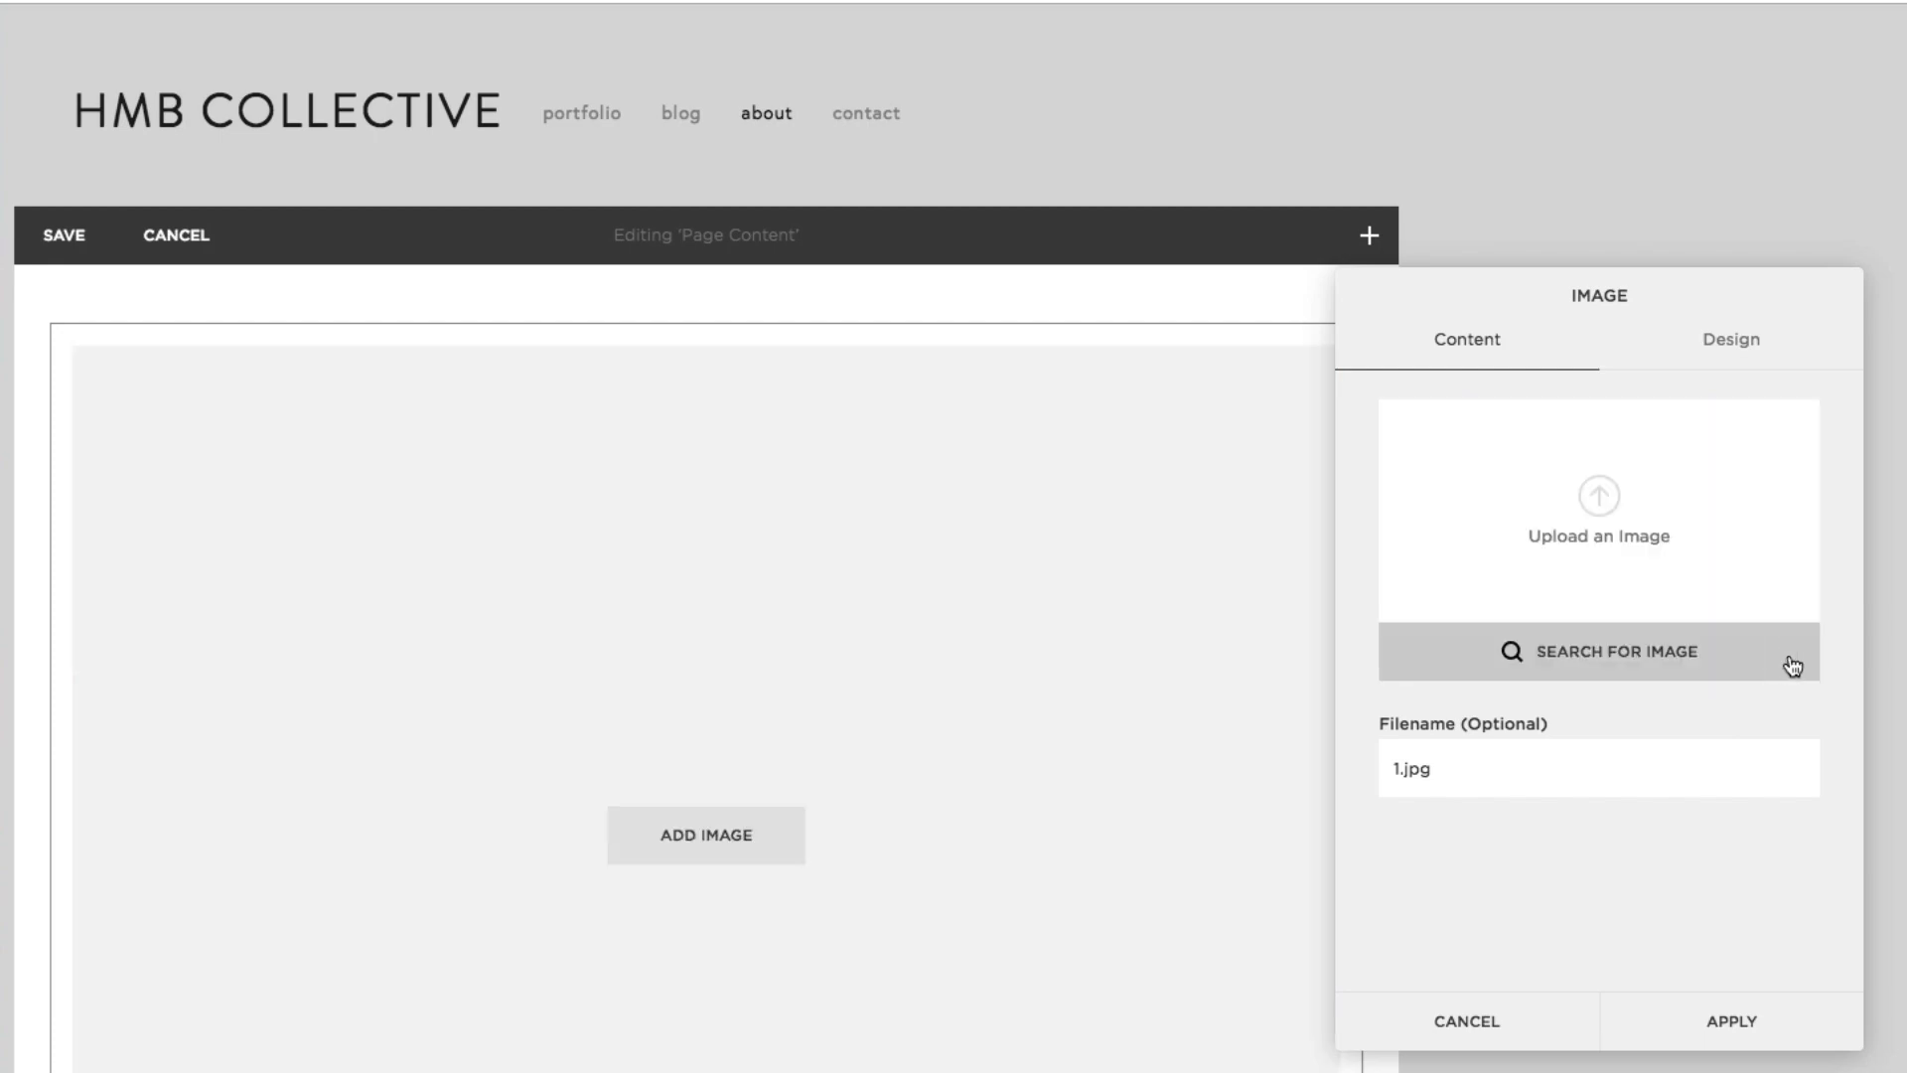
{"action": "left_click", "coordinate": [1597, 651]}
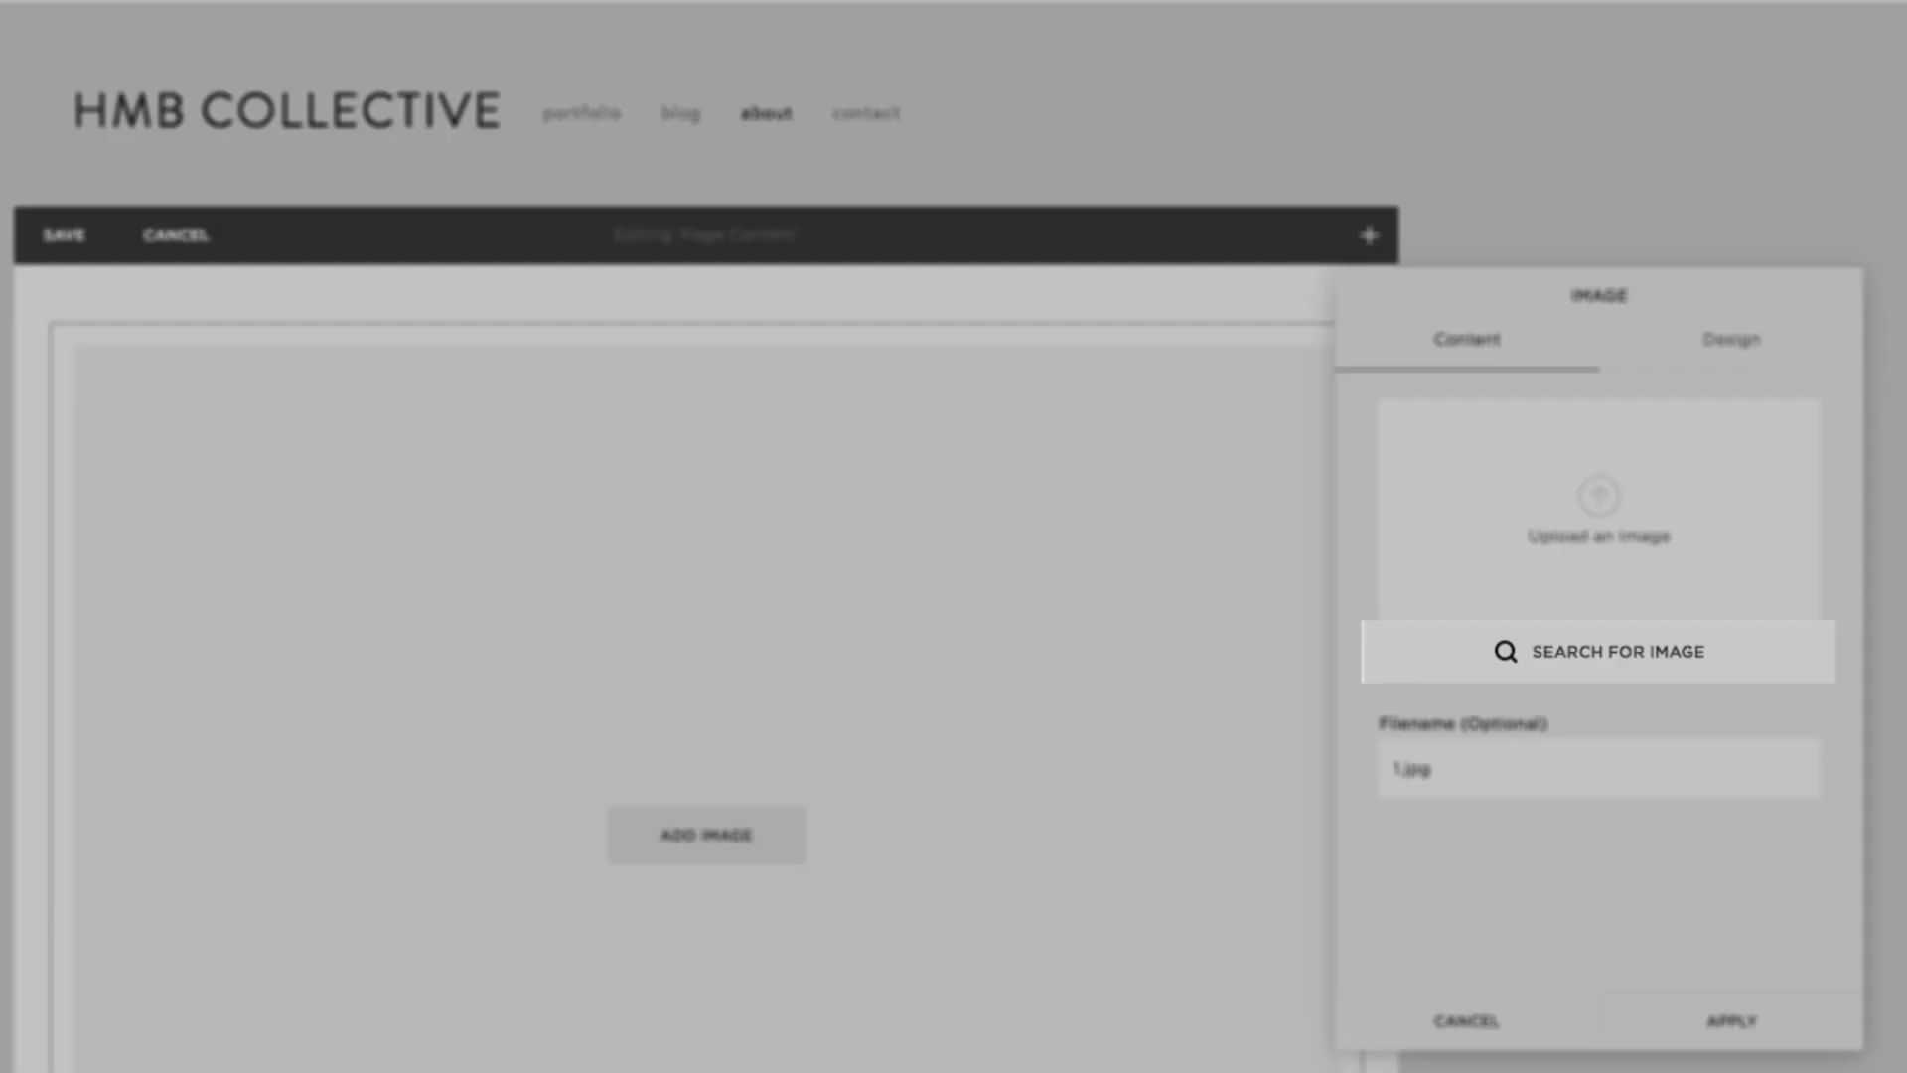
{"action": "left_click", "coordinate": [1597, 651]}
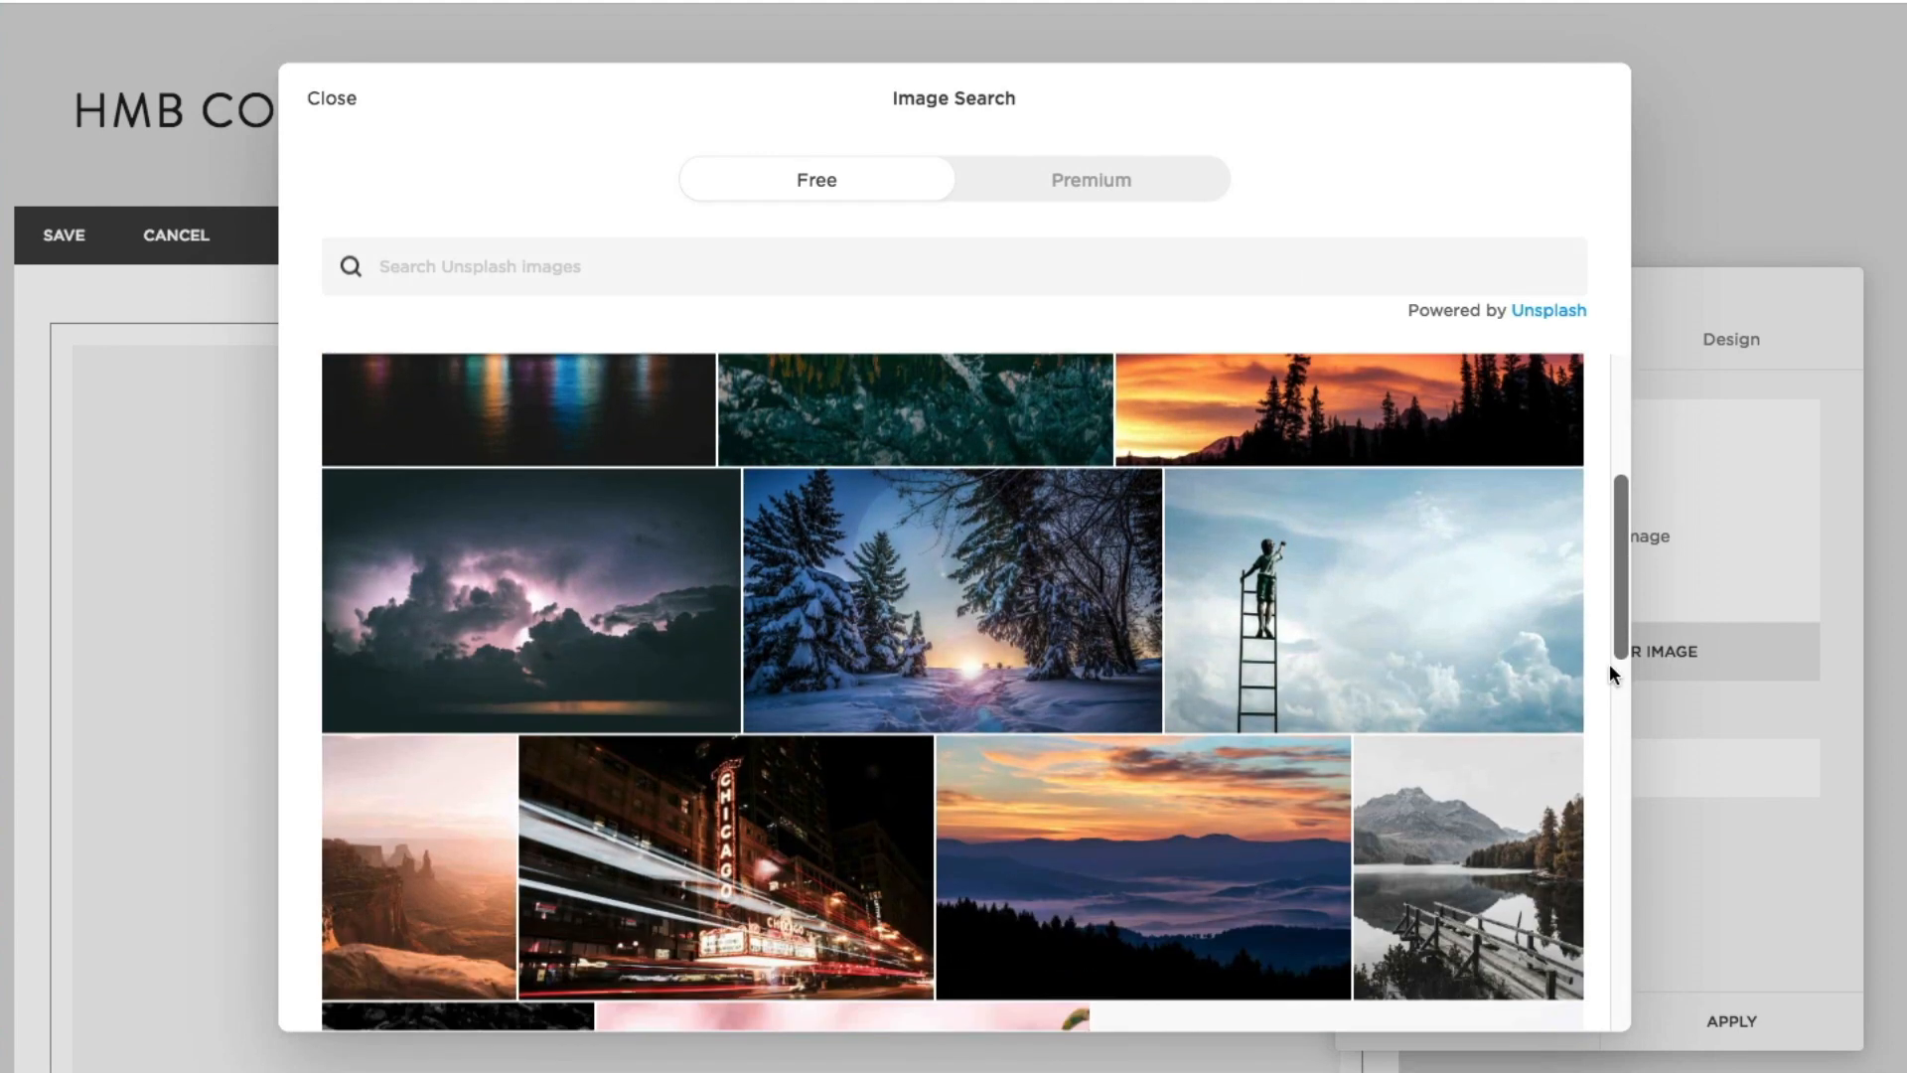
{"action": "scroll", "scroll_direction": "down", "scroll_amount": 3}
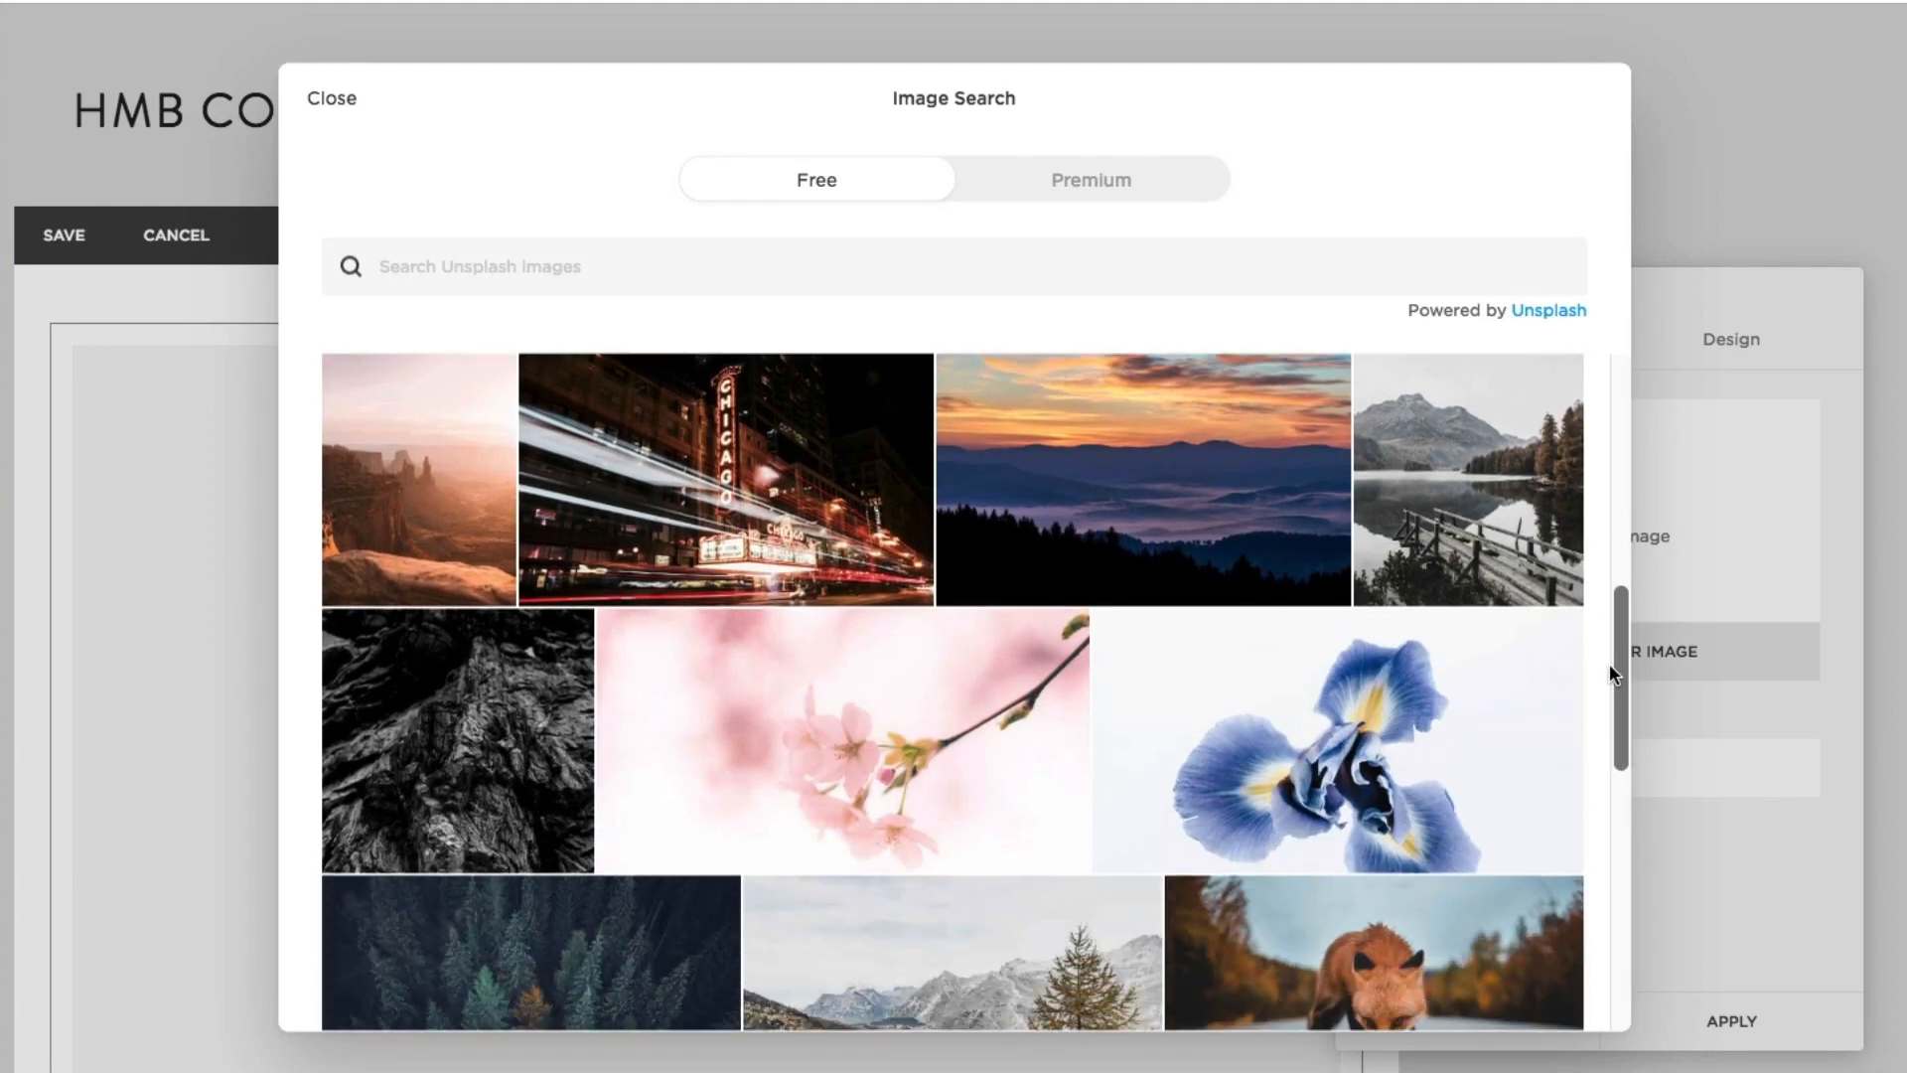
{"action": "scroll", "scroll_direction": "down", "scroll_amount": 3}
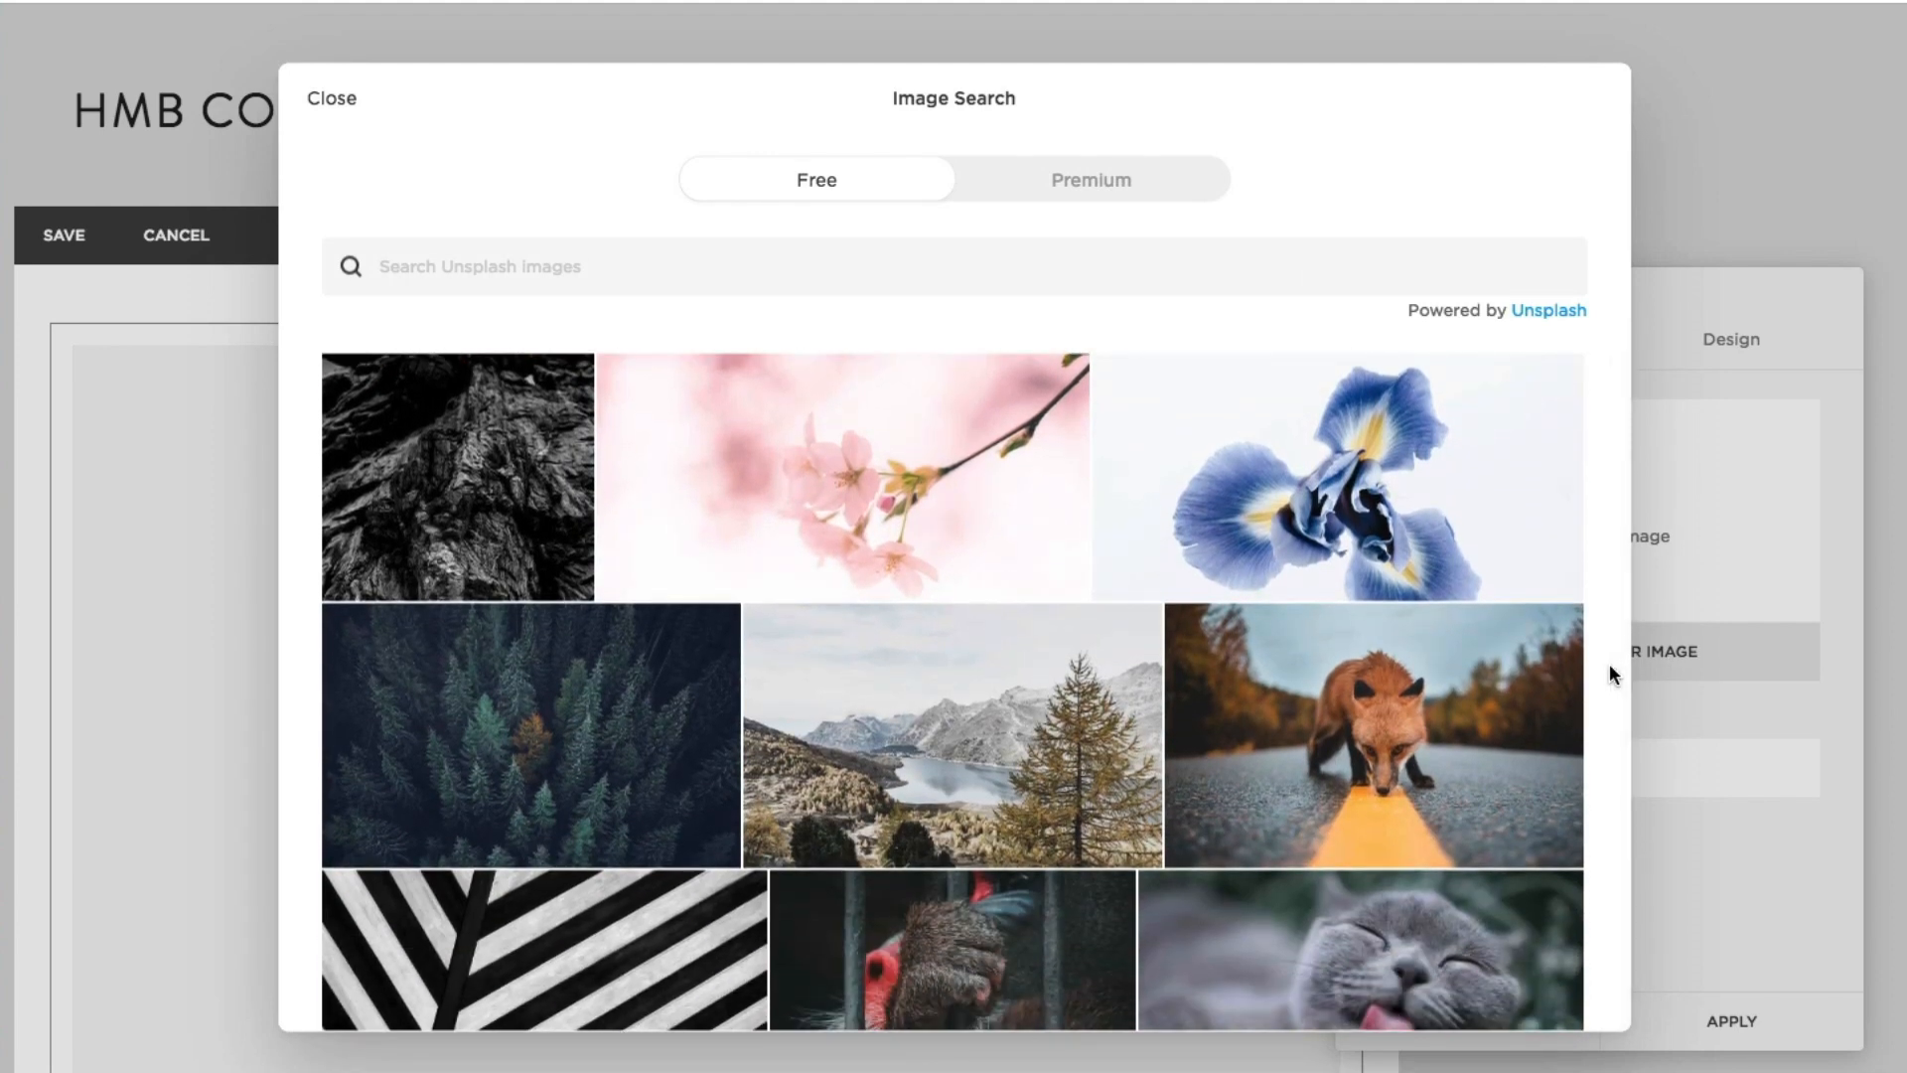
{"action": "left_click", "coordinate": [1087, 179]}
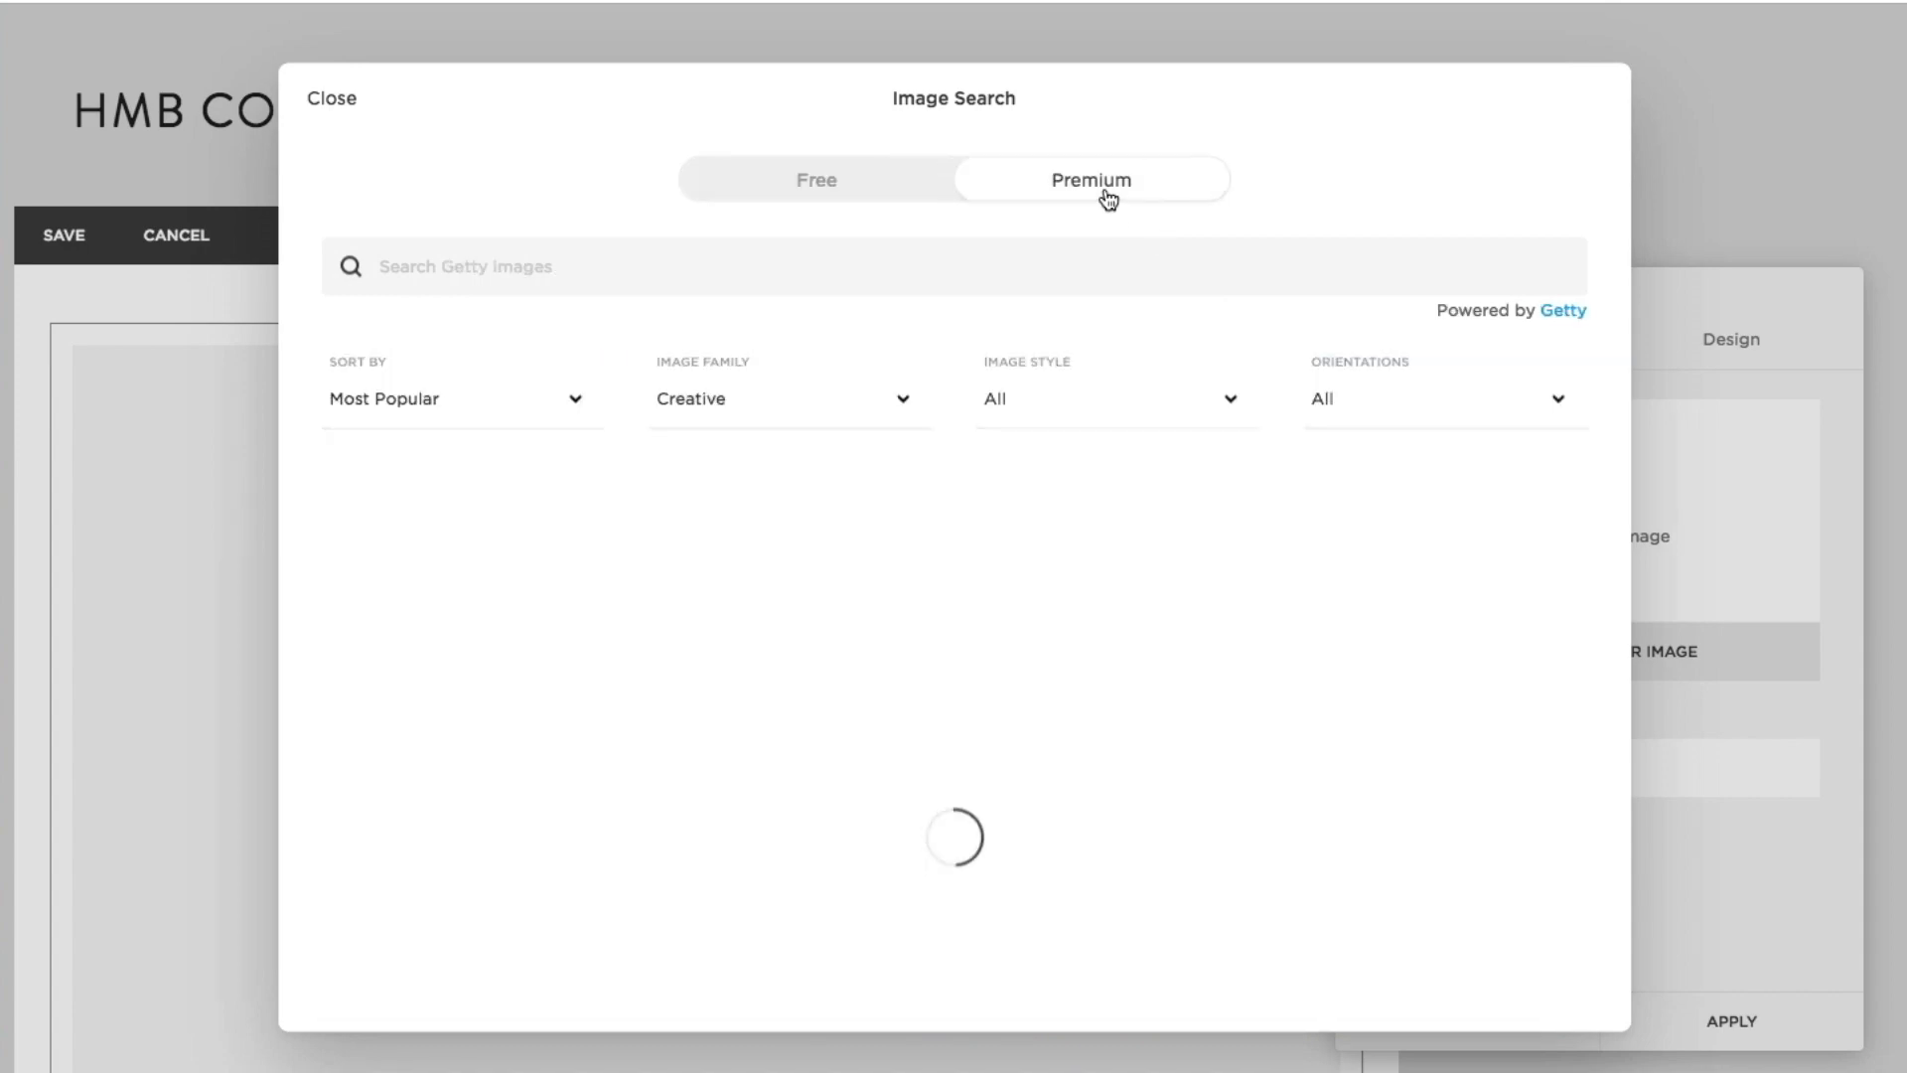
{"action": "left_click", "coordinate": [1088, 179]}
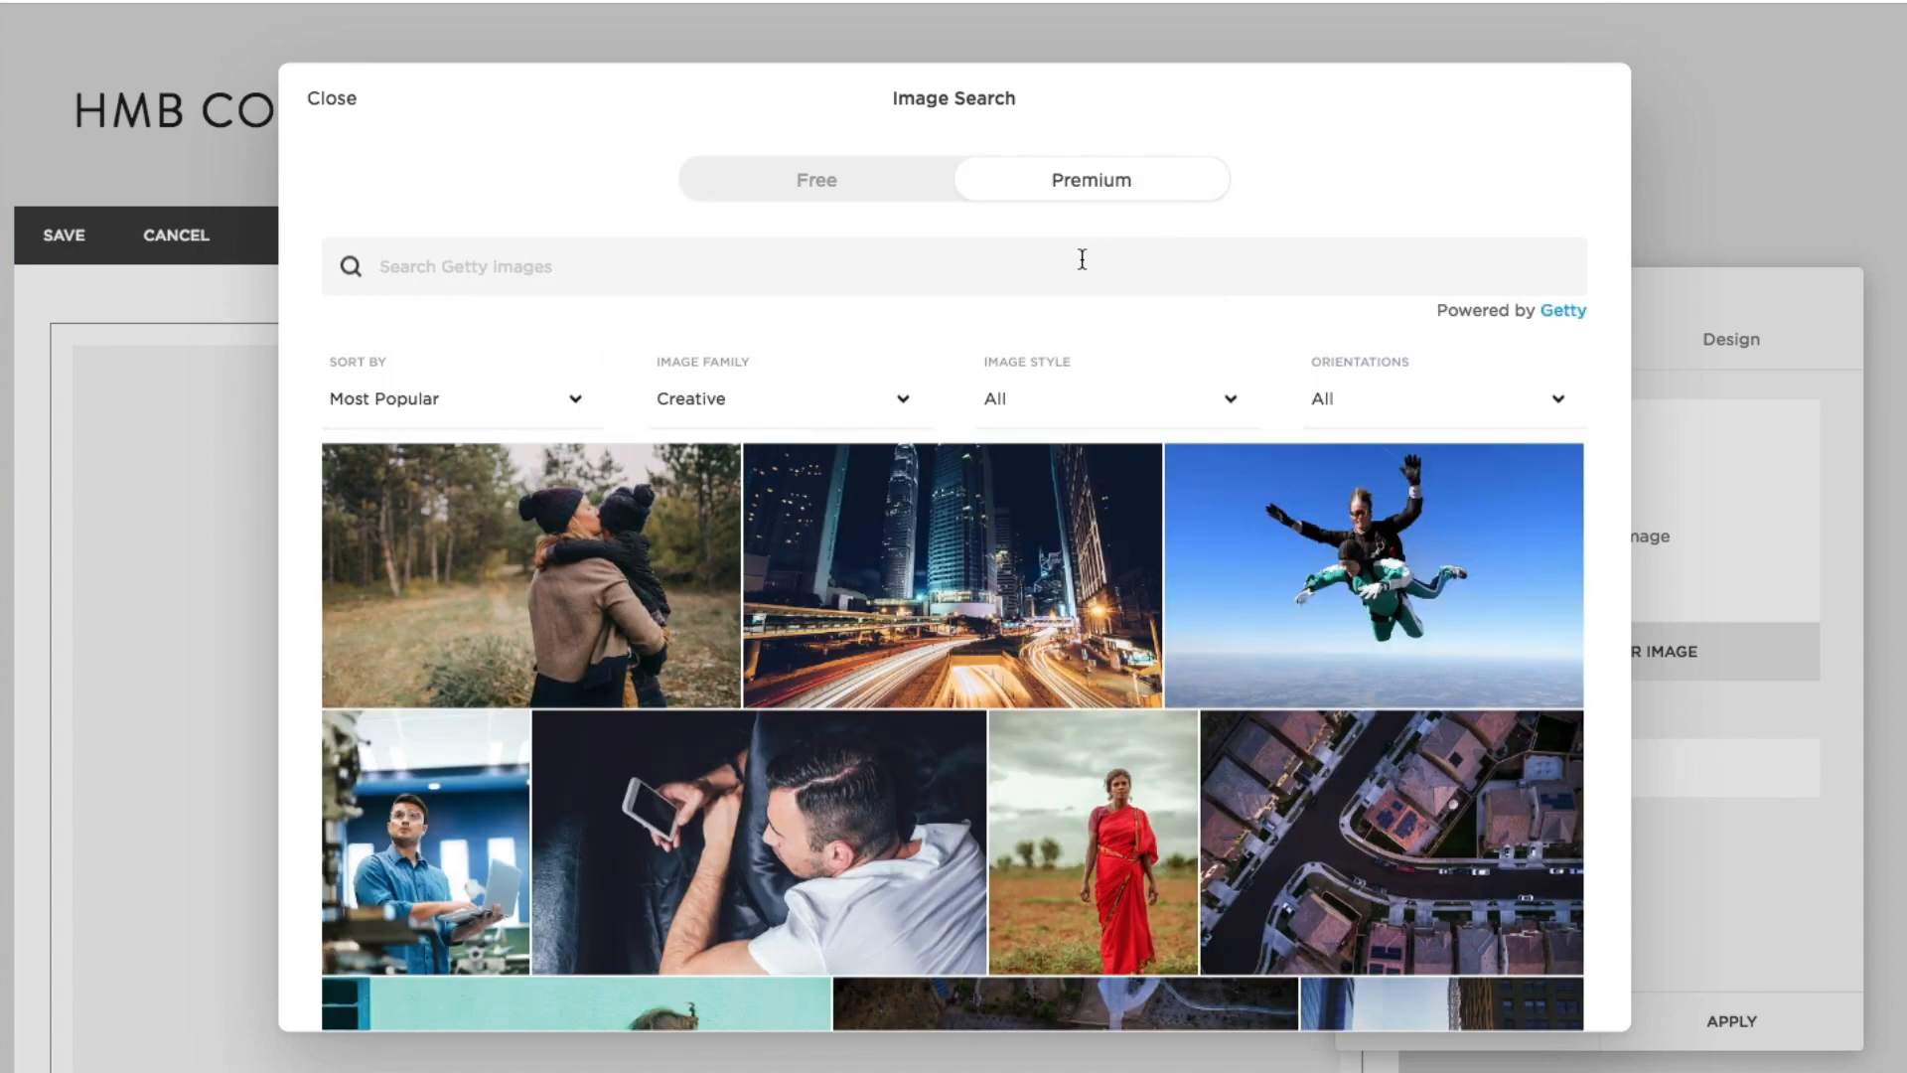
{"action": "type", "text": "nature"}
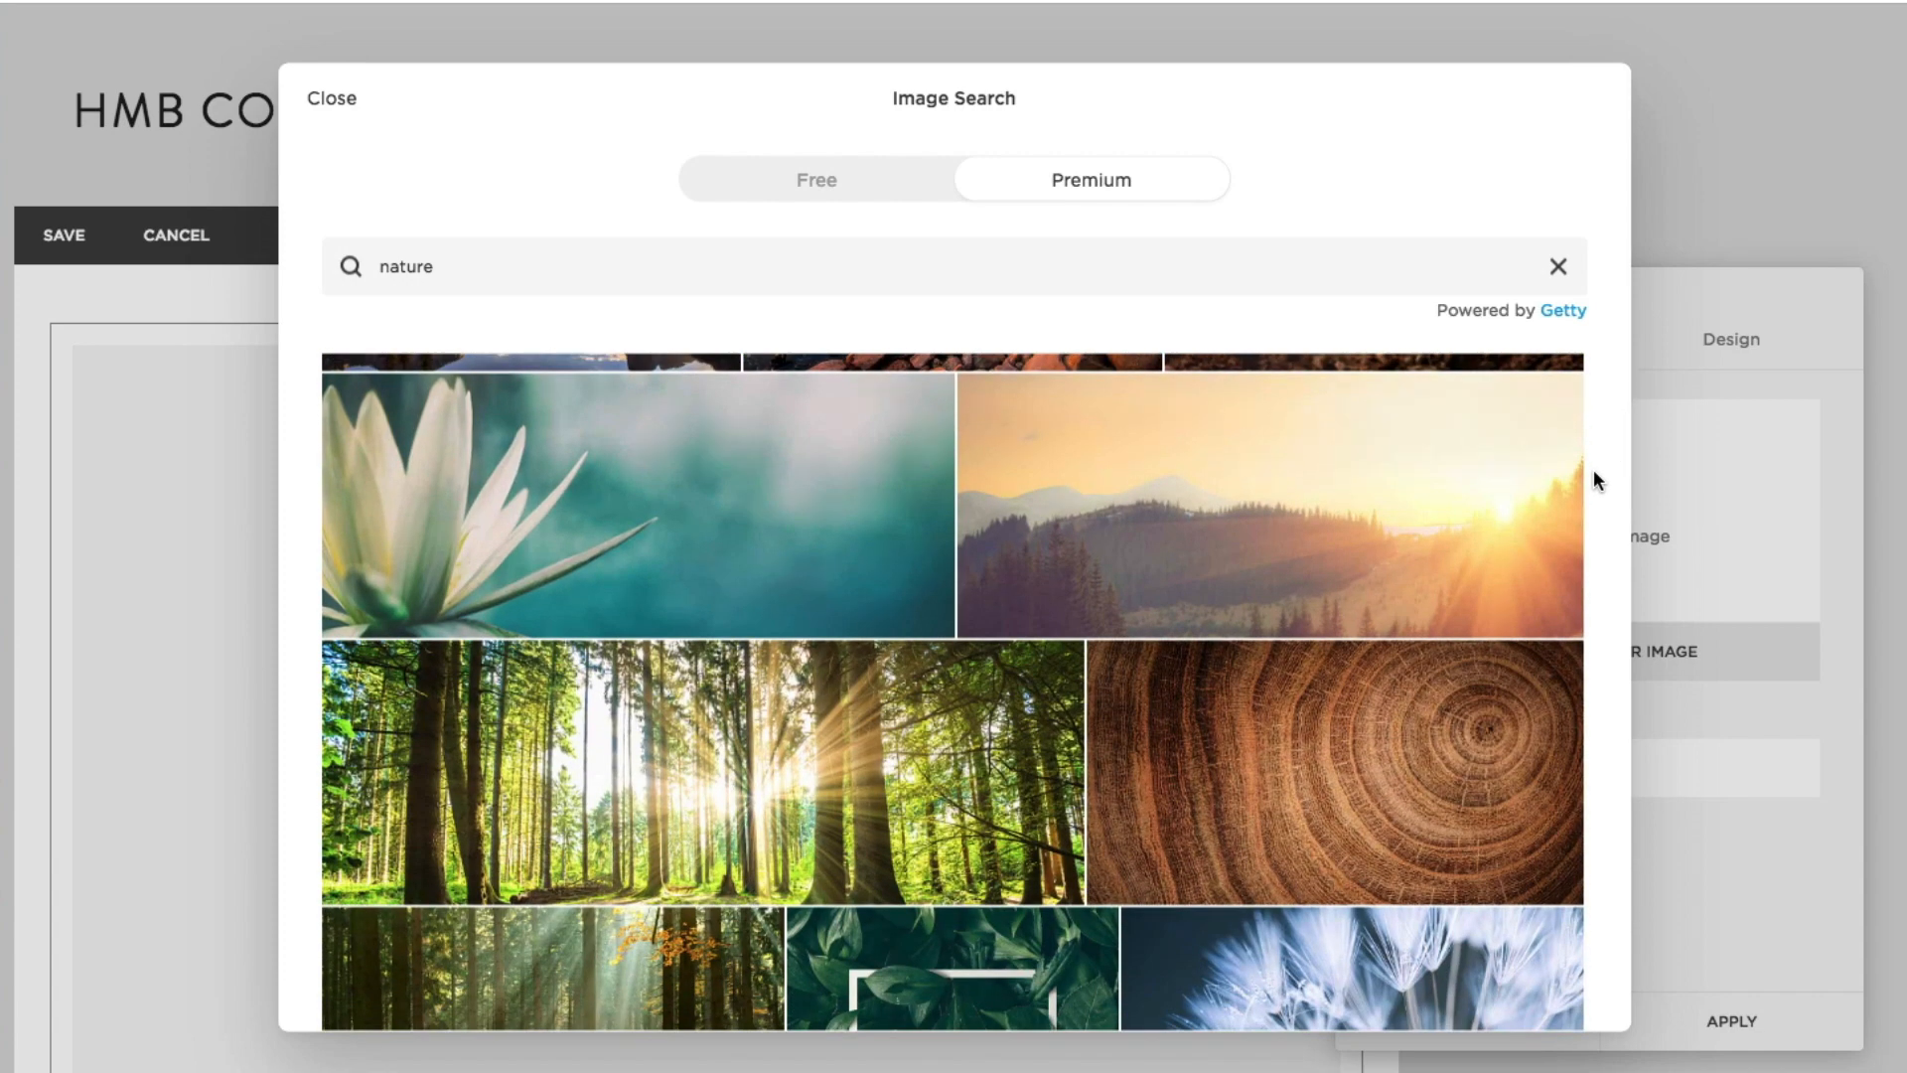
{"action": "scroll", "scroll_direction": "down", "scroll_amount": 3}
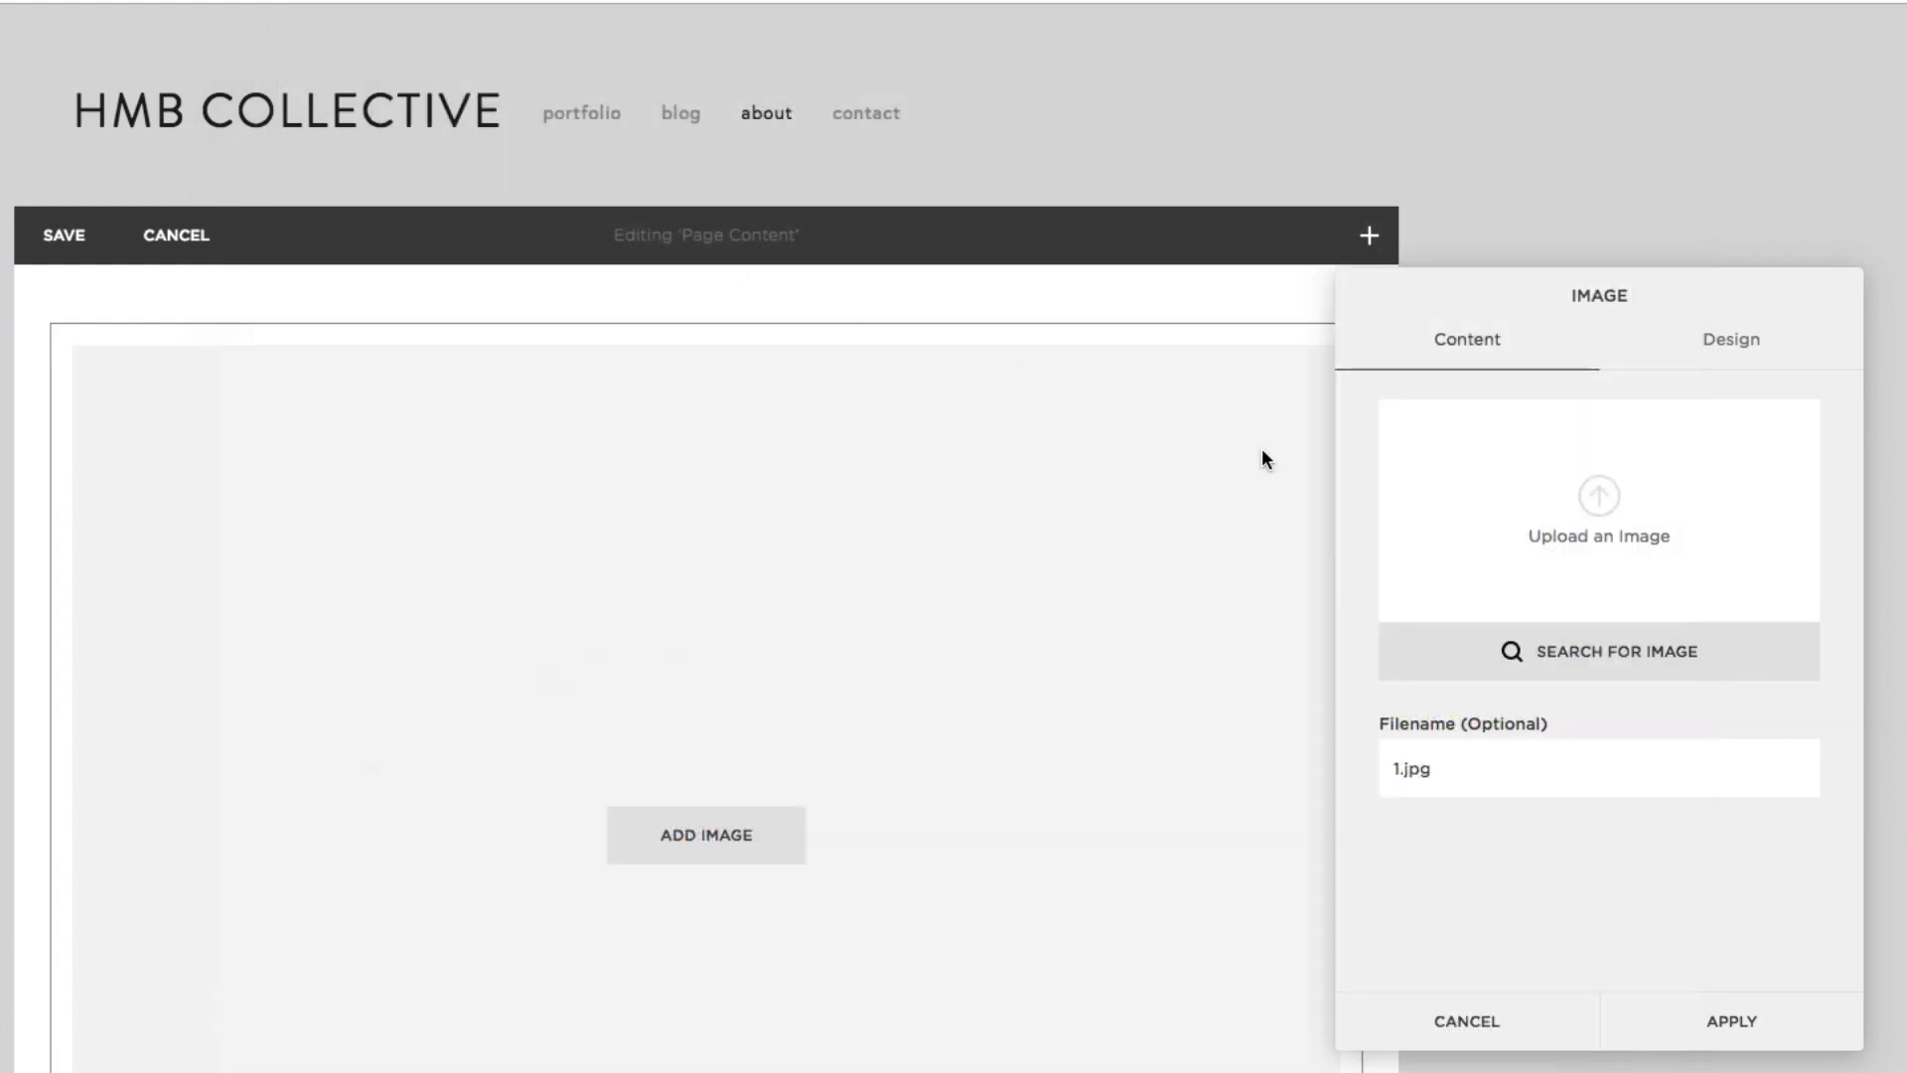
Step: Re-upload the horse-cart photo into the empty Image block
{"action": "left_click", "coordinate": [1598, 511]}
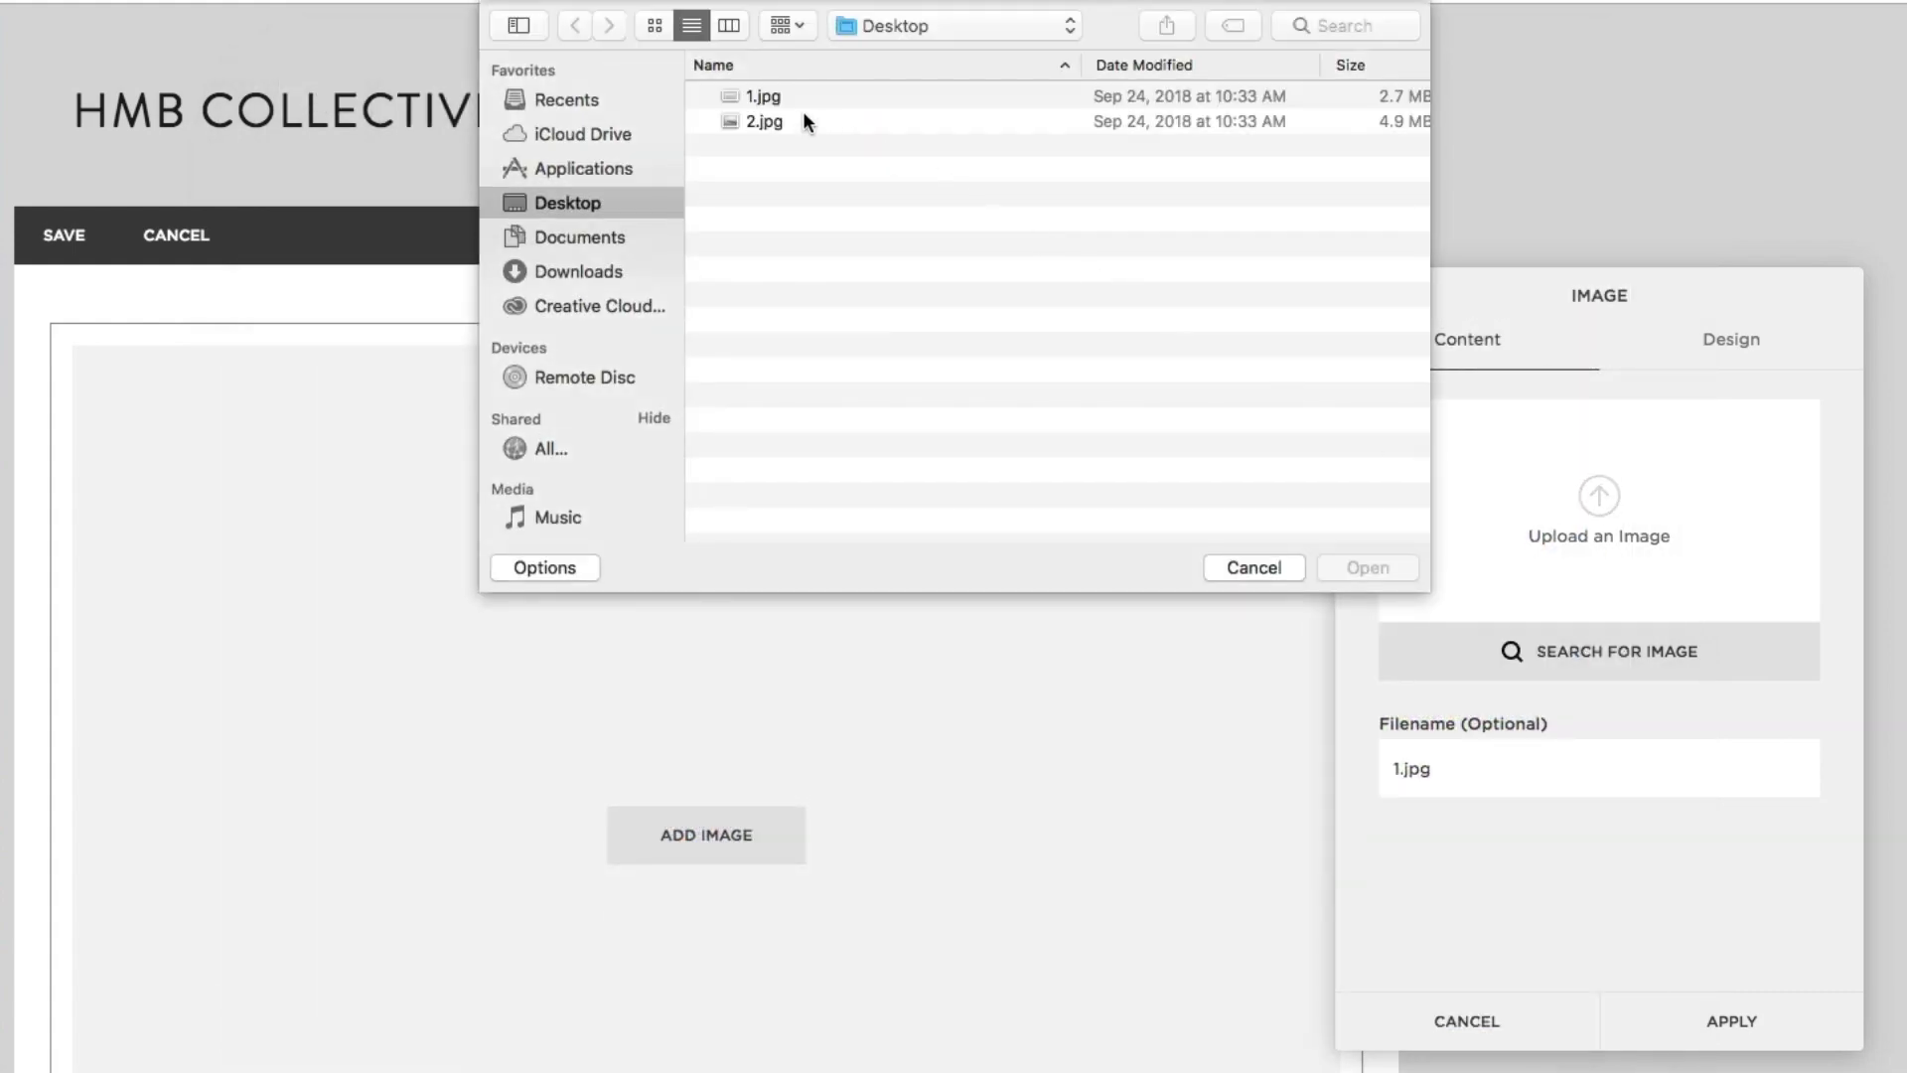
{"action": "left_click", "coordinate": [1367, 568]}
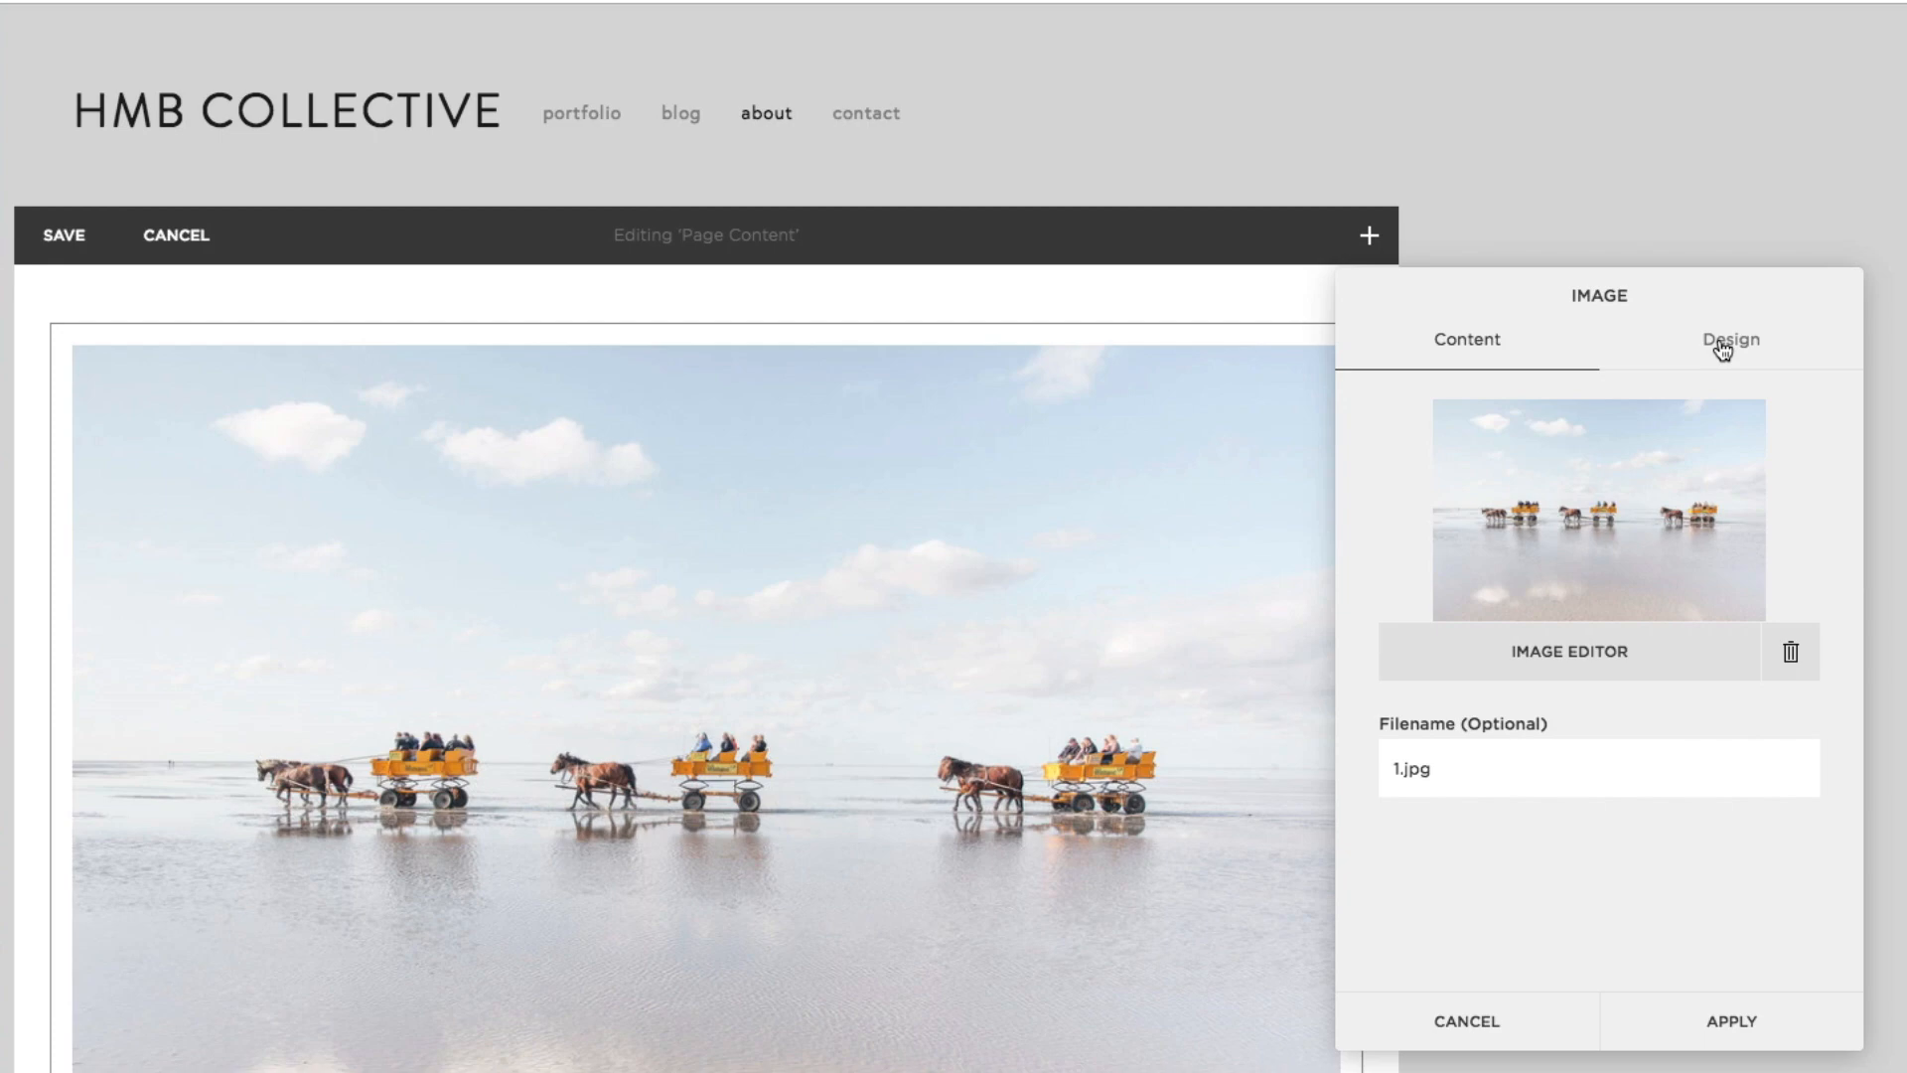
Step: Enable Stretch, leave Lightbox off, and set the clickthrough to the portfolio gallery
{"action": "left_click", "coordinate": [1729, 338]}
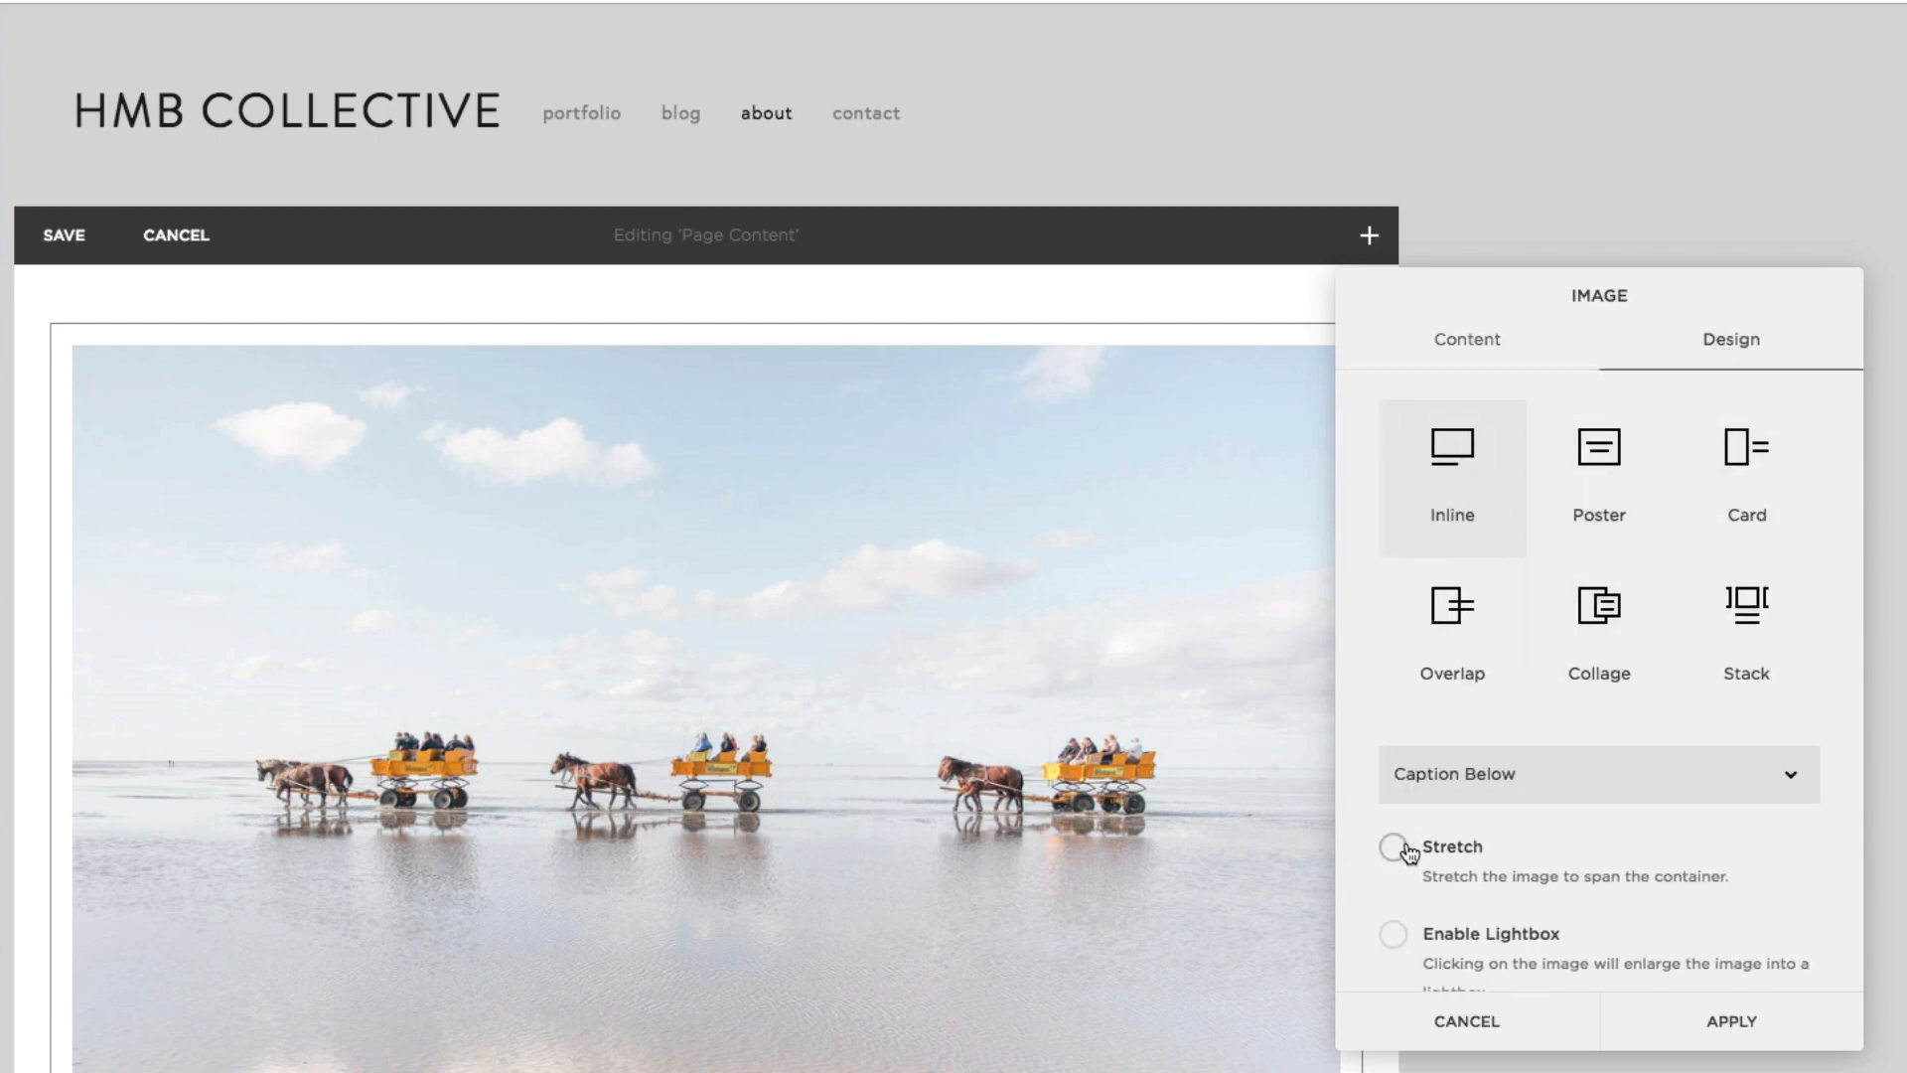
{"action": "left_click", "coordinate": [1395, 848]}
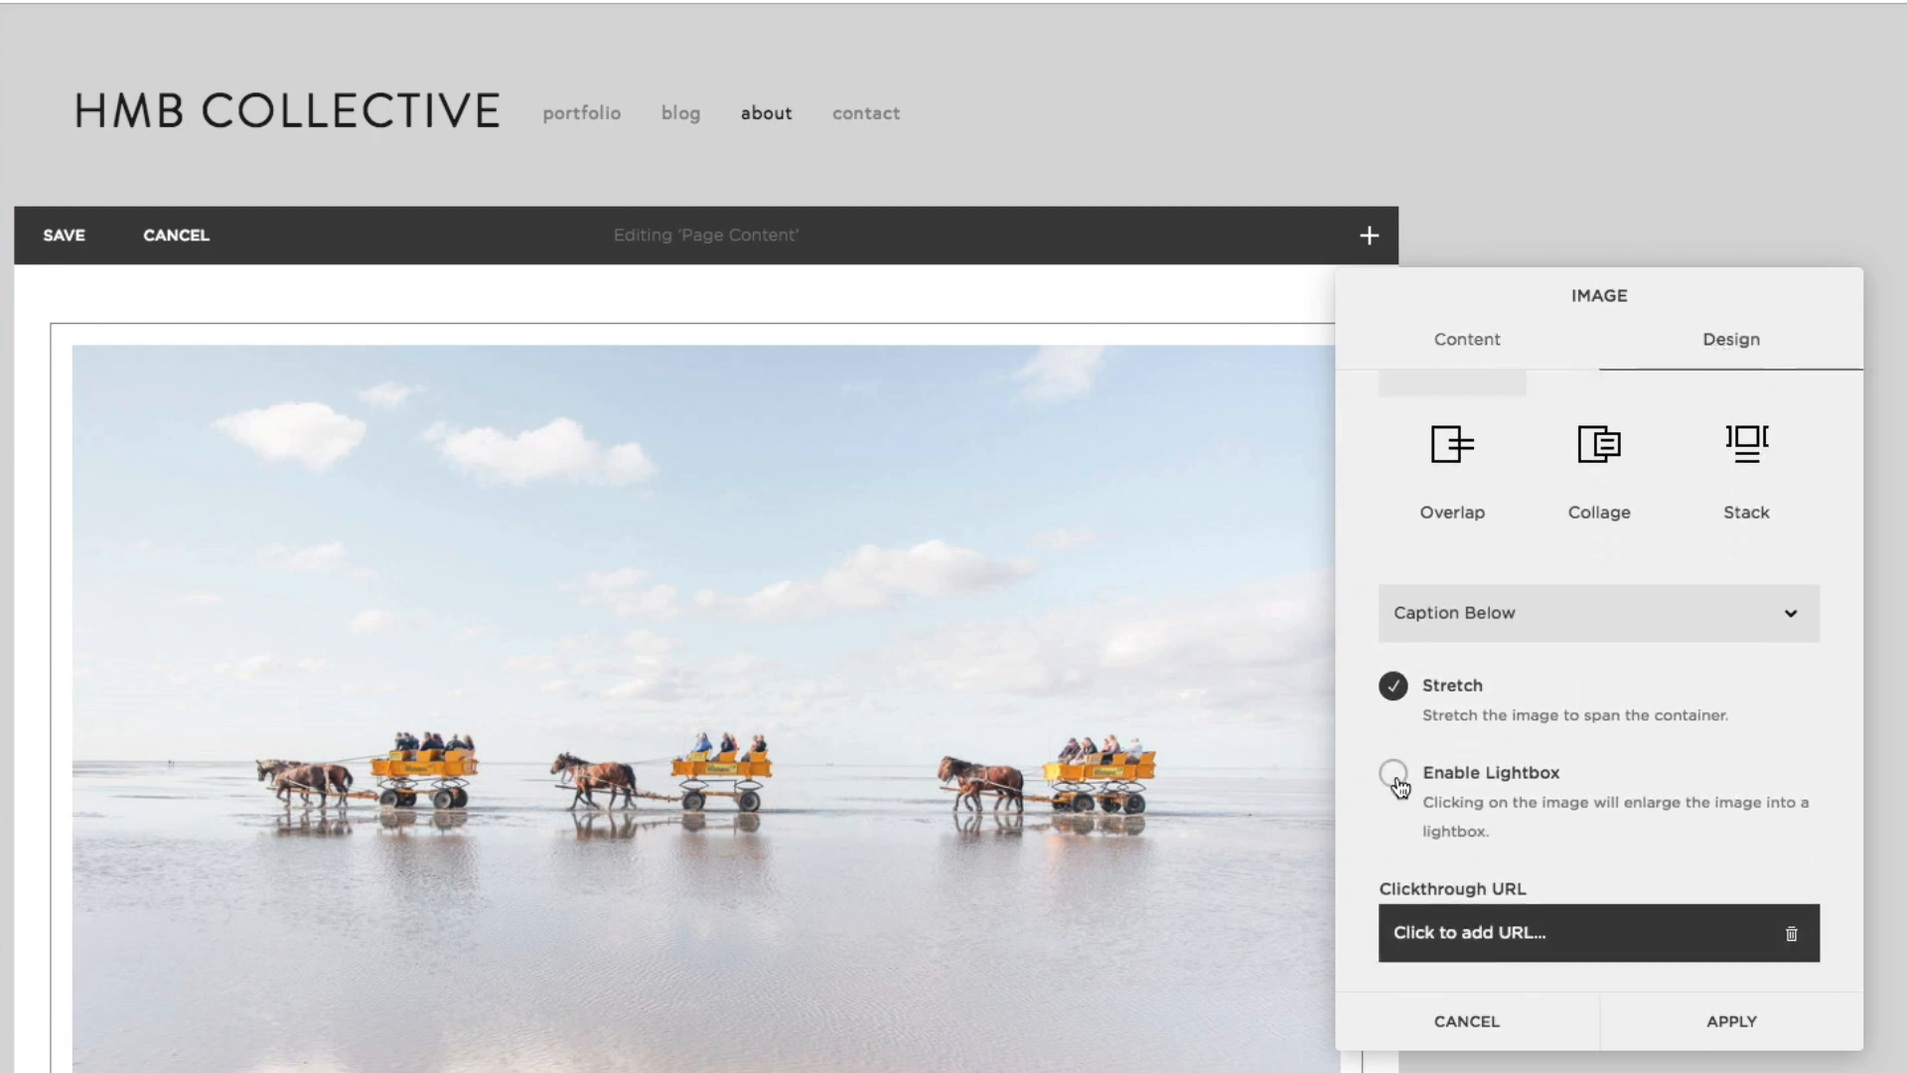
{"action": "left_click", "coordinate": [1395, 777]}
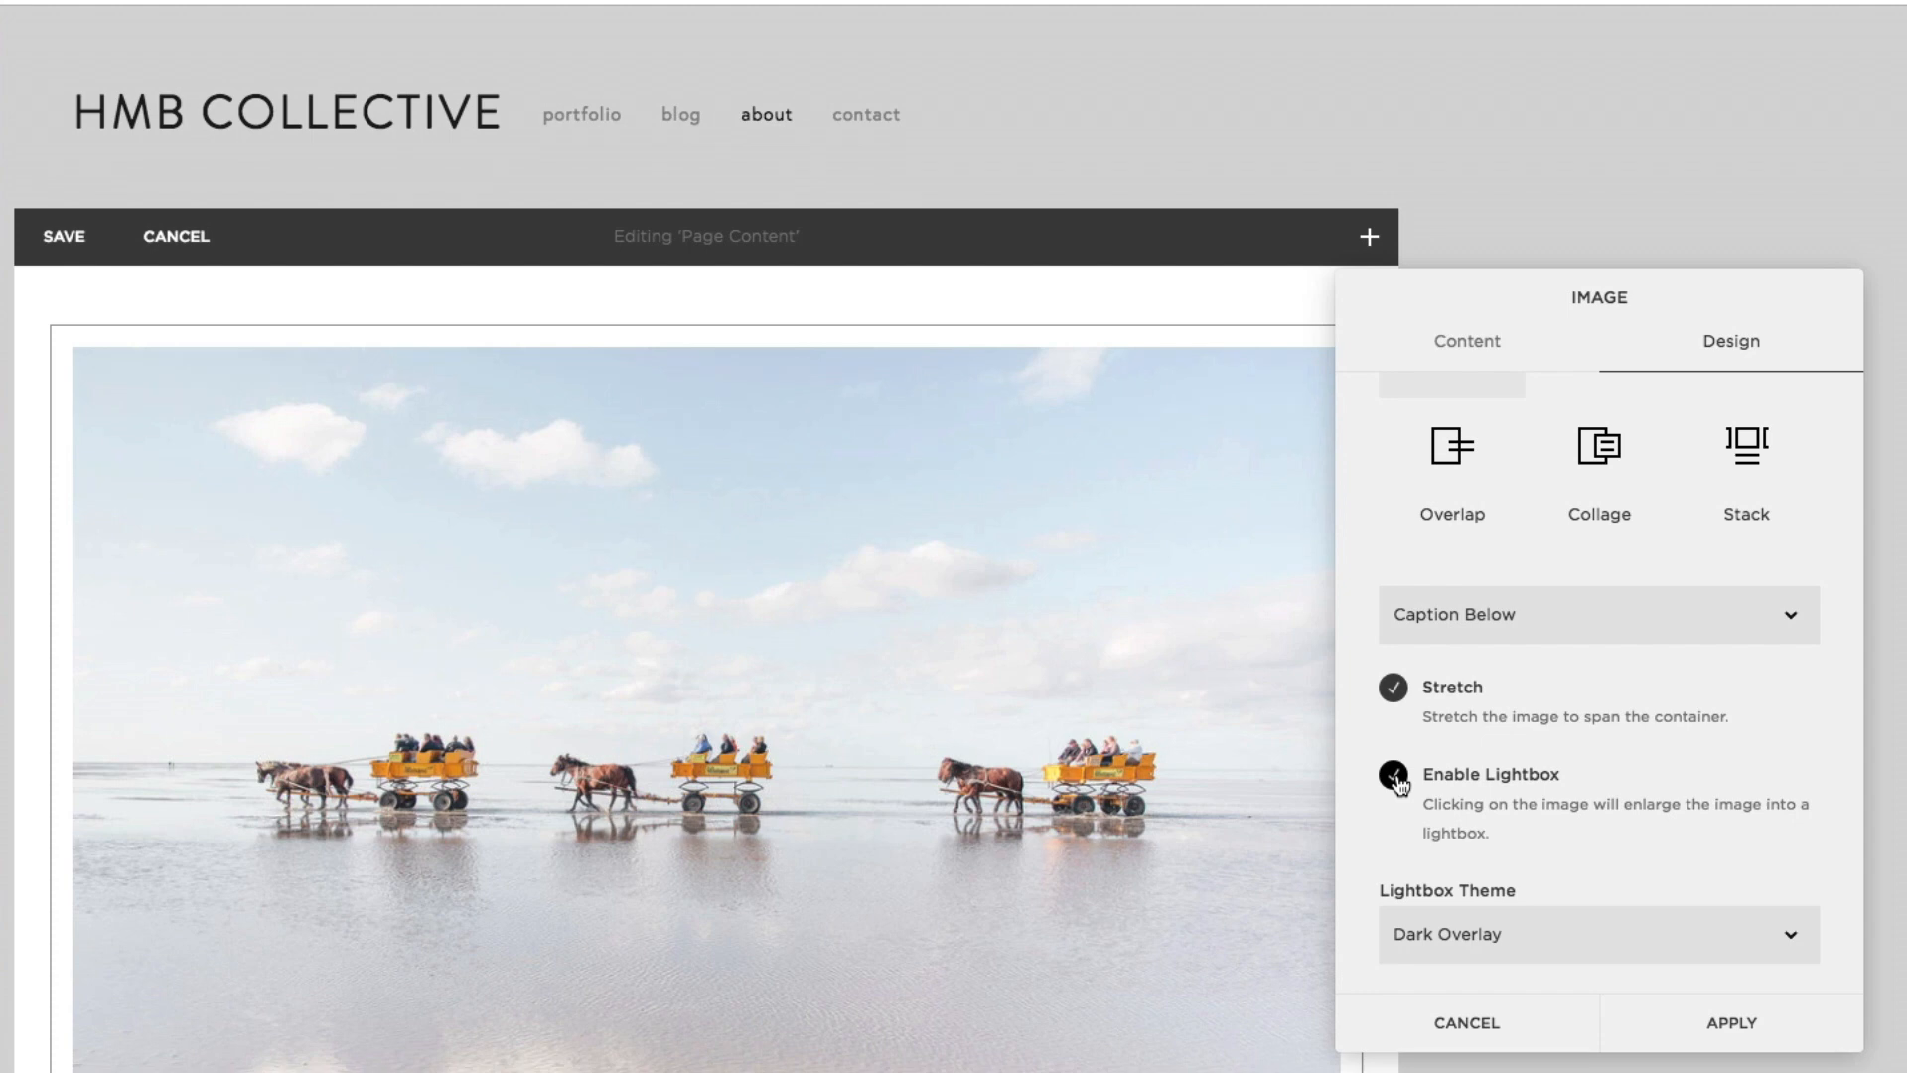
{"action": "left_click", "coordinate": [1401, 773]}
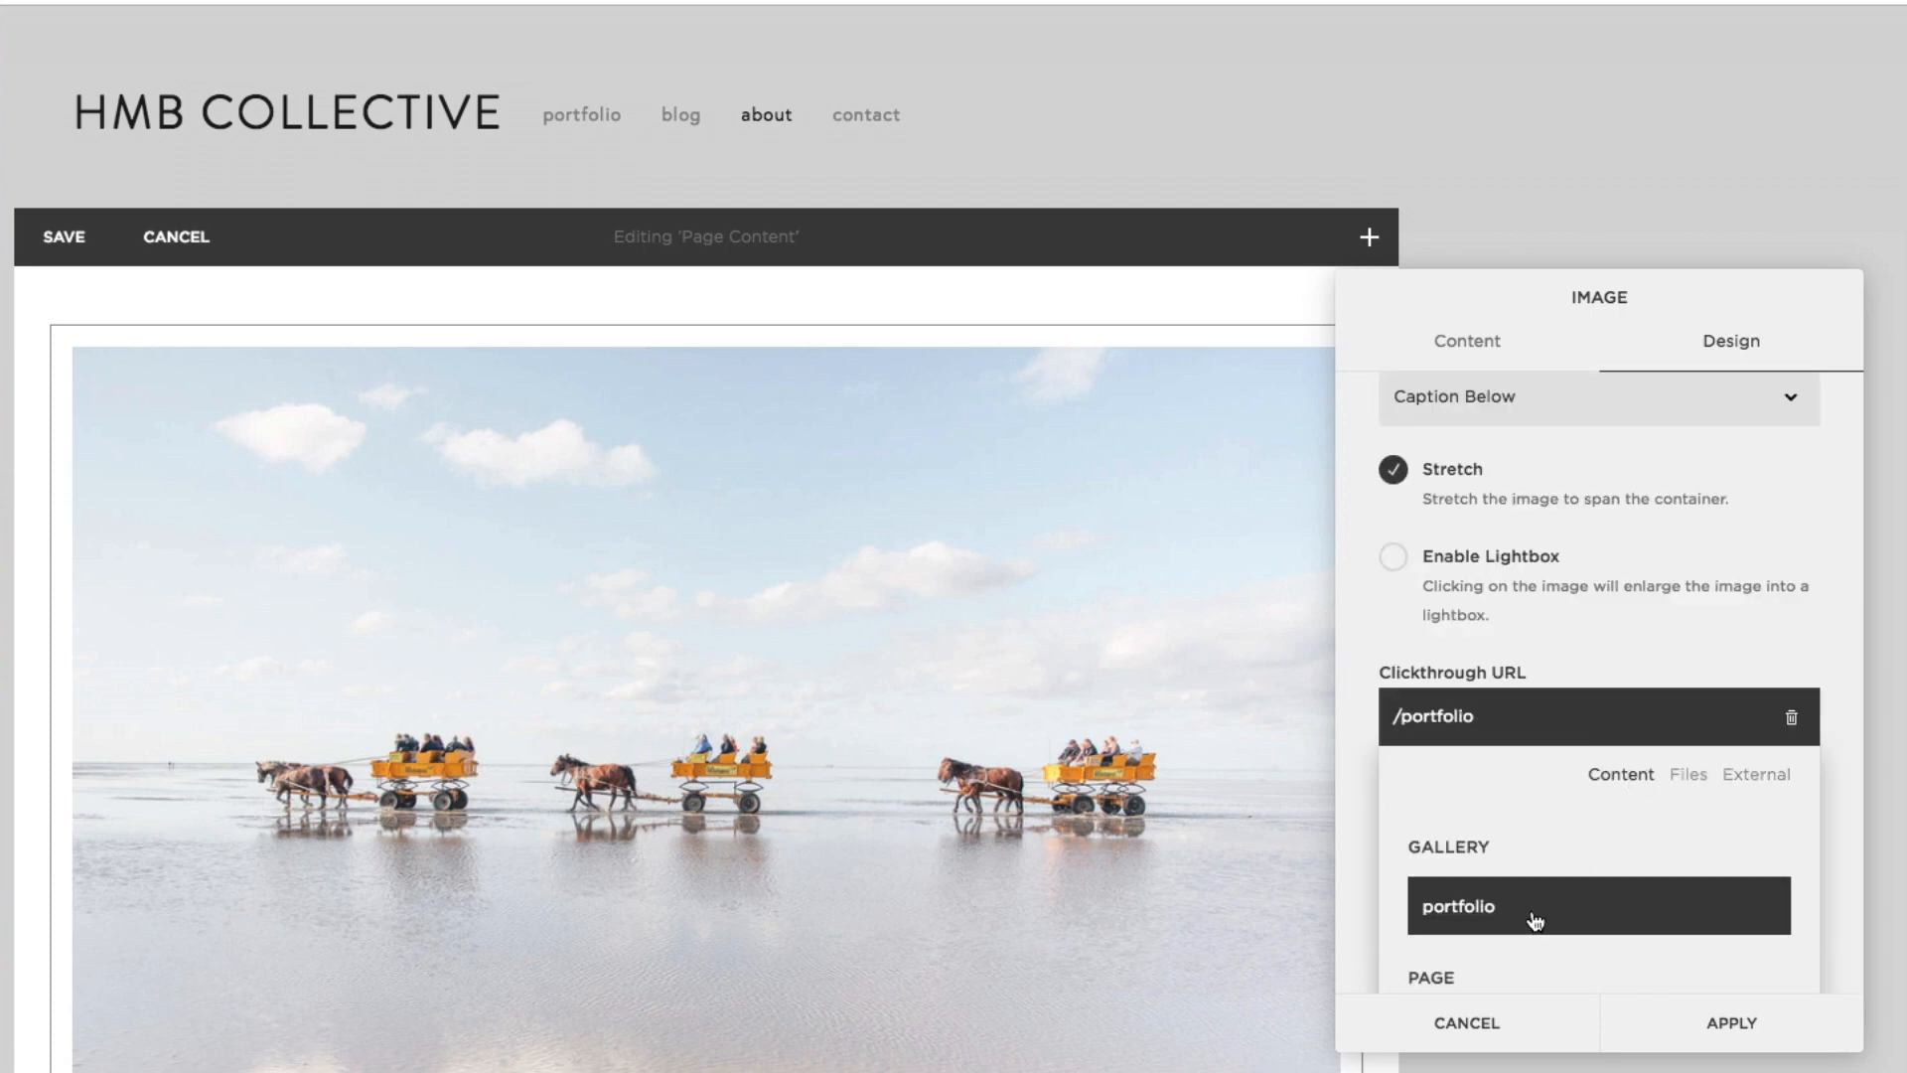
{"action": "left_click", "coordinate": [1731, 1021]}
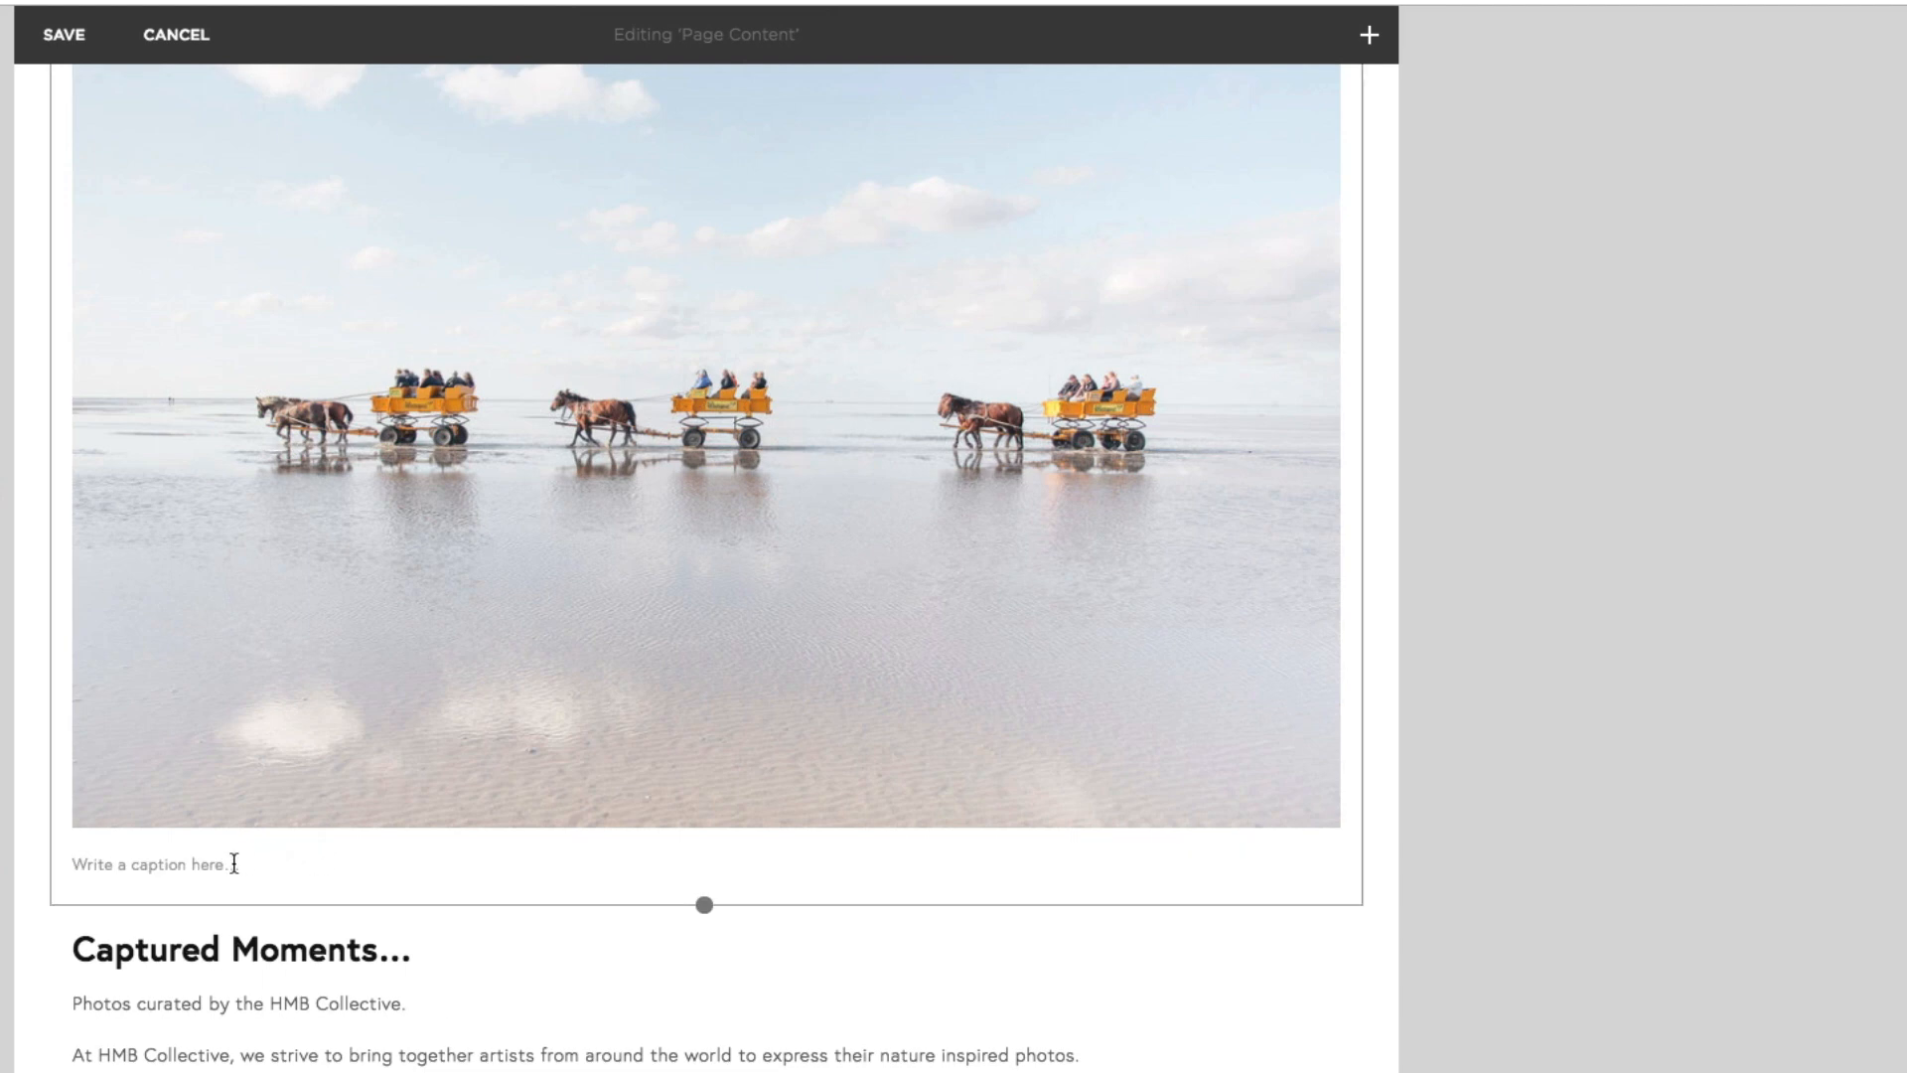
Step: Caption the image 'Photography by AJ Lapray'
{"action": "type", "text": "Photography by AJ Lapray"}
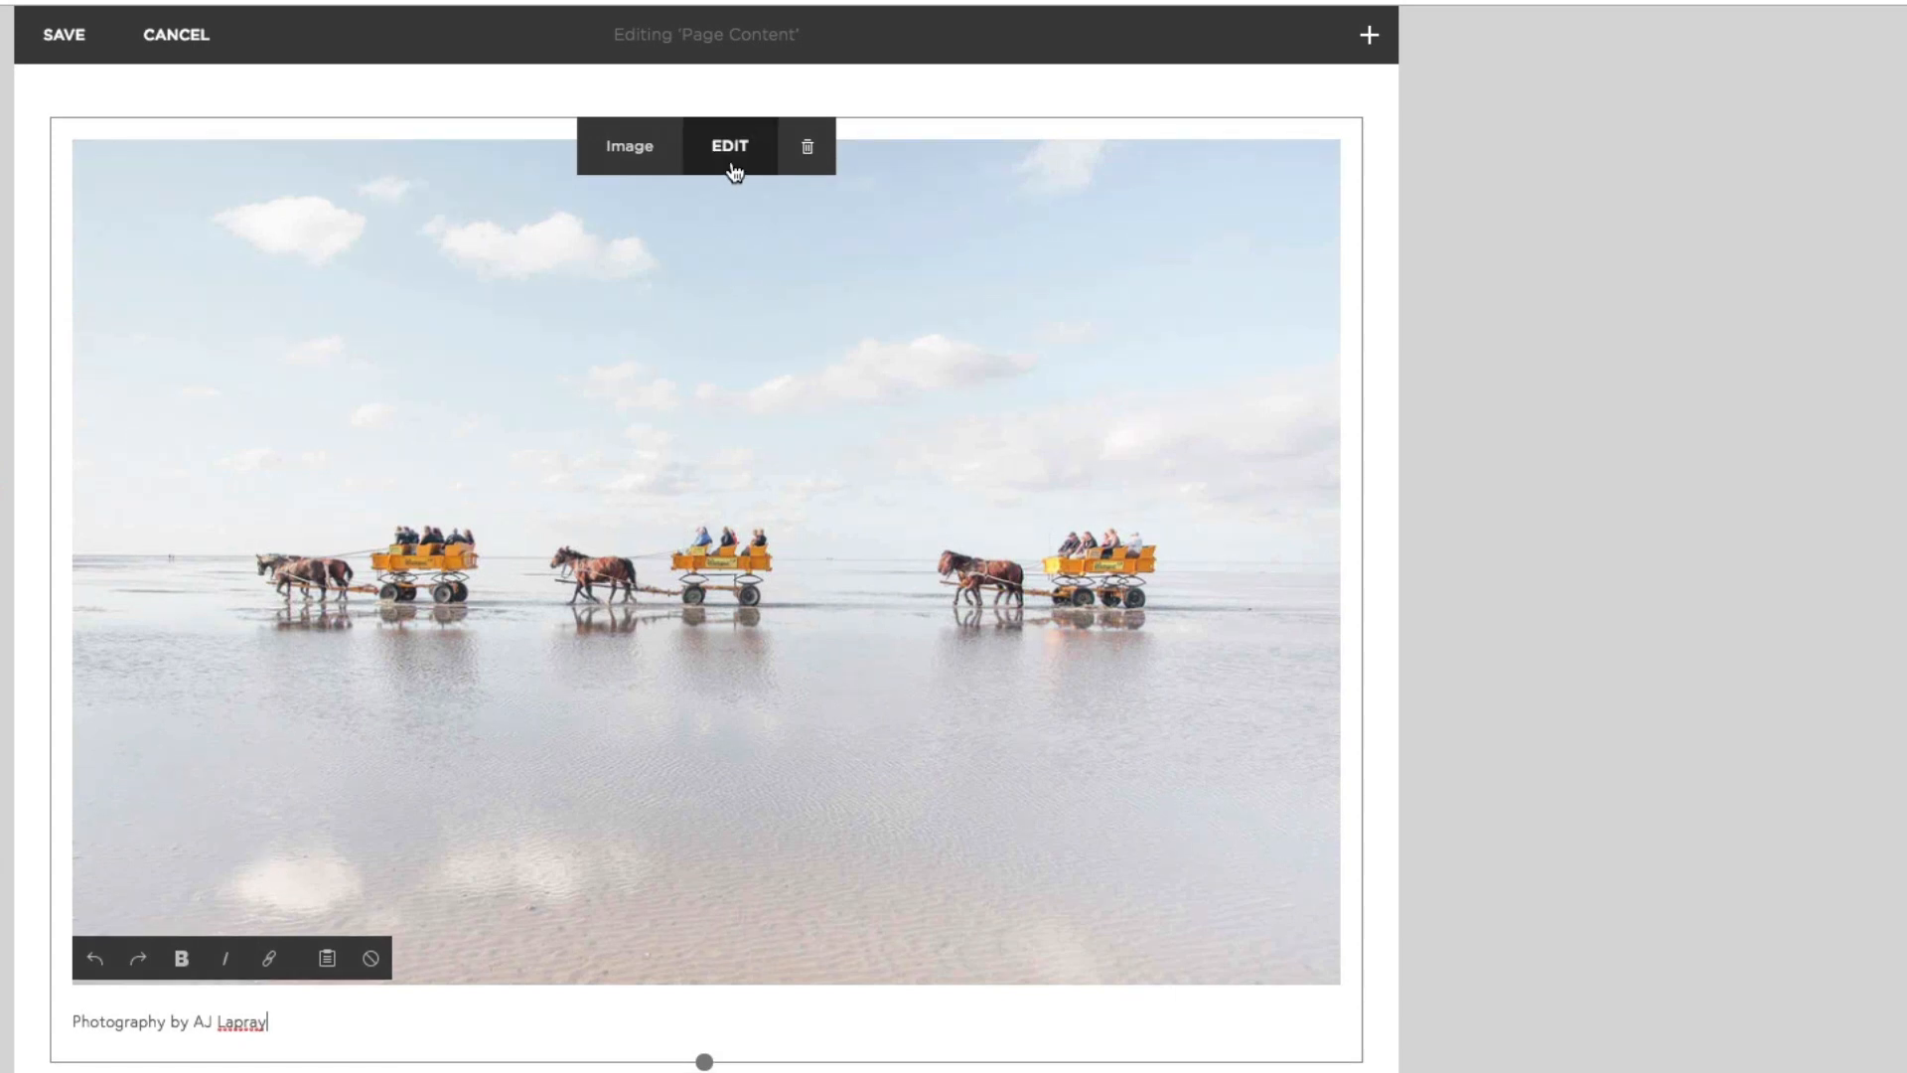
Step: Set the image caption to display as Caption Overlay
{"action": "left_click", "coordinate": [729, 145]}
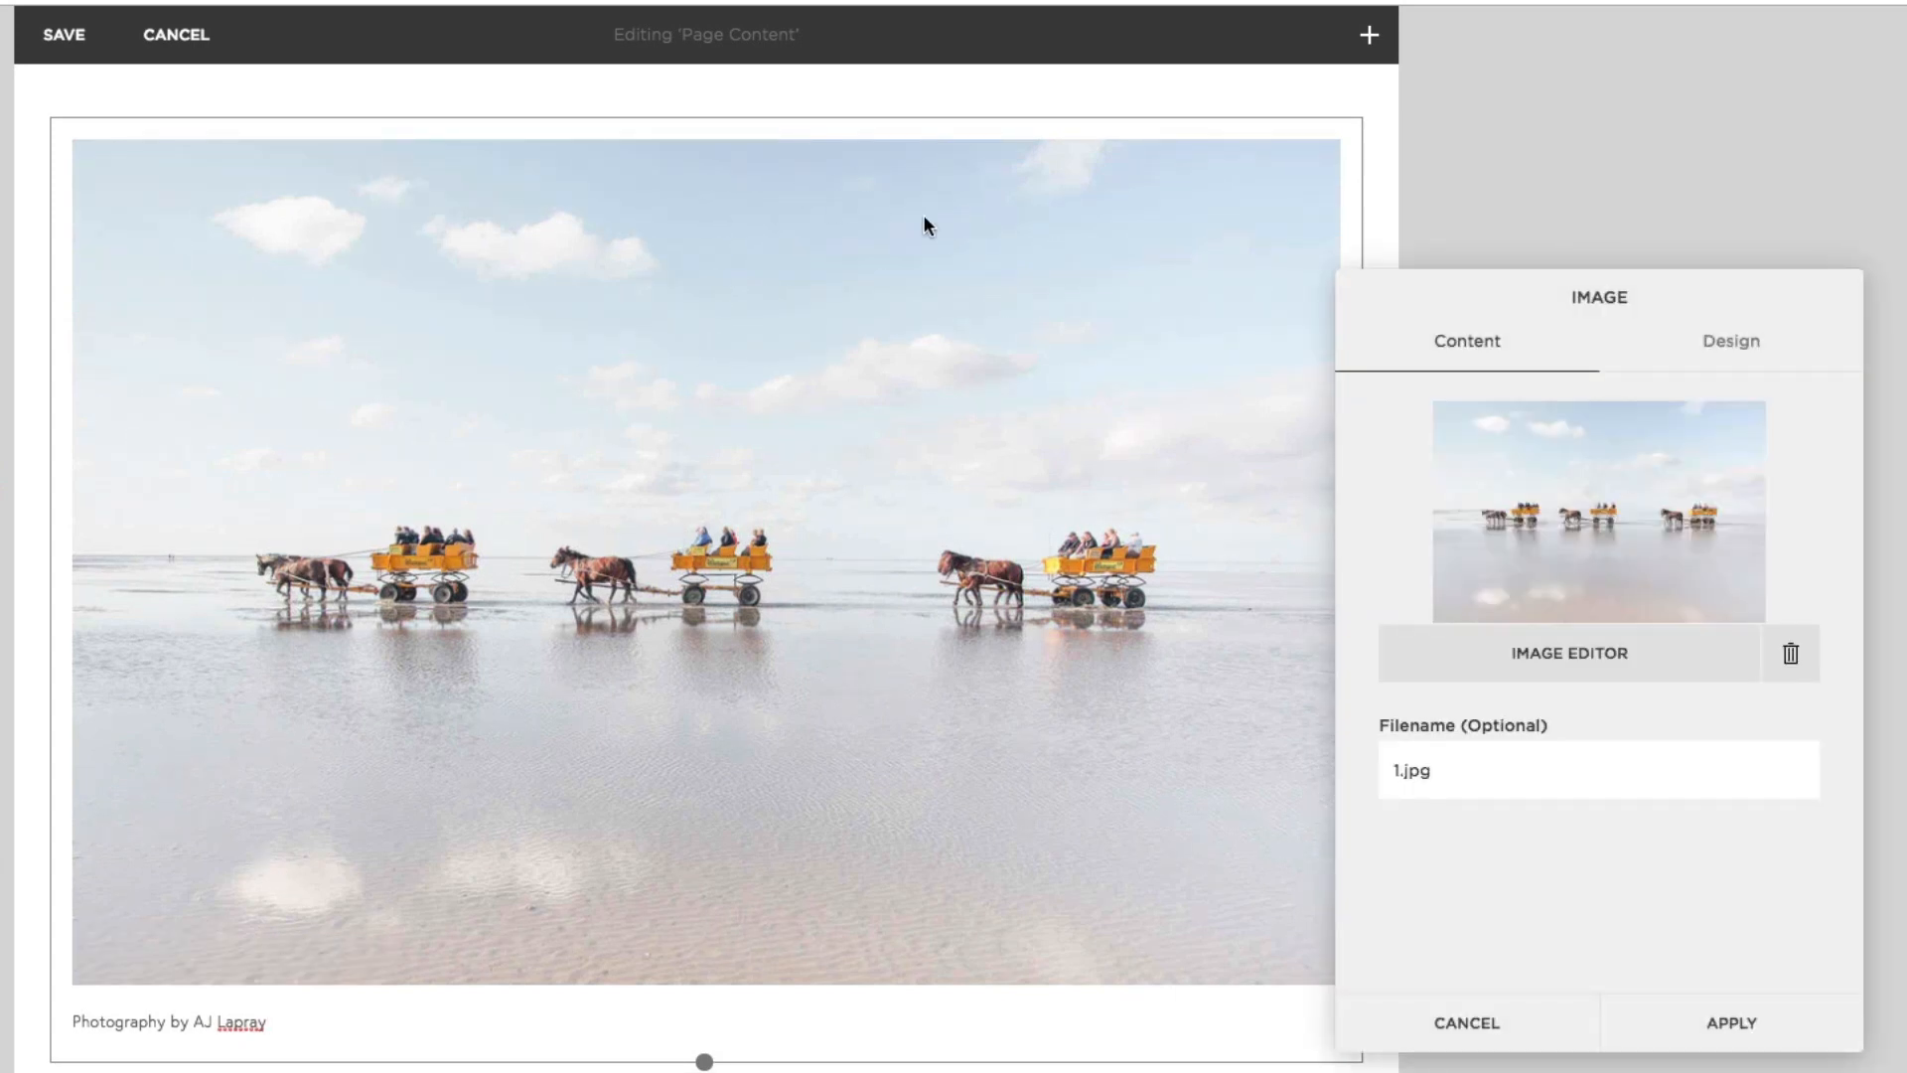
{"action": "left_click", "coordinate": [1730, 342]}
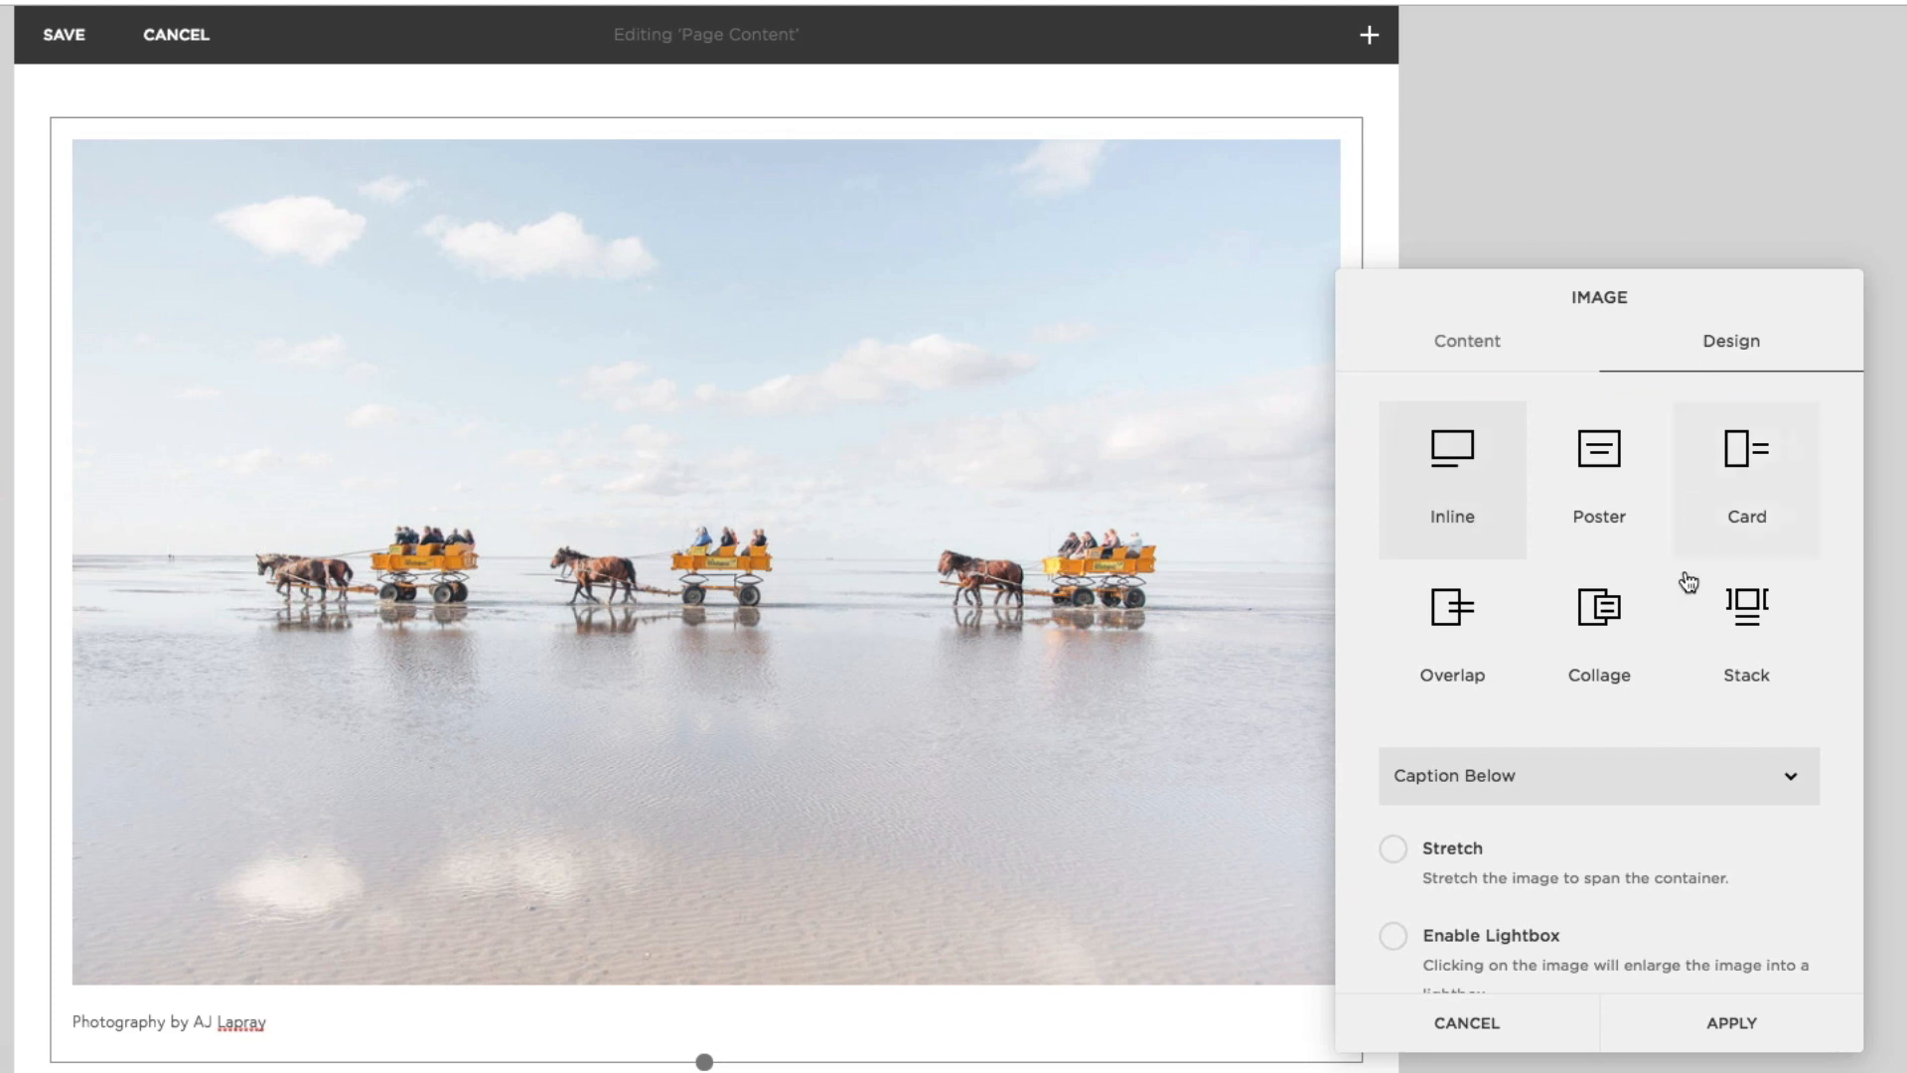
{"action": "left_click", "coordinate": [1597, 775]}
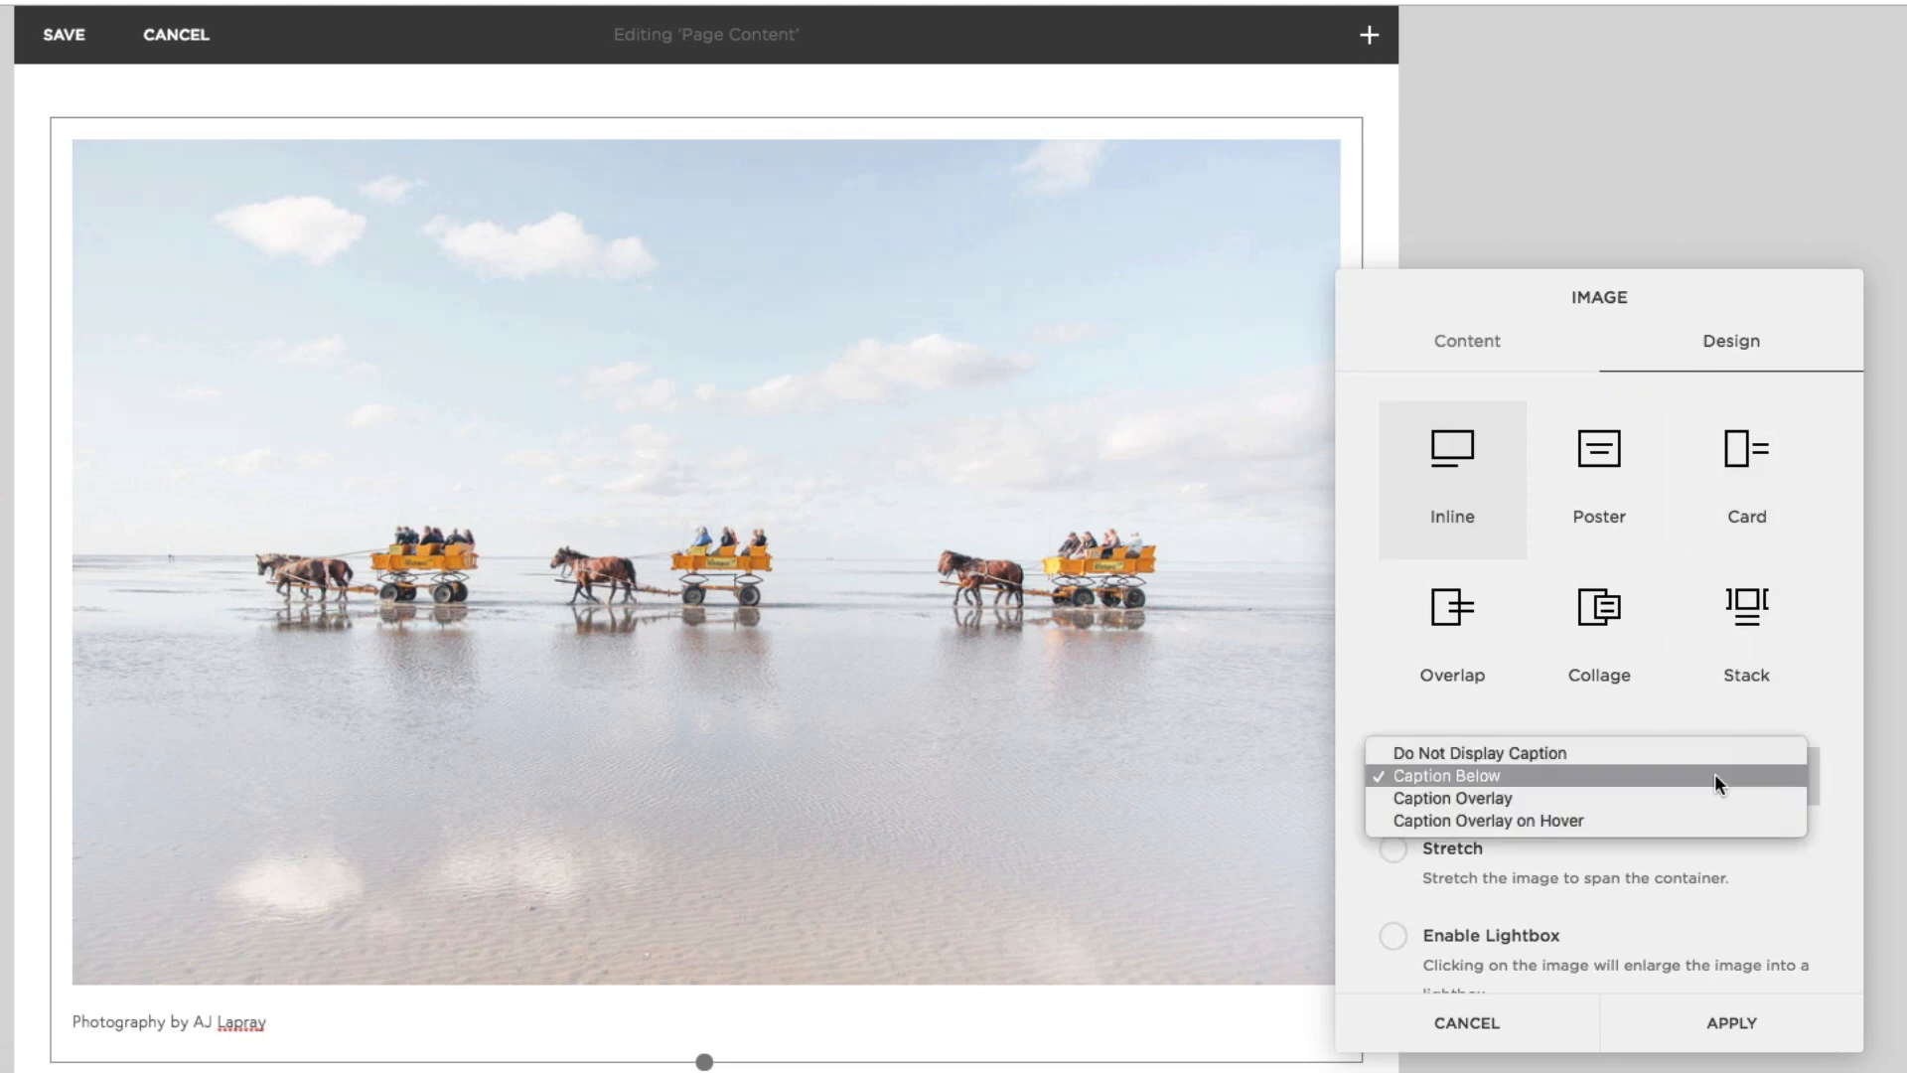
{"action": "mouse_move", "coordinate": [1451, 799]}
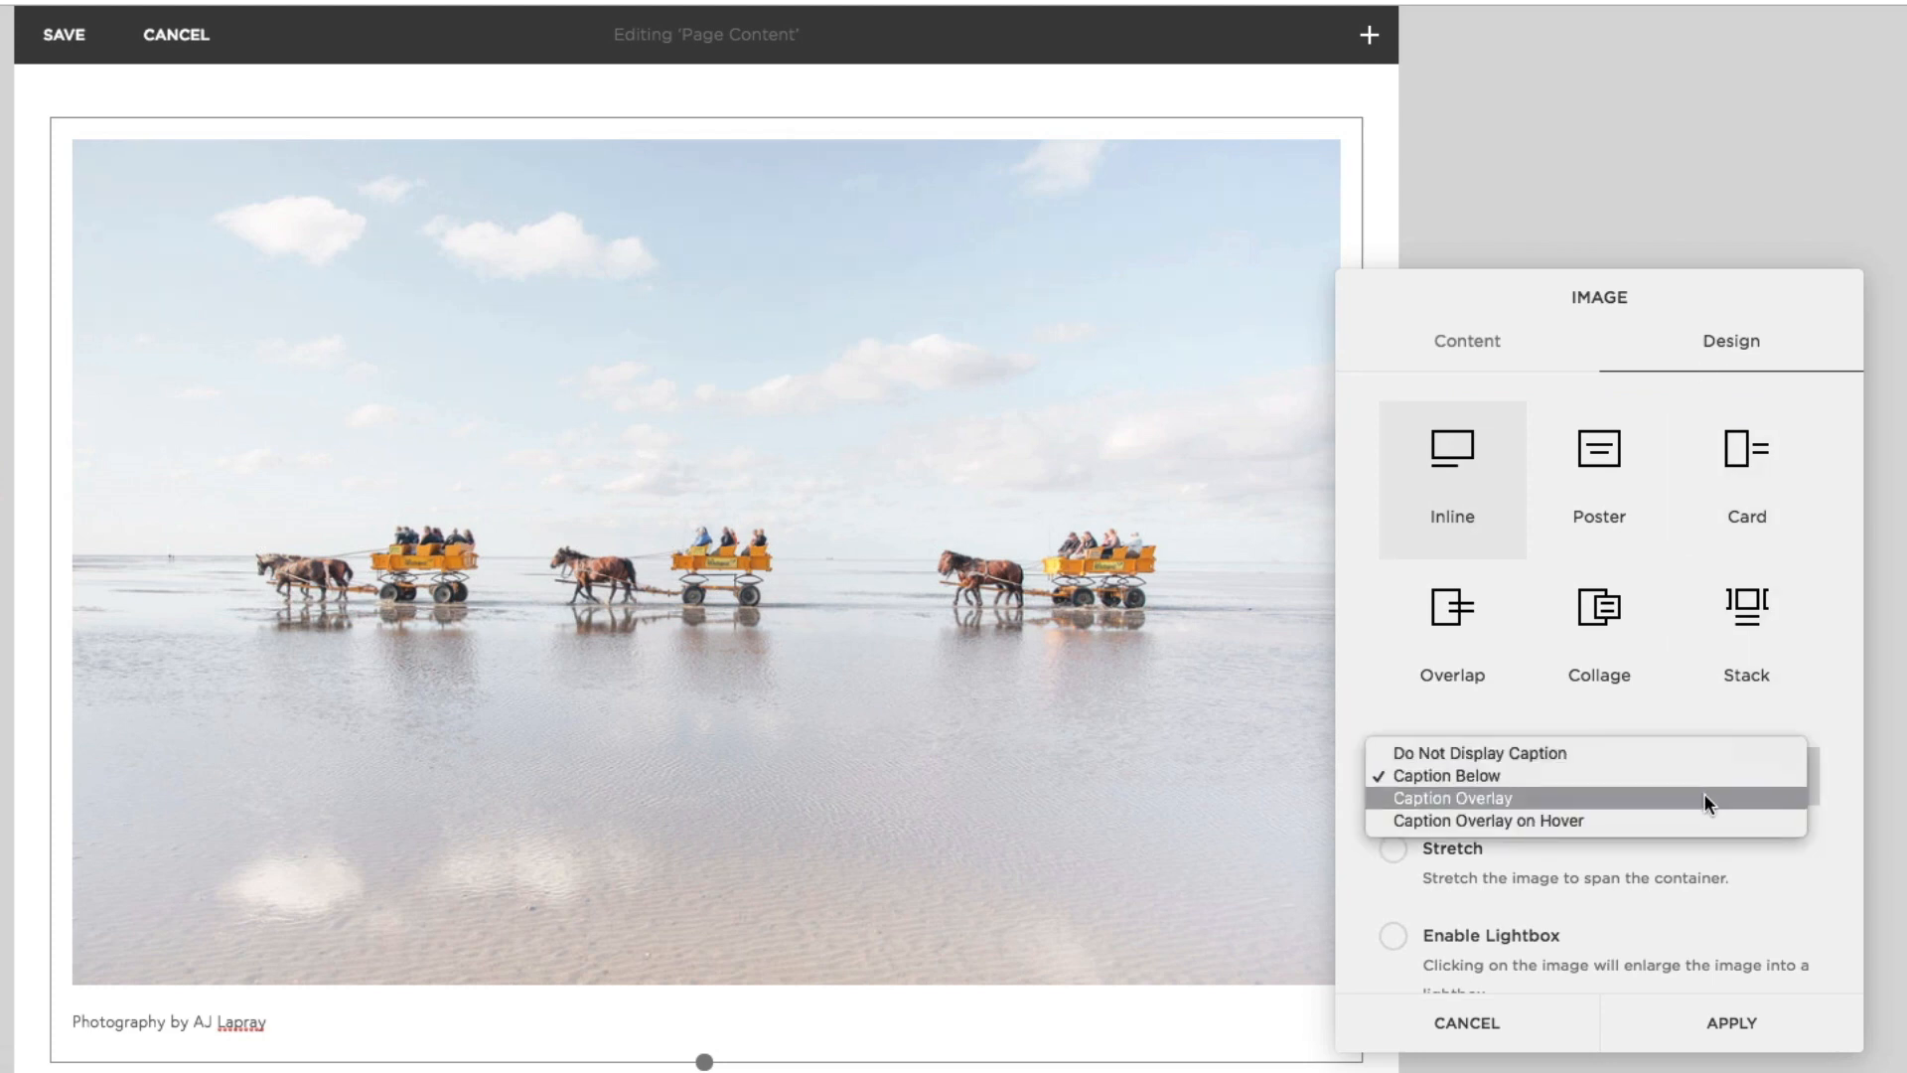
{"action": "left_click", "coordinate": [1451, 796]}
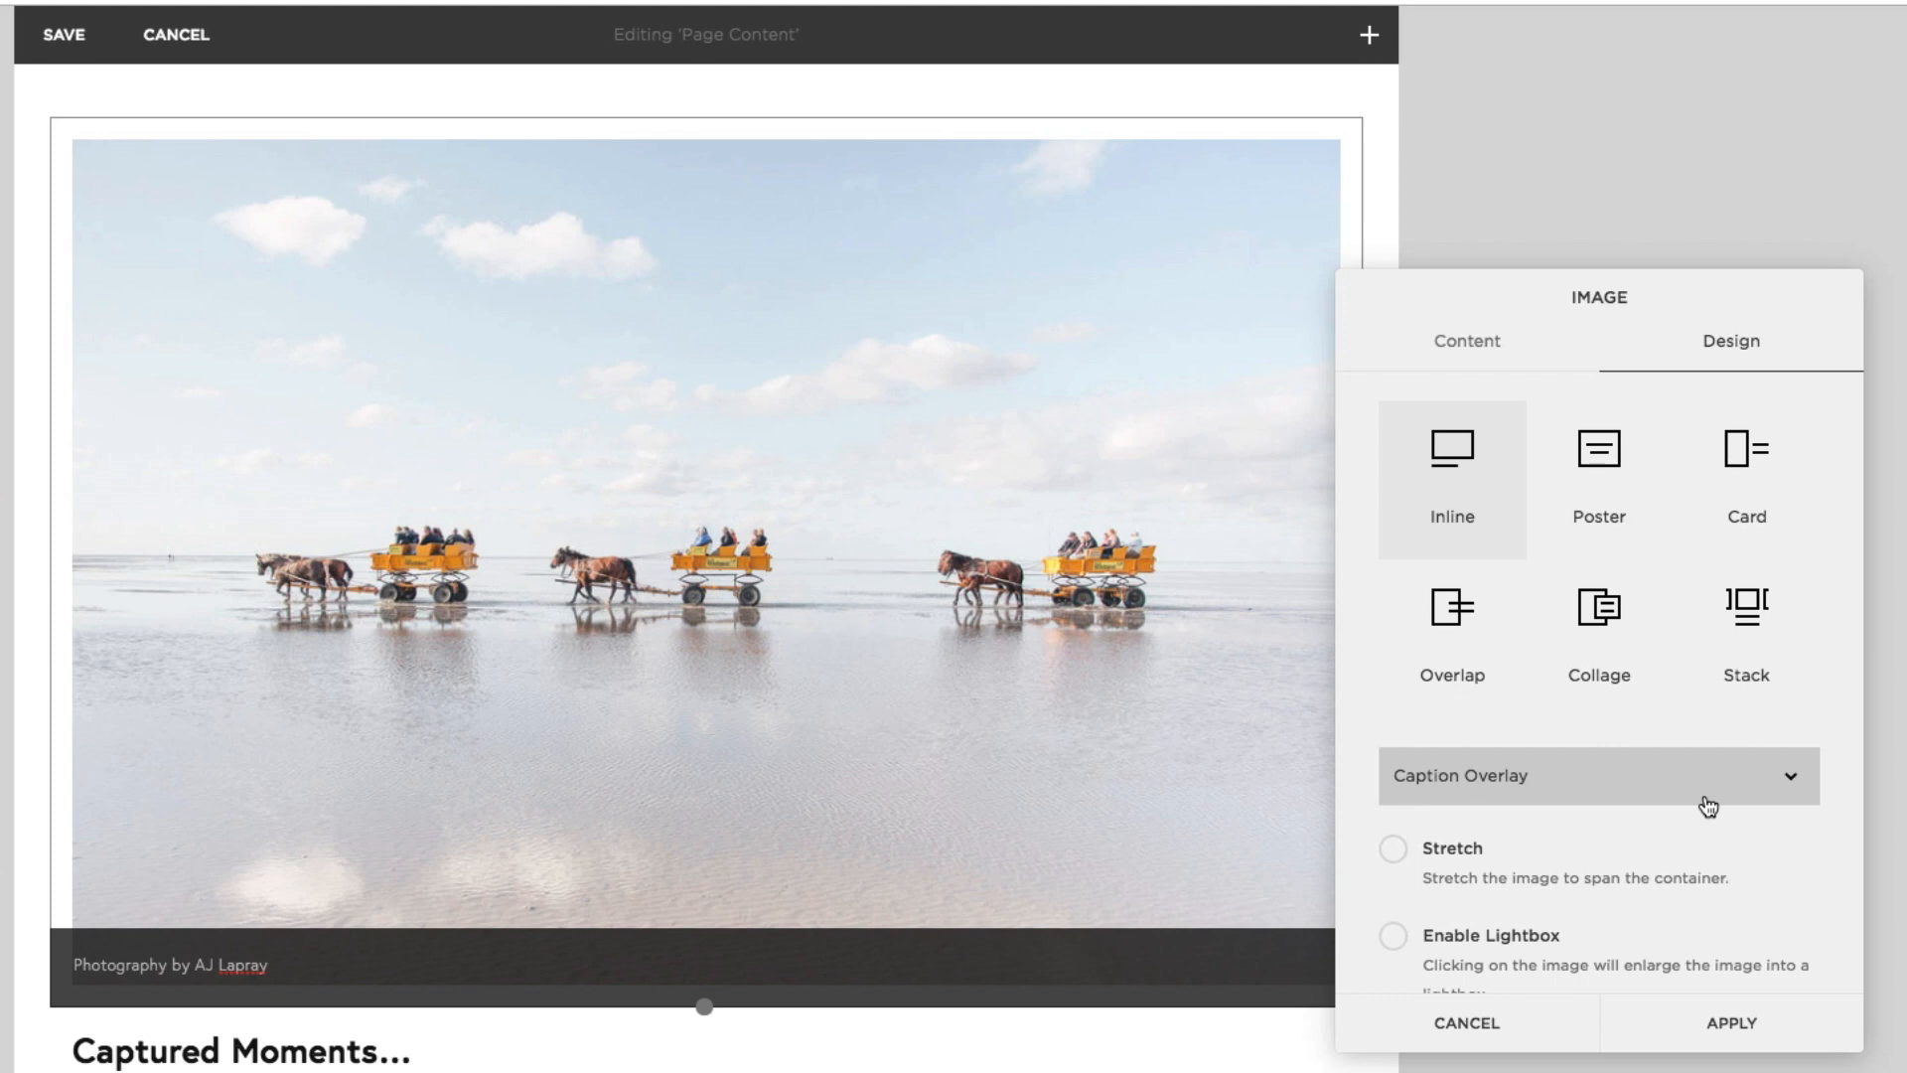
{"action": "left_click", "coordinate": [1467, 339]}
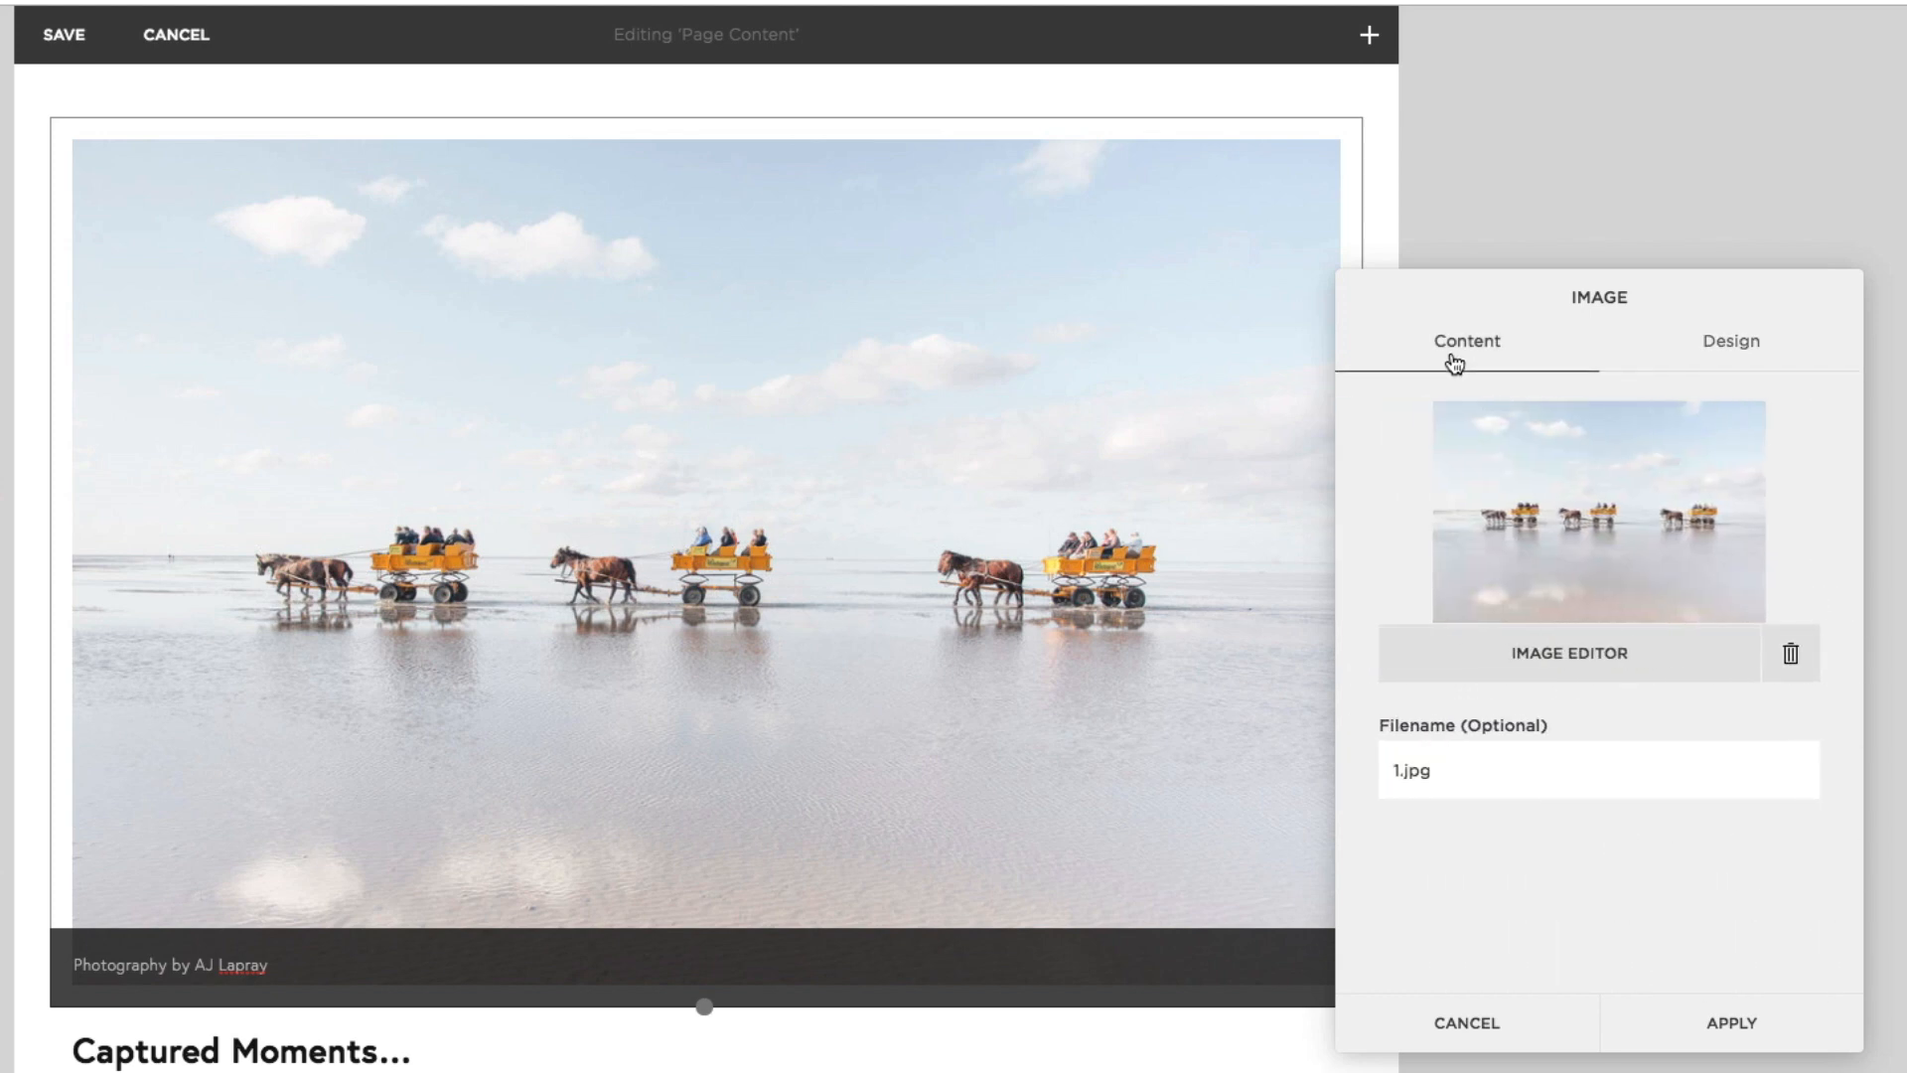
Step: Remove the horse-carriage photo and upload the 2.jpg pier photo in its place
{"action": "left_click", "coordinate": [1796, 654]}
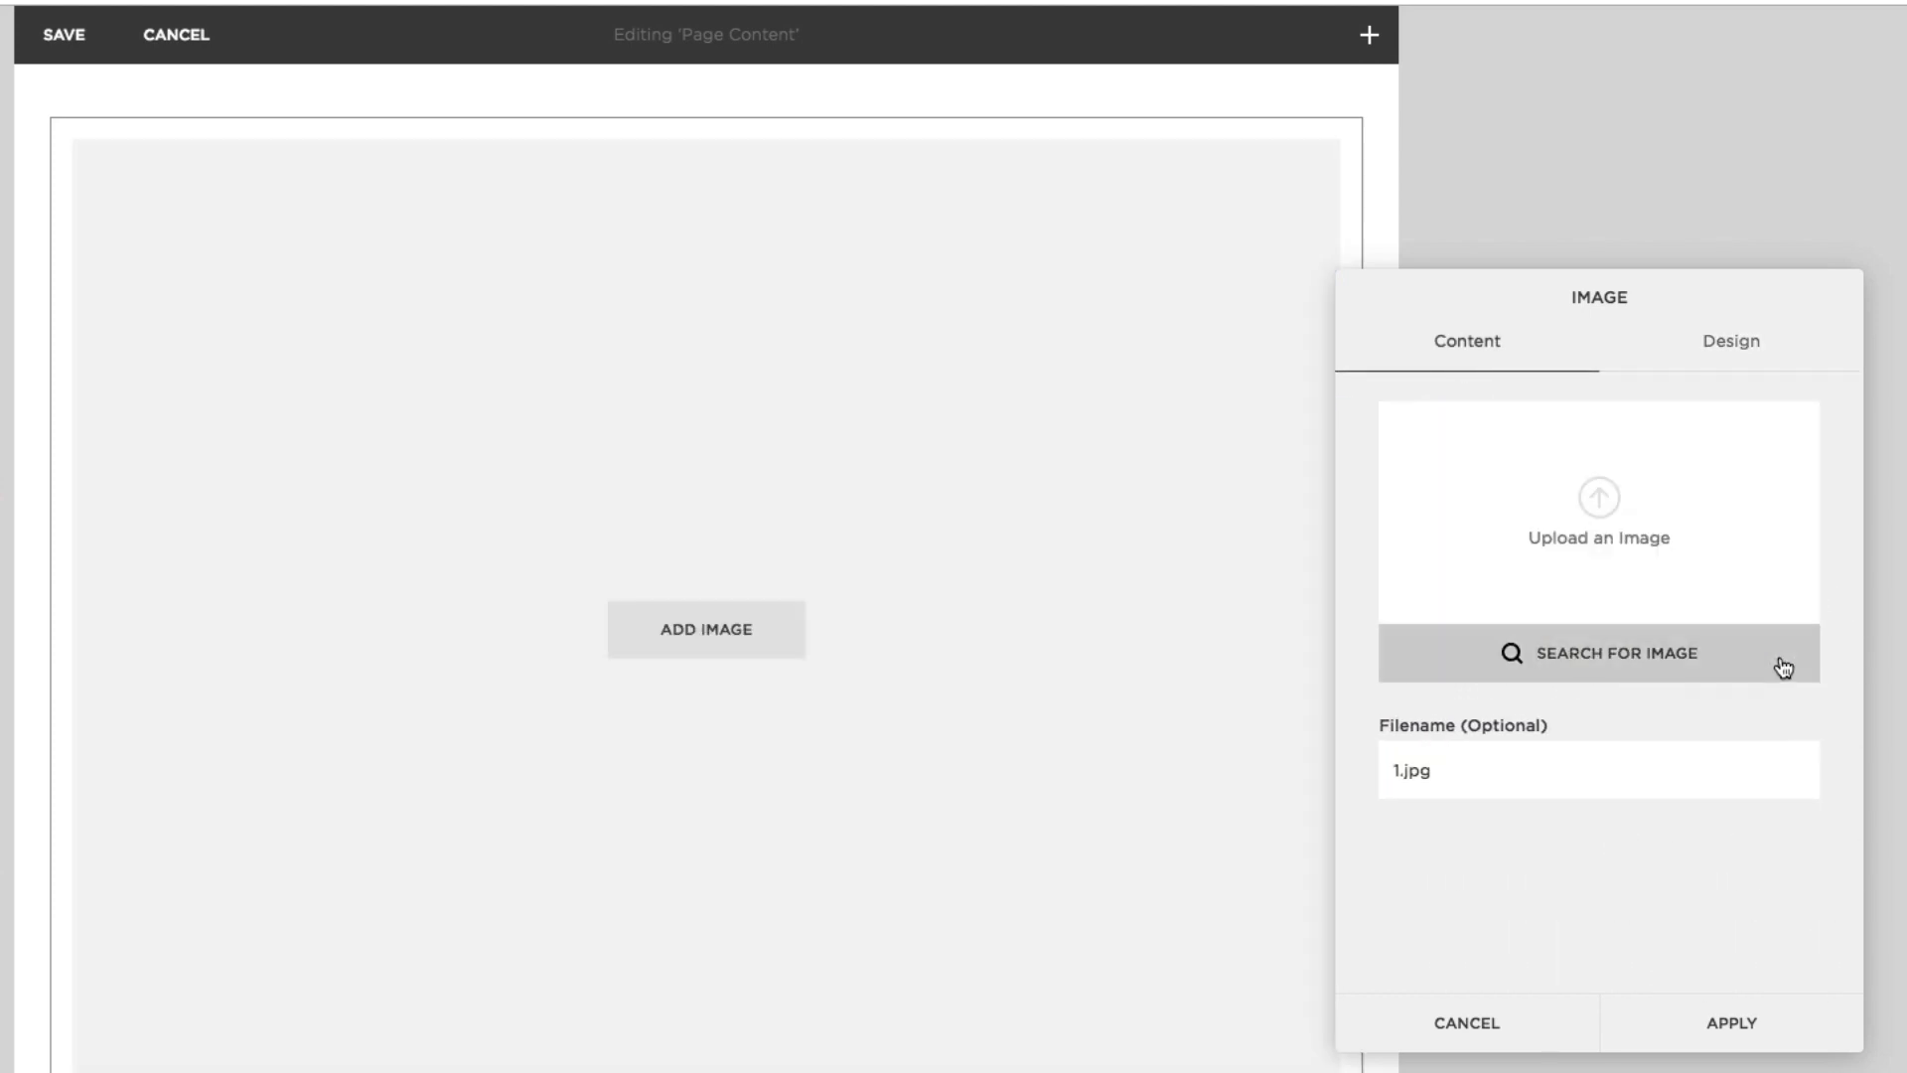
{"action": "mouse_move", "coordinate": [1599, 499]}
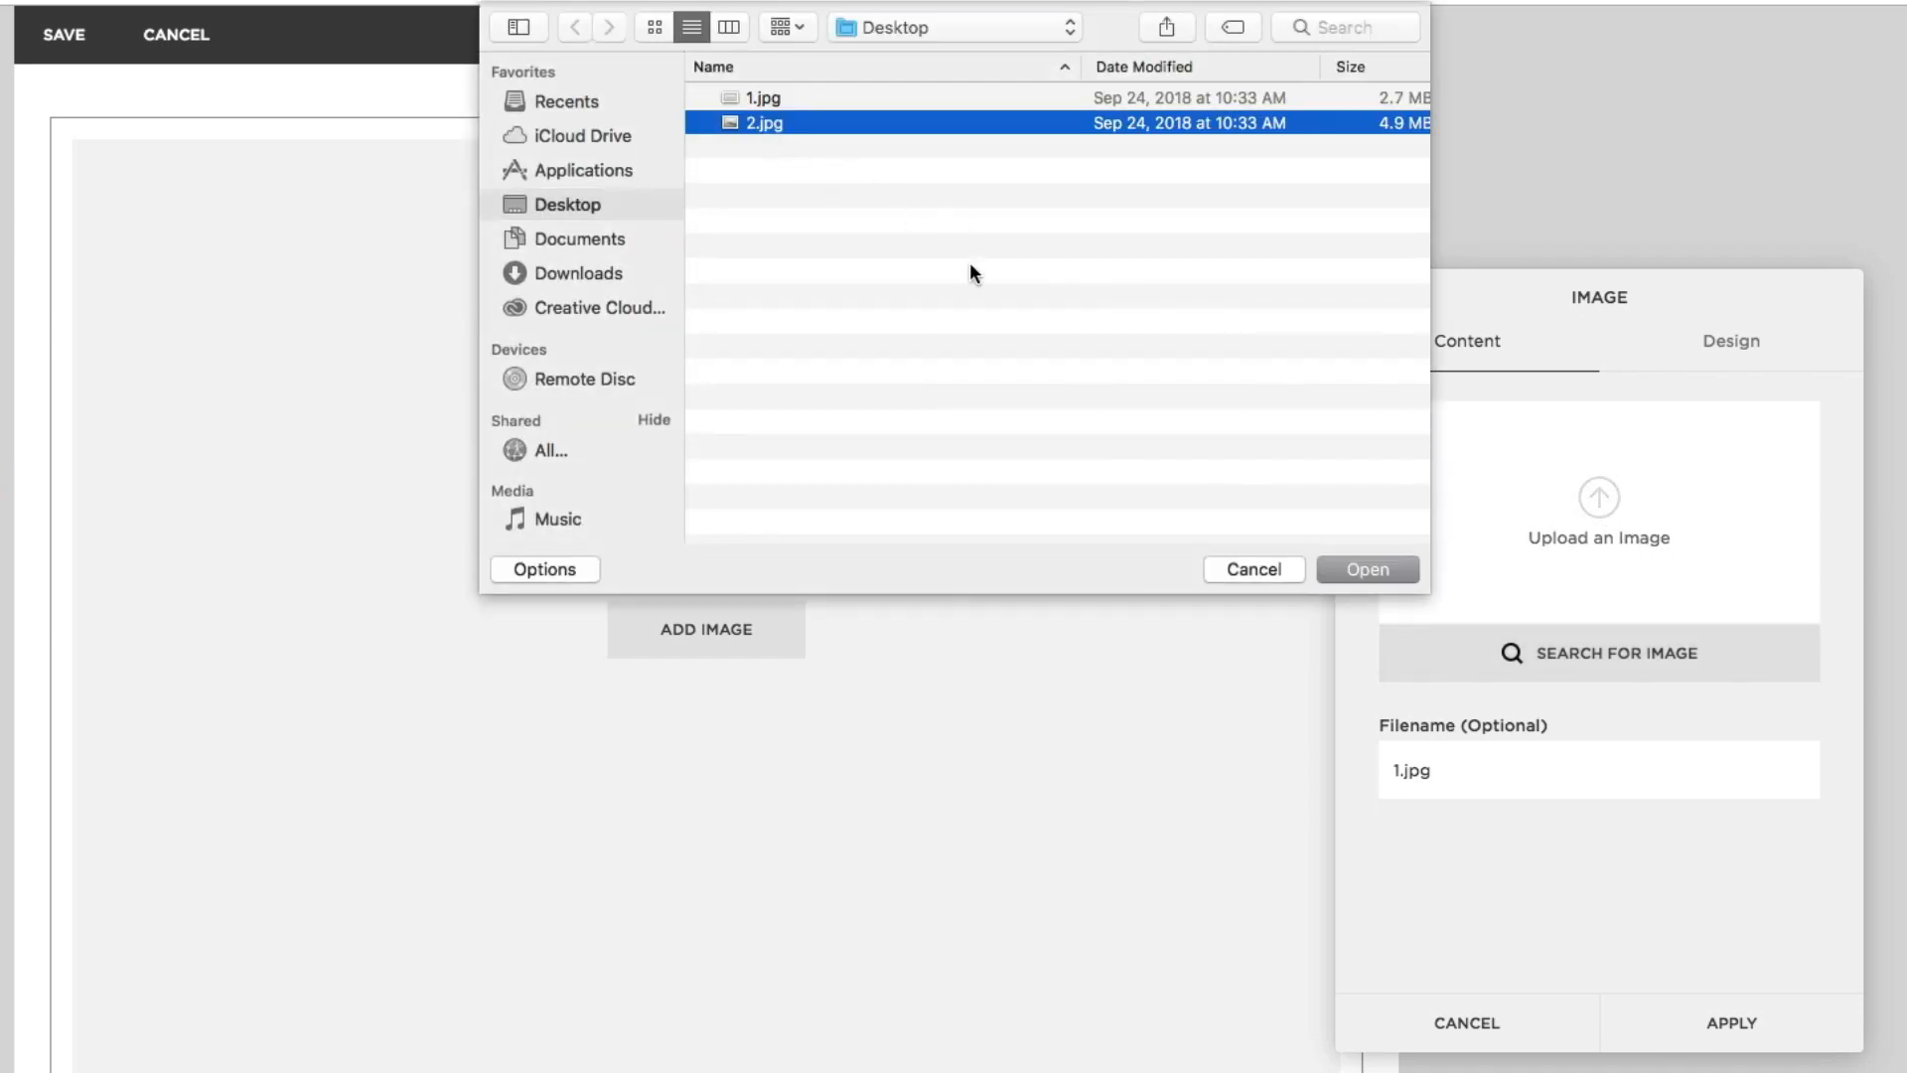
{"action": "left_click", "coordinate": [1367, 570]}
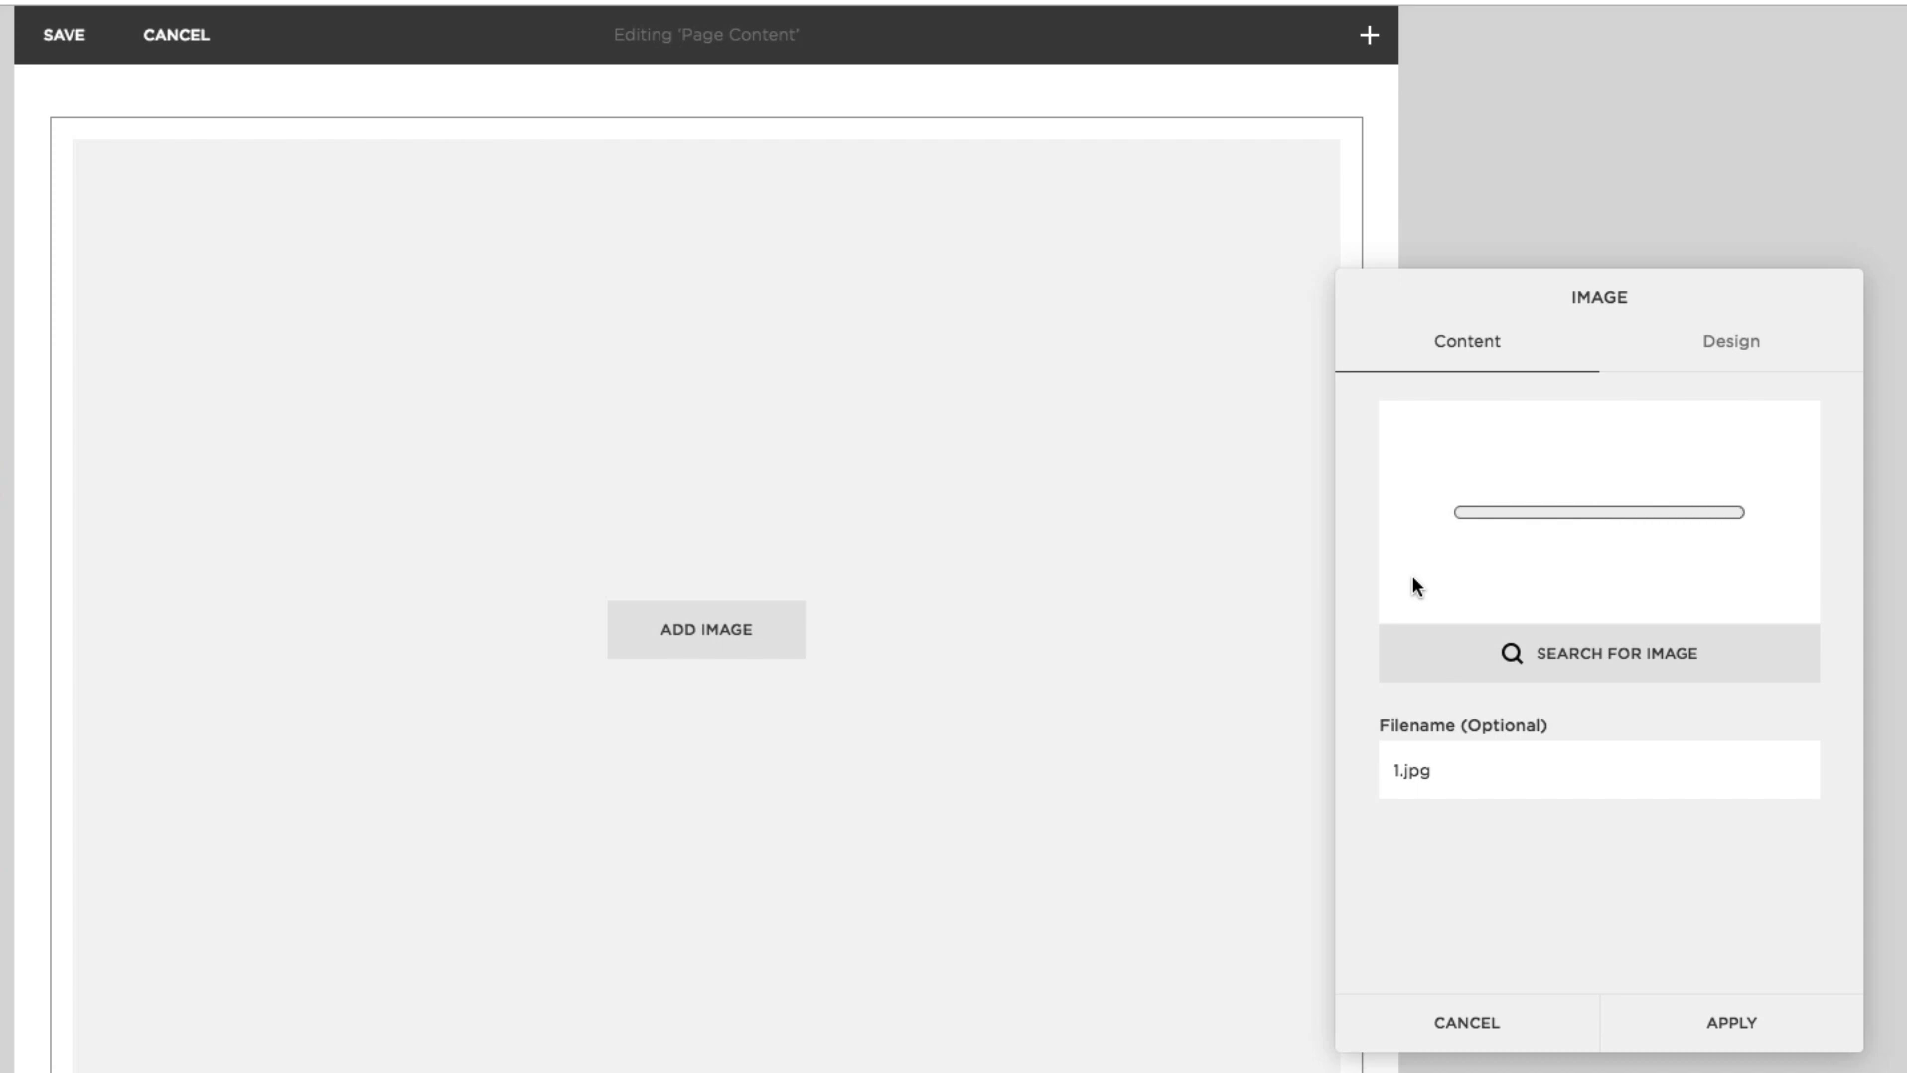
{"action": "left_click", "coordinate": [1729, 1022]}
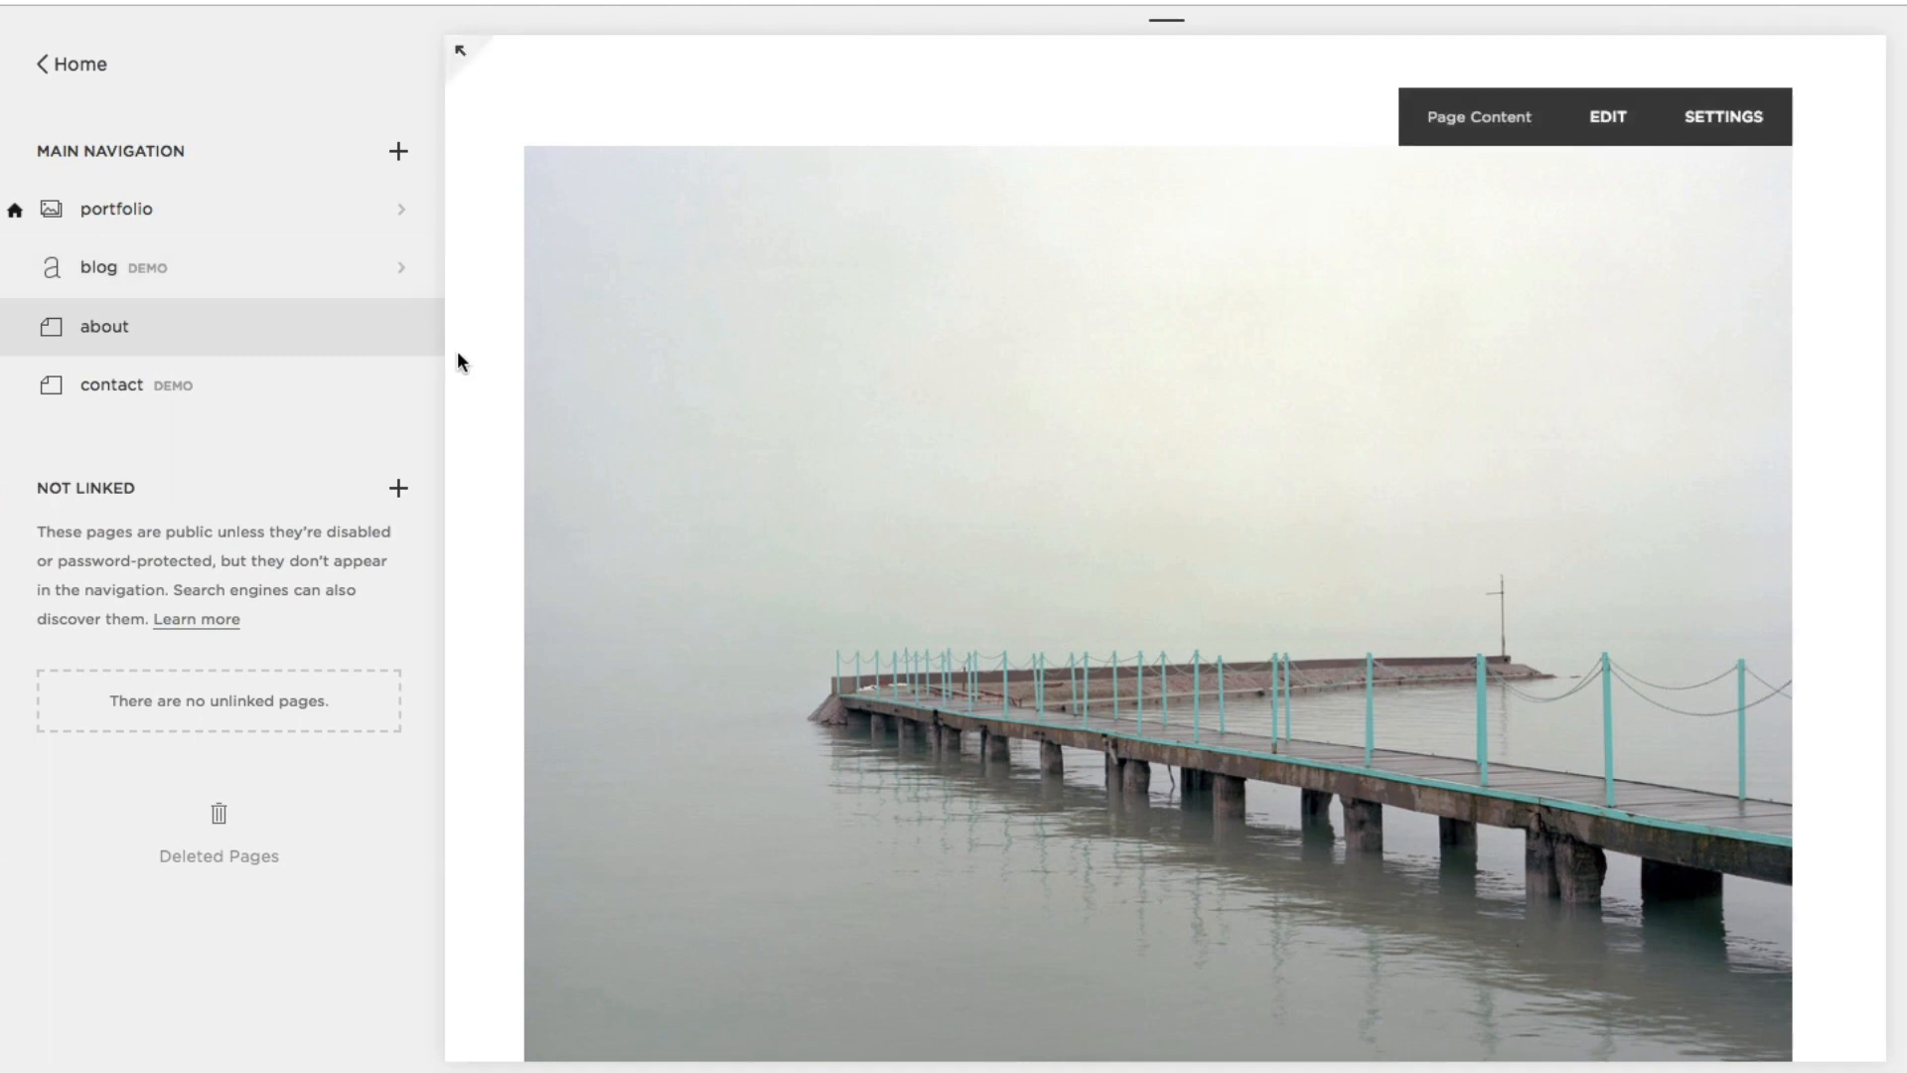
Step: Scroll the preview to check the pier photo and caption overlay above the text
{"action": "scroll", "scroll_direction": "down", "scroll_amount": 3}
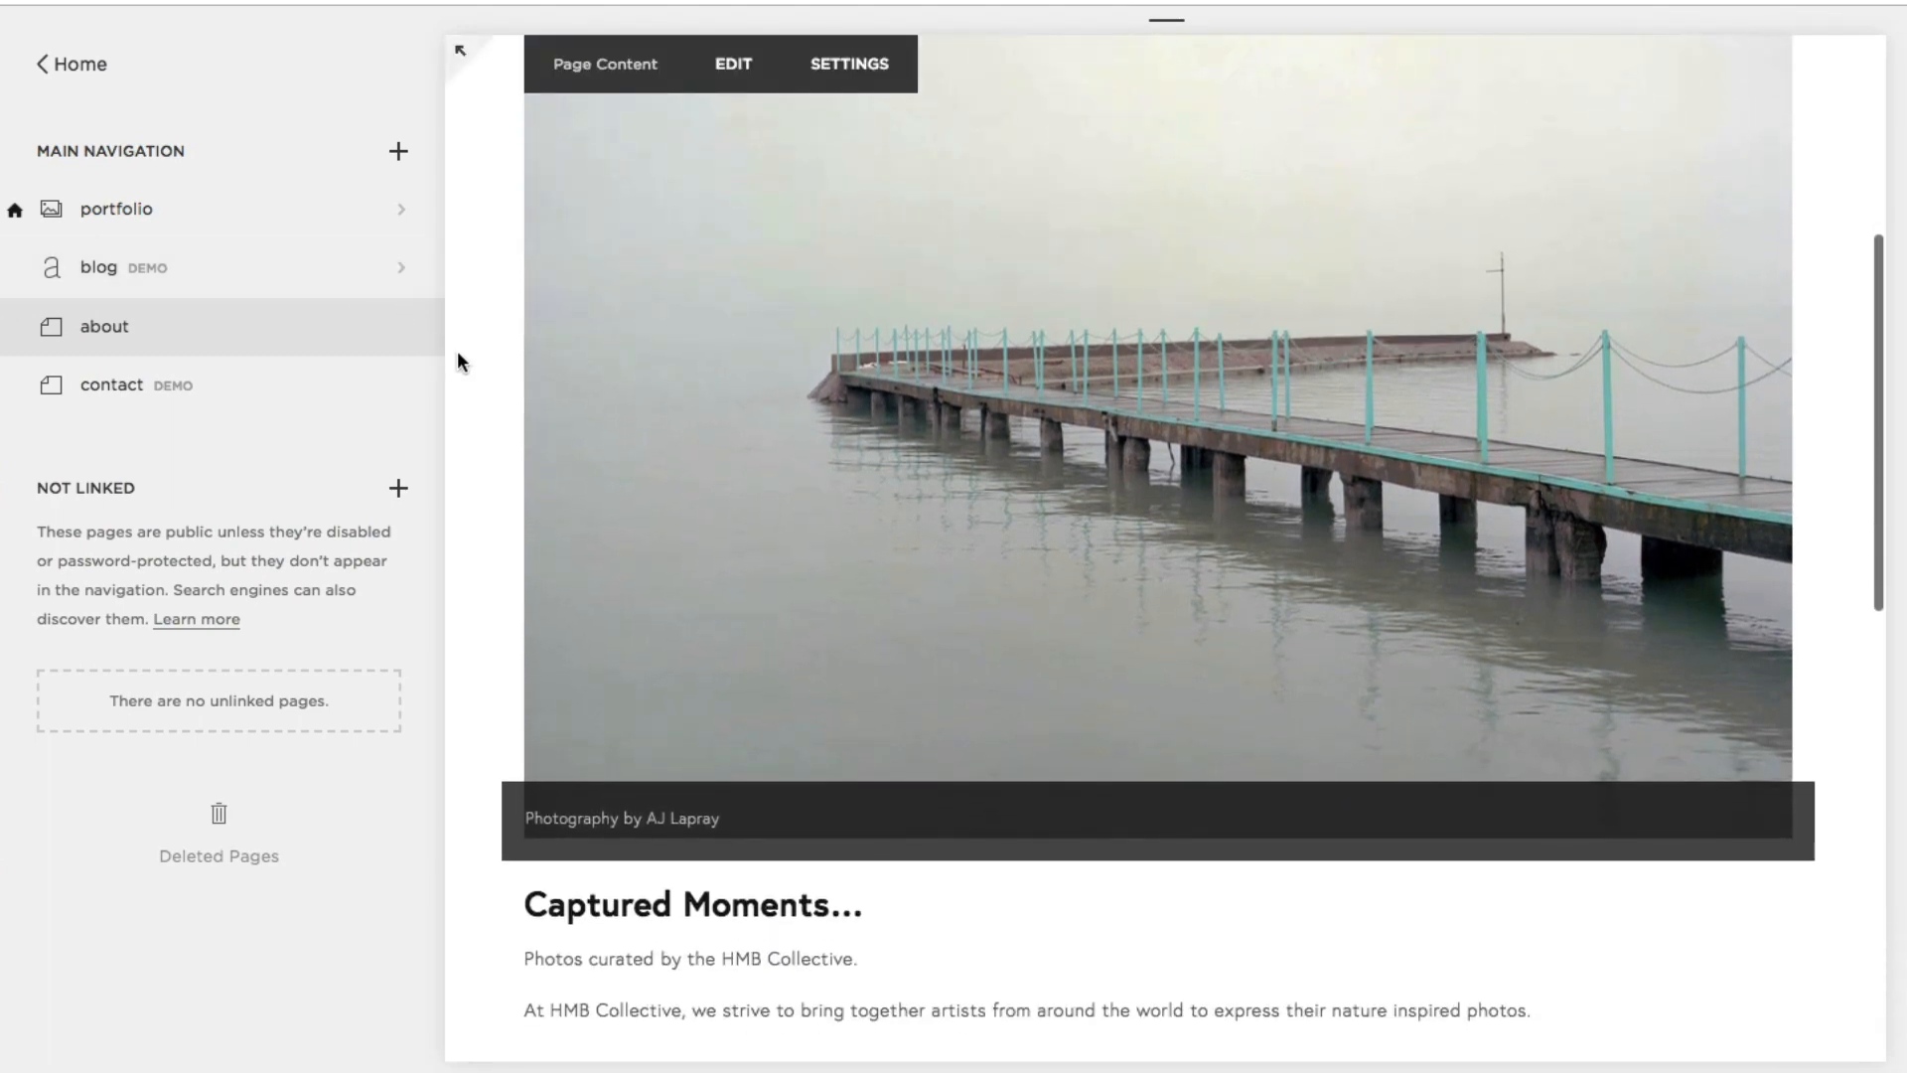